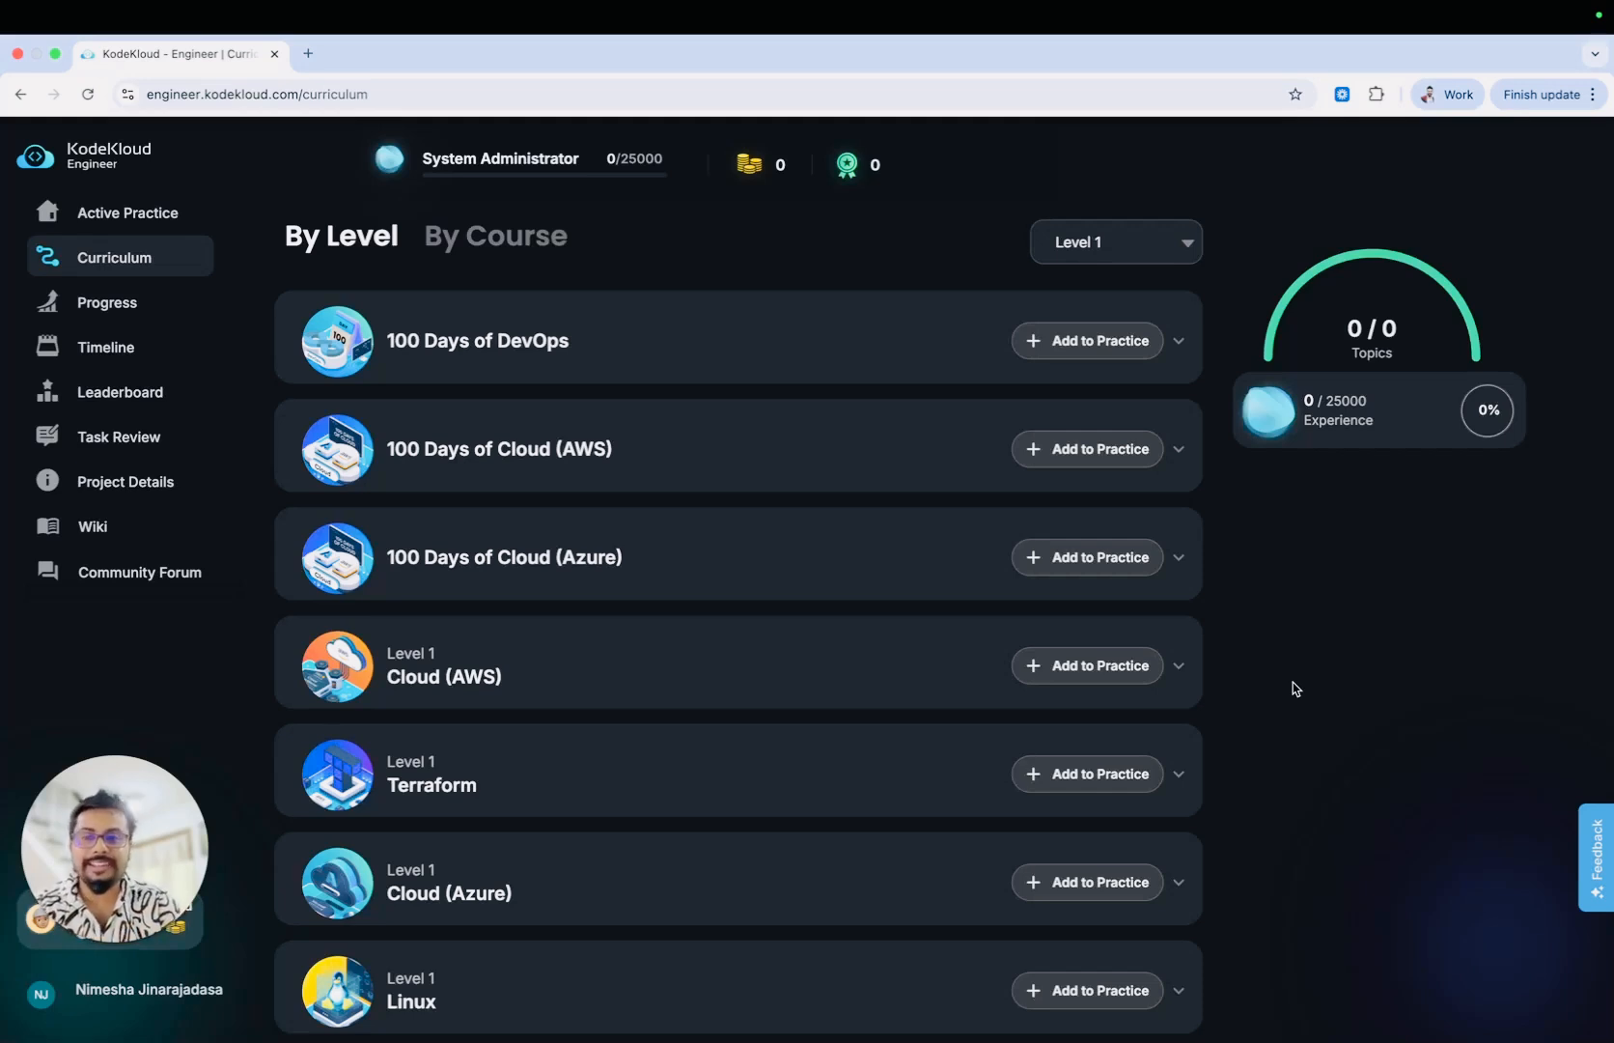
{"action": "mouse_move", "coordinate": [871, 377]}
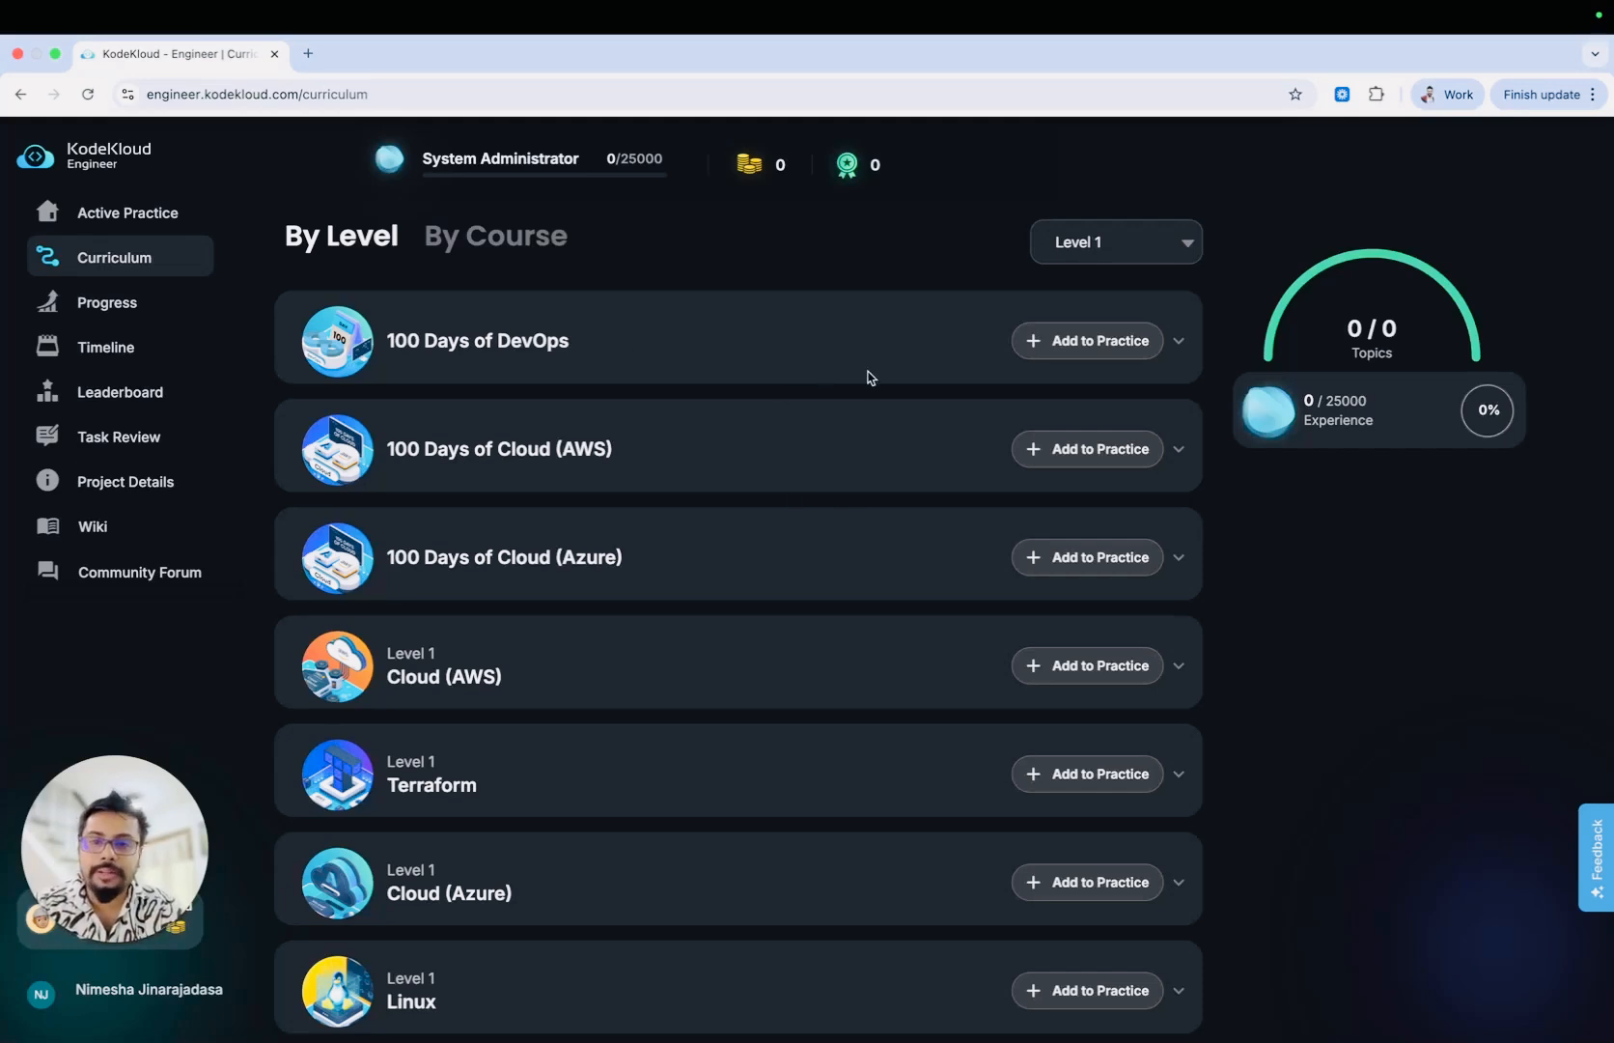
{"action": "mouse_move", "coordinate": [705, 394]}
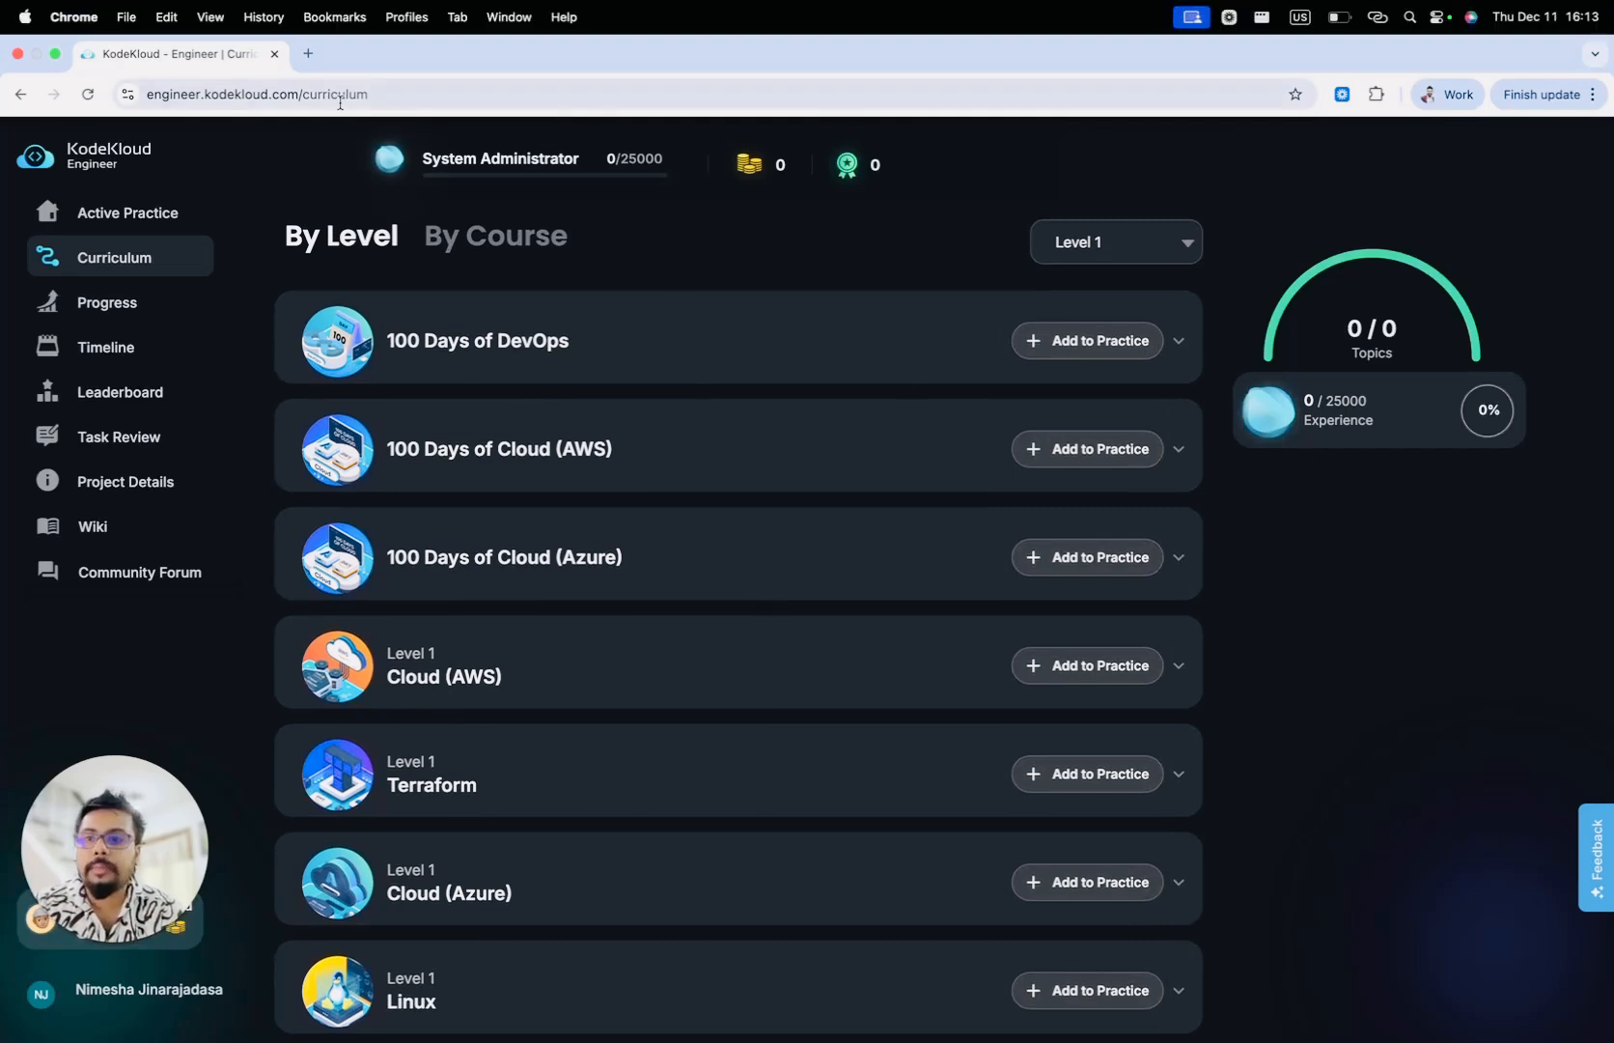
{"action": "mouse_move", "coordinate": [899, 376]}
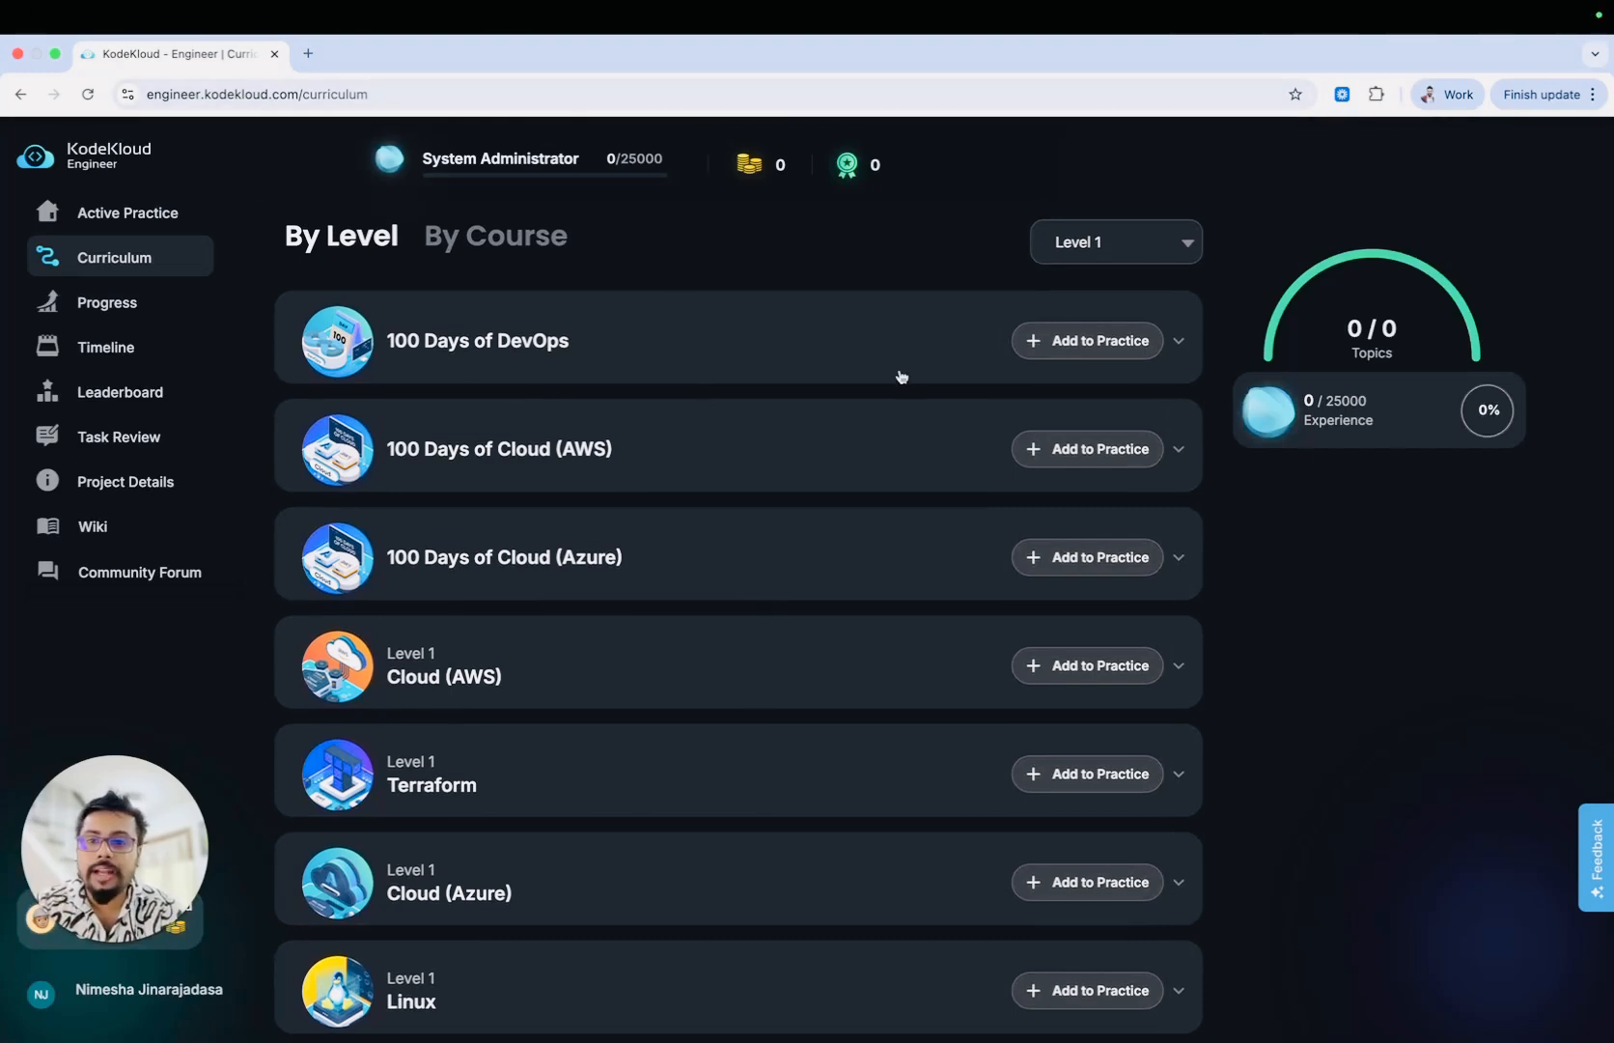
{"action": "mouse_move", "coordinate": [692, 357]}
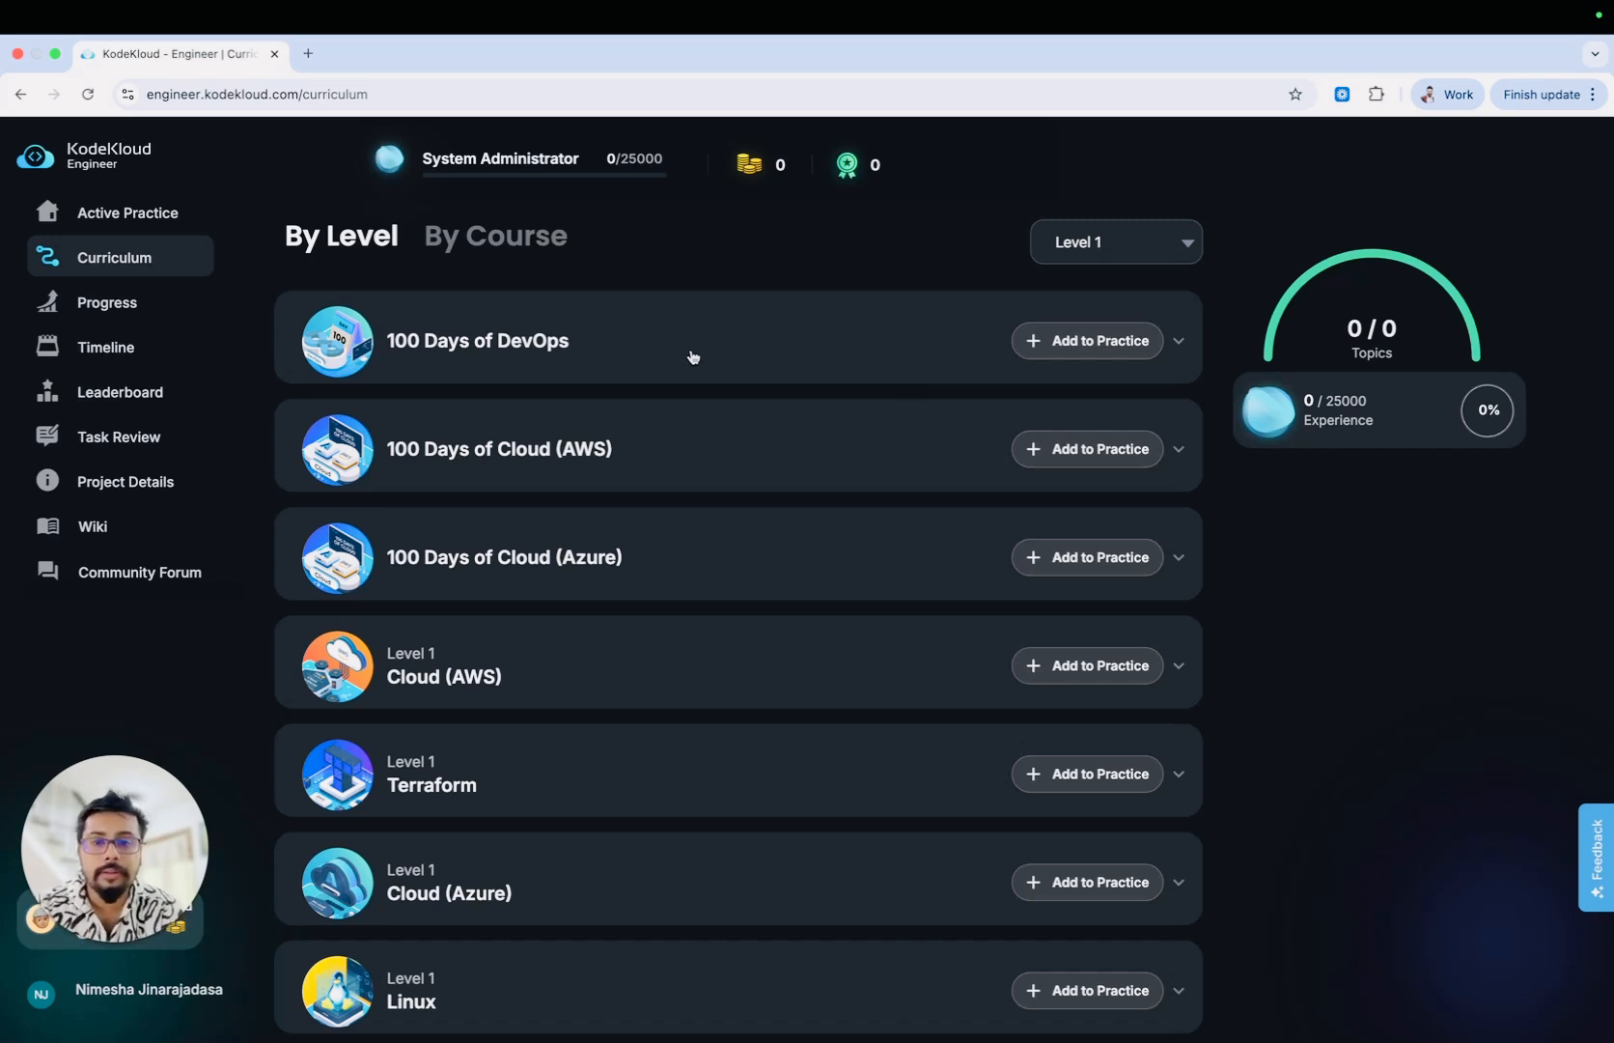
{"action": "mouse_move", "coordinate": [573, 454]}
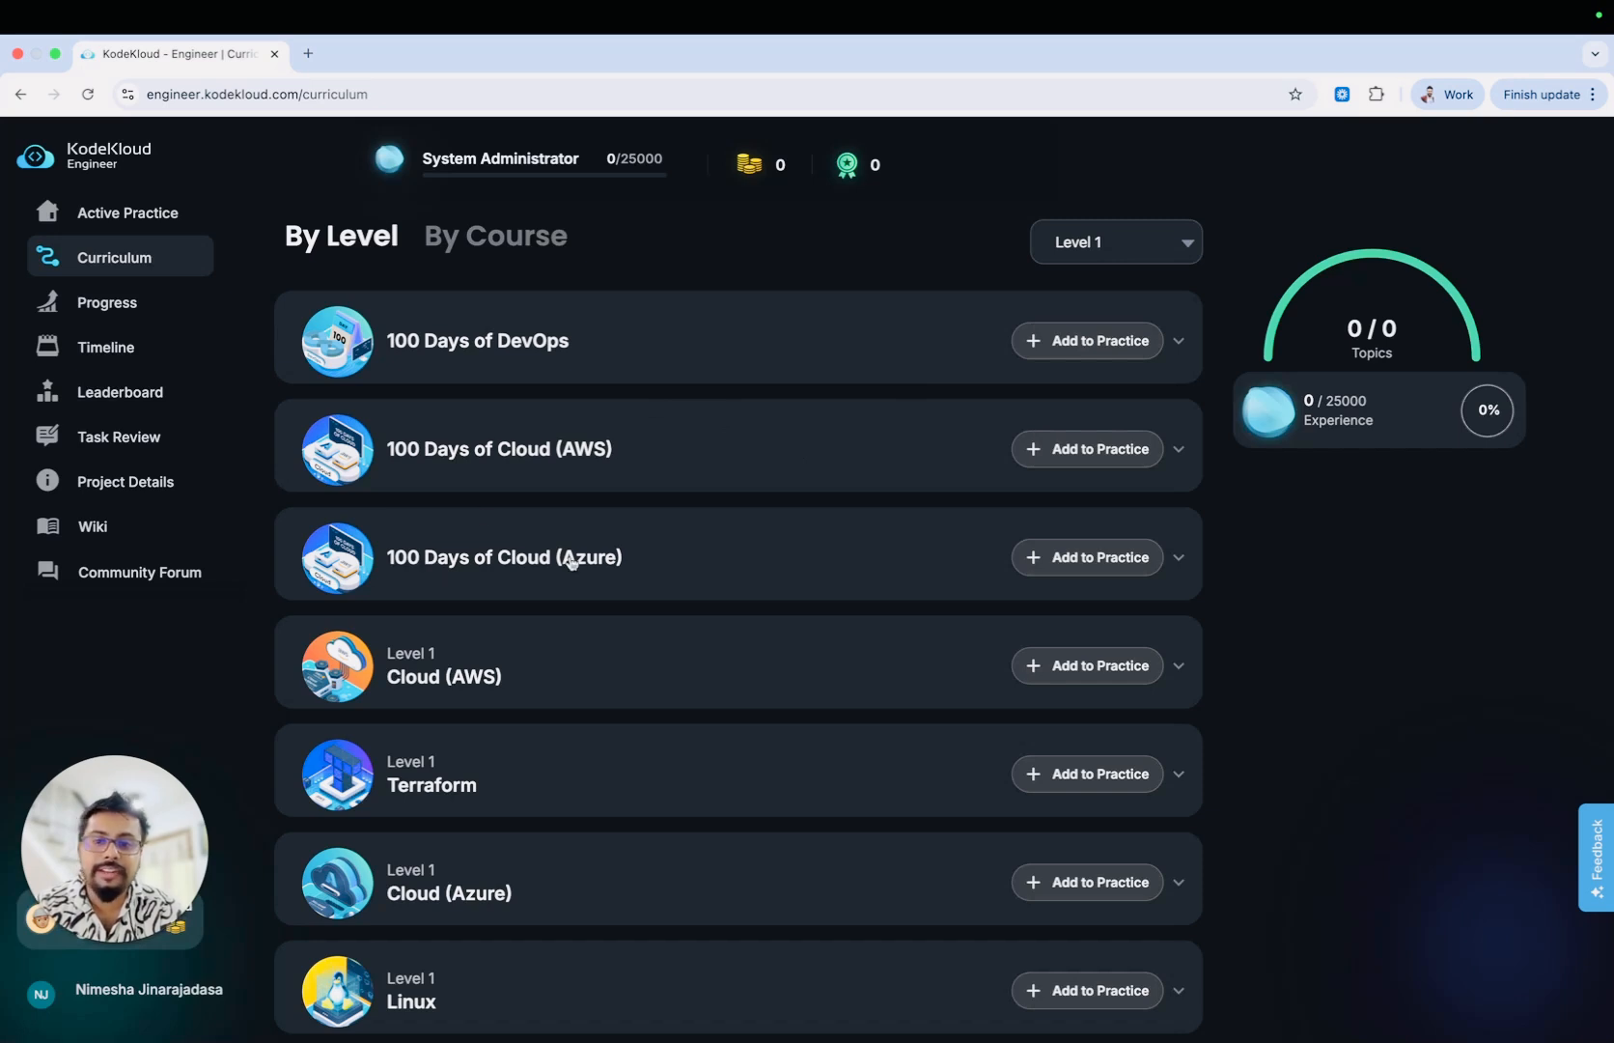
{"action": "mouse_move", "coordinate": [703, 440]}
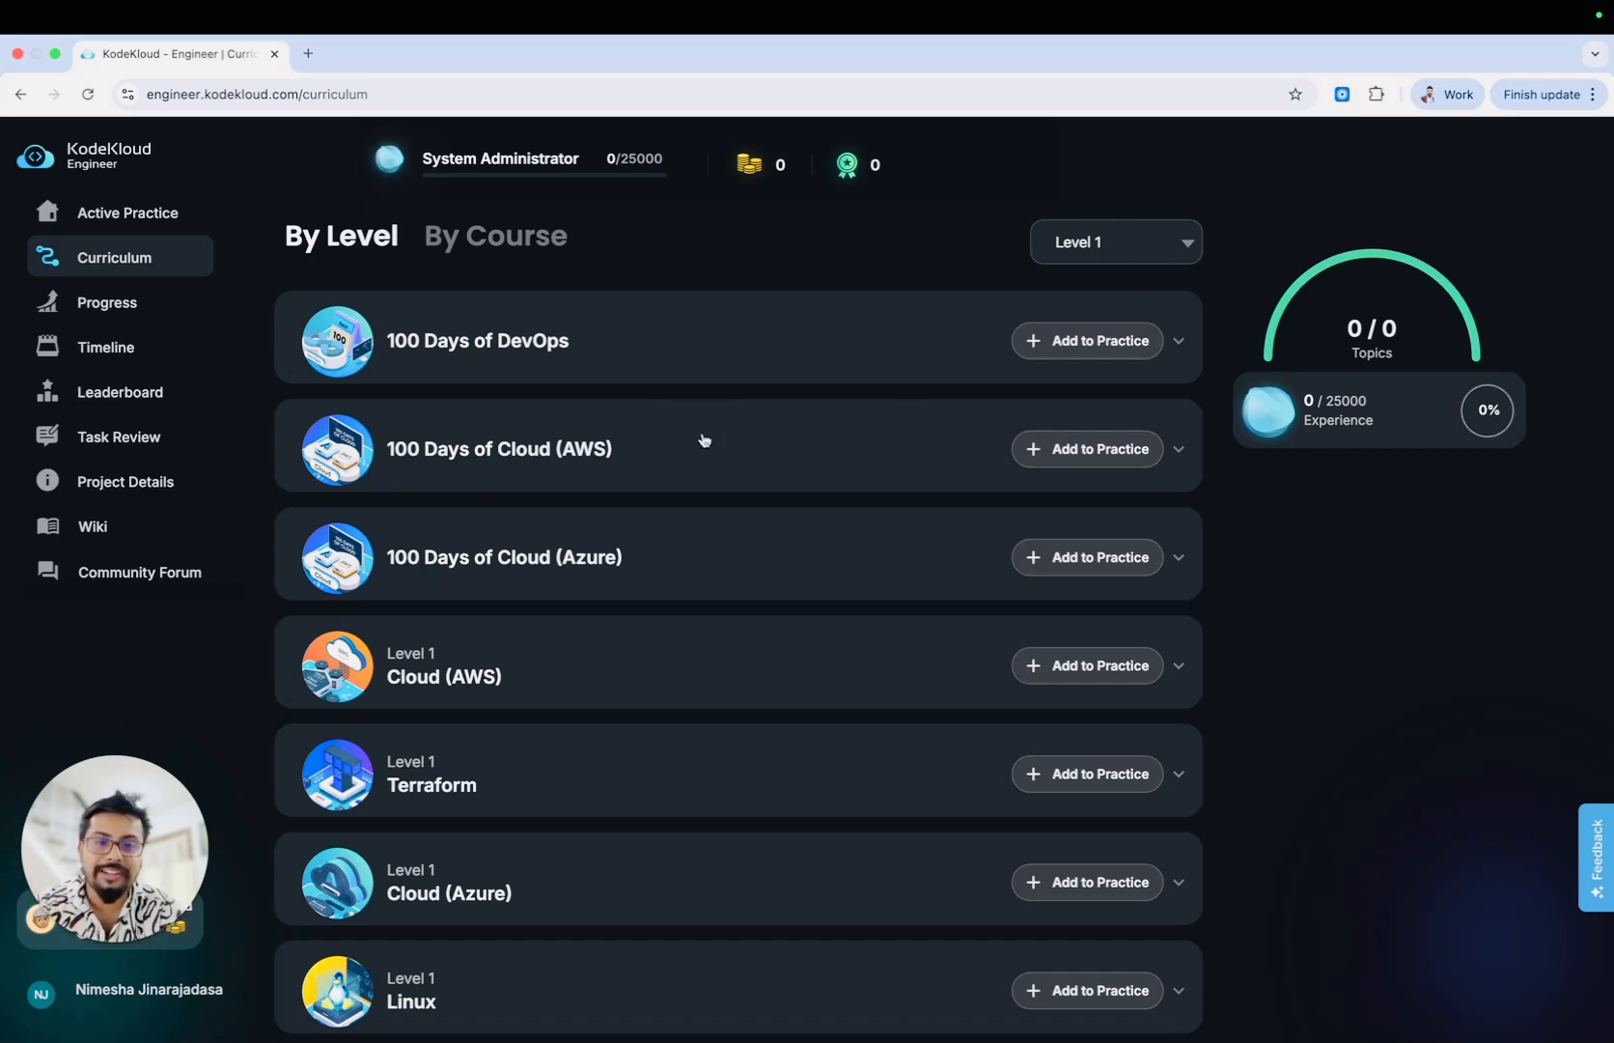
Add 100 Days of Cloud (AWS) and 100 Days of Cloud (Azure) to practice
{"action": "left_click", "coordinate": [1086, 449]}
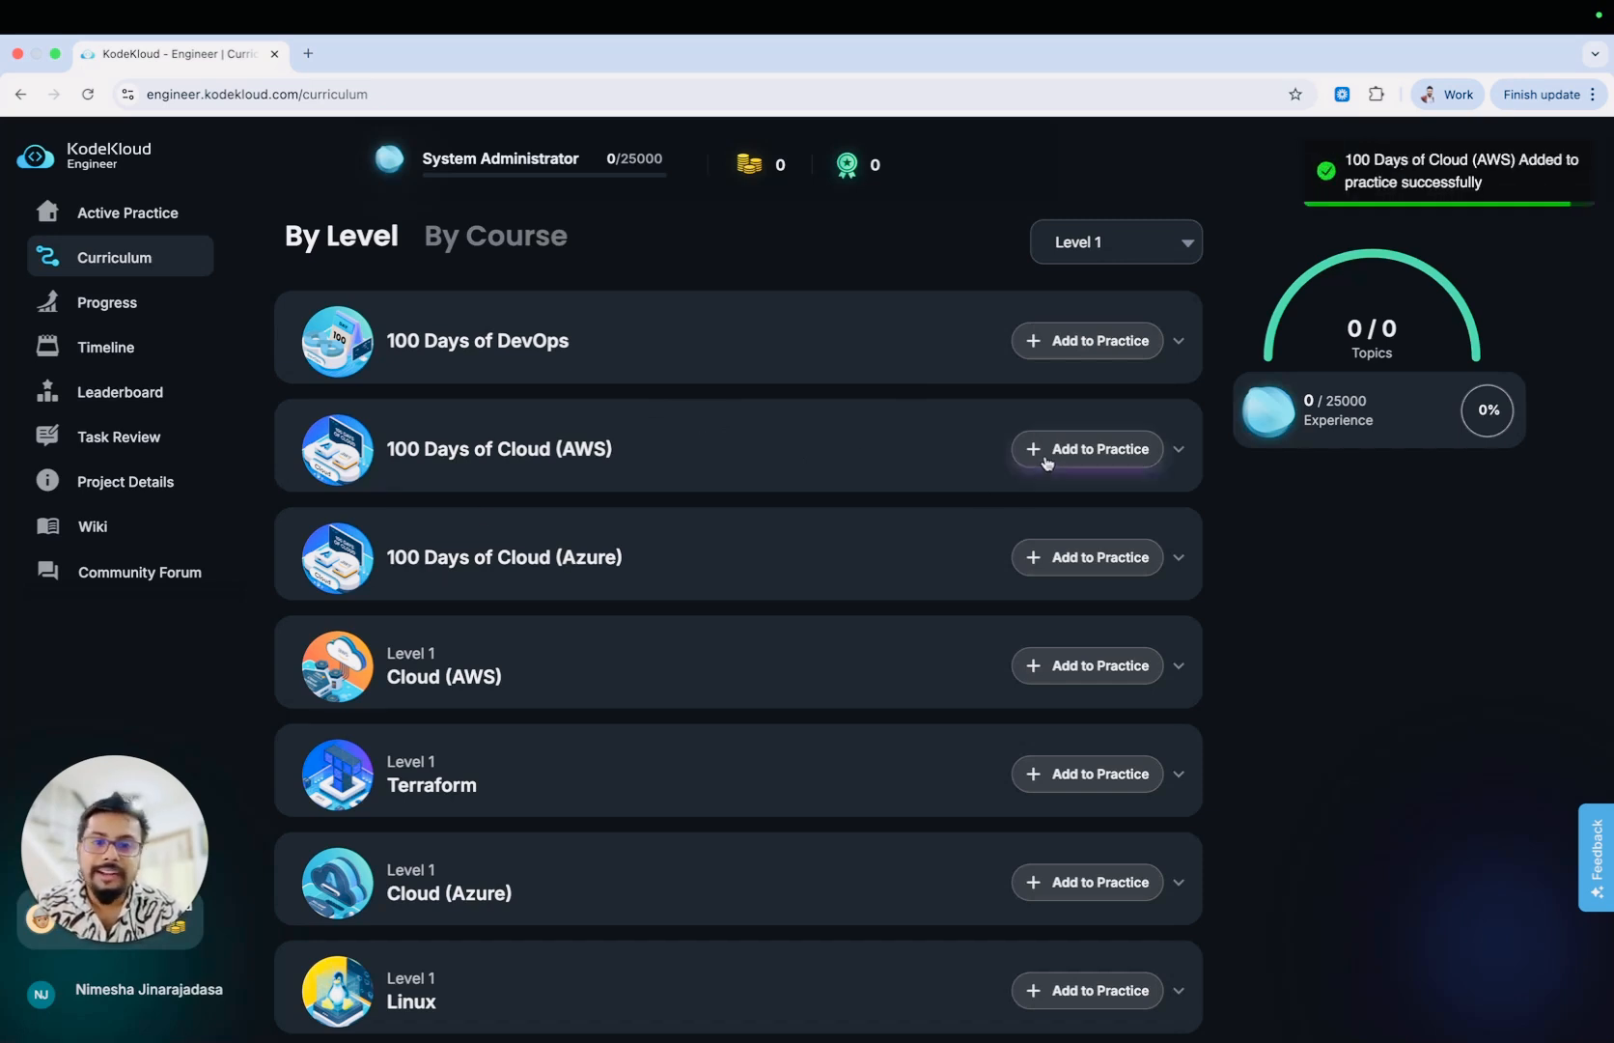
{"action": "left_click", "coordinate": [1086, 449]}
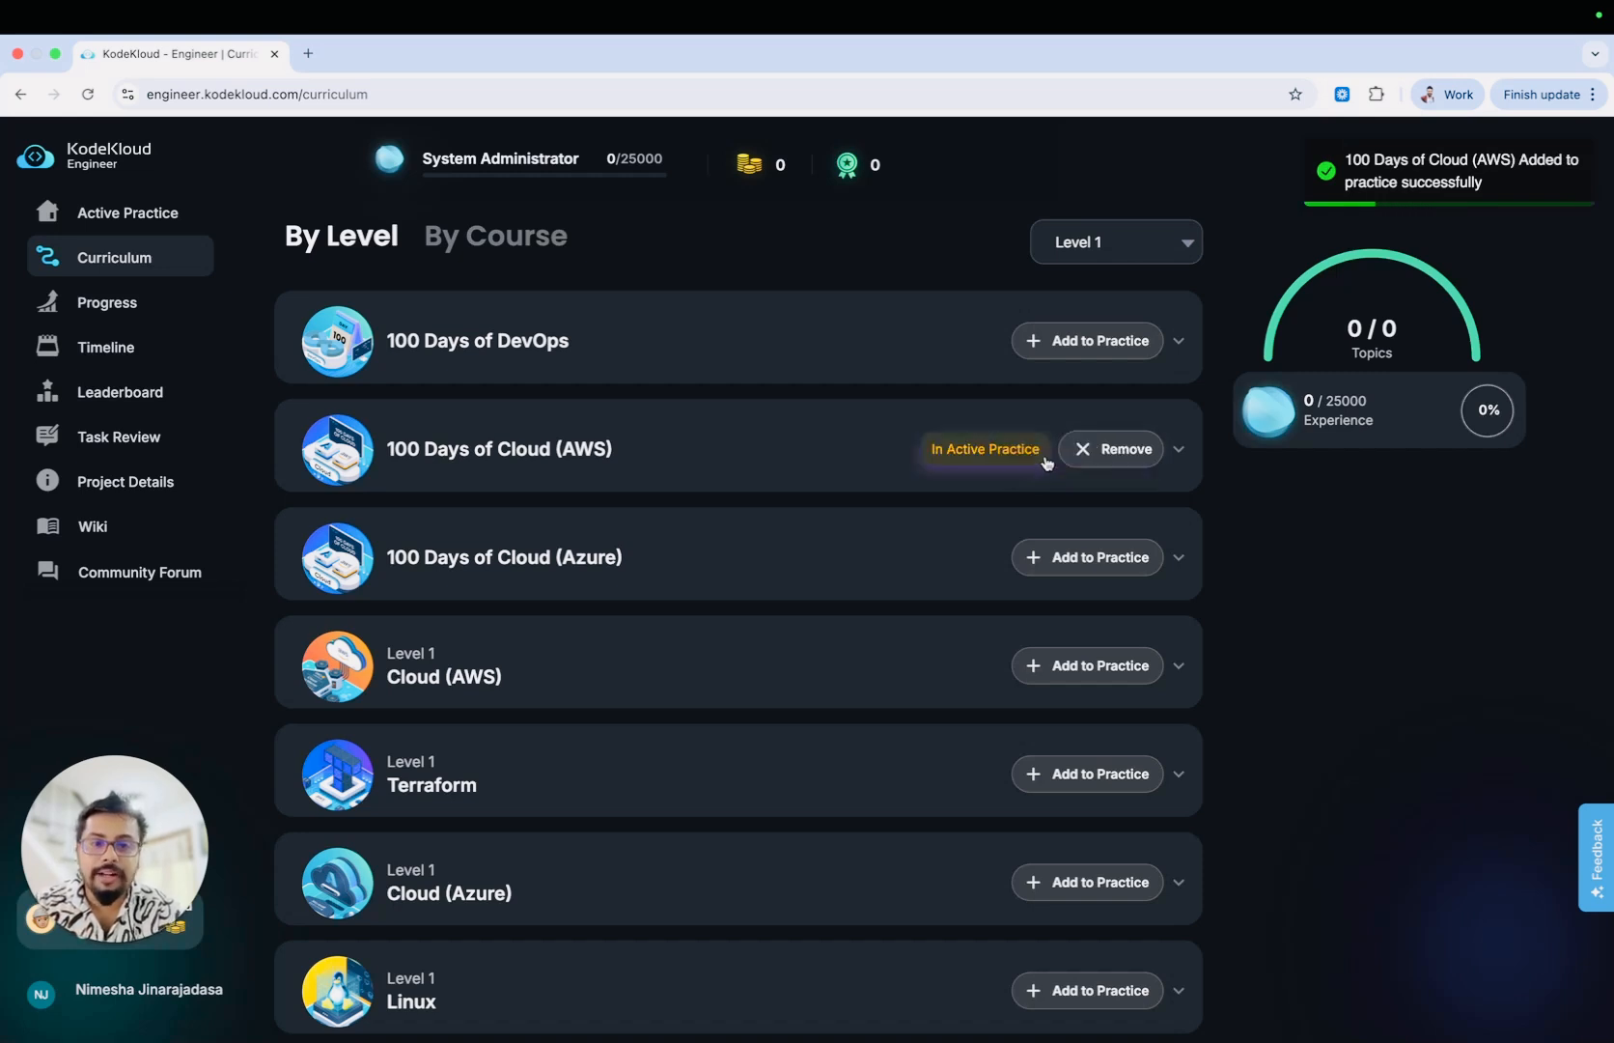
{"action": "mouse_move", "coordinate": [994, 560]}
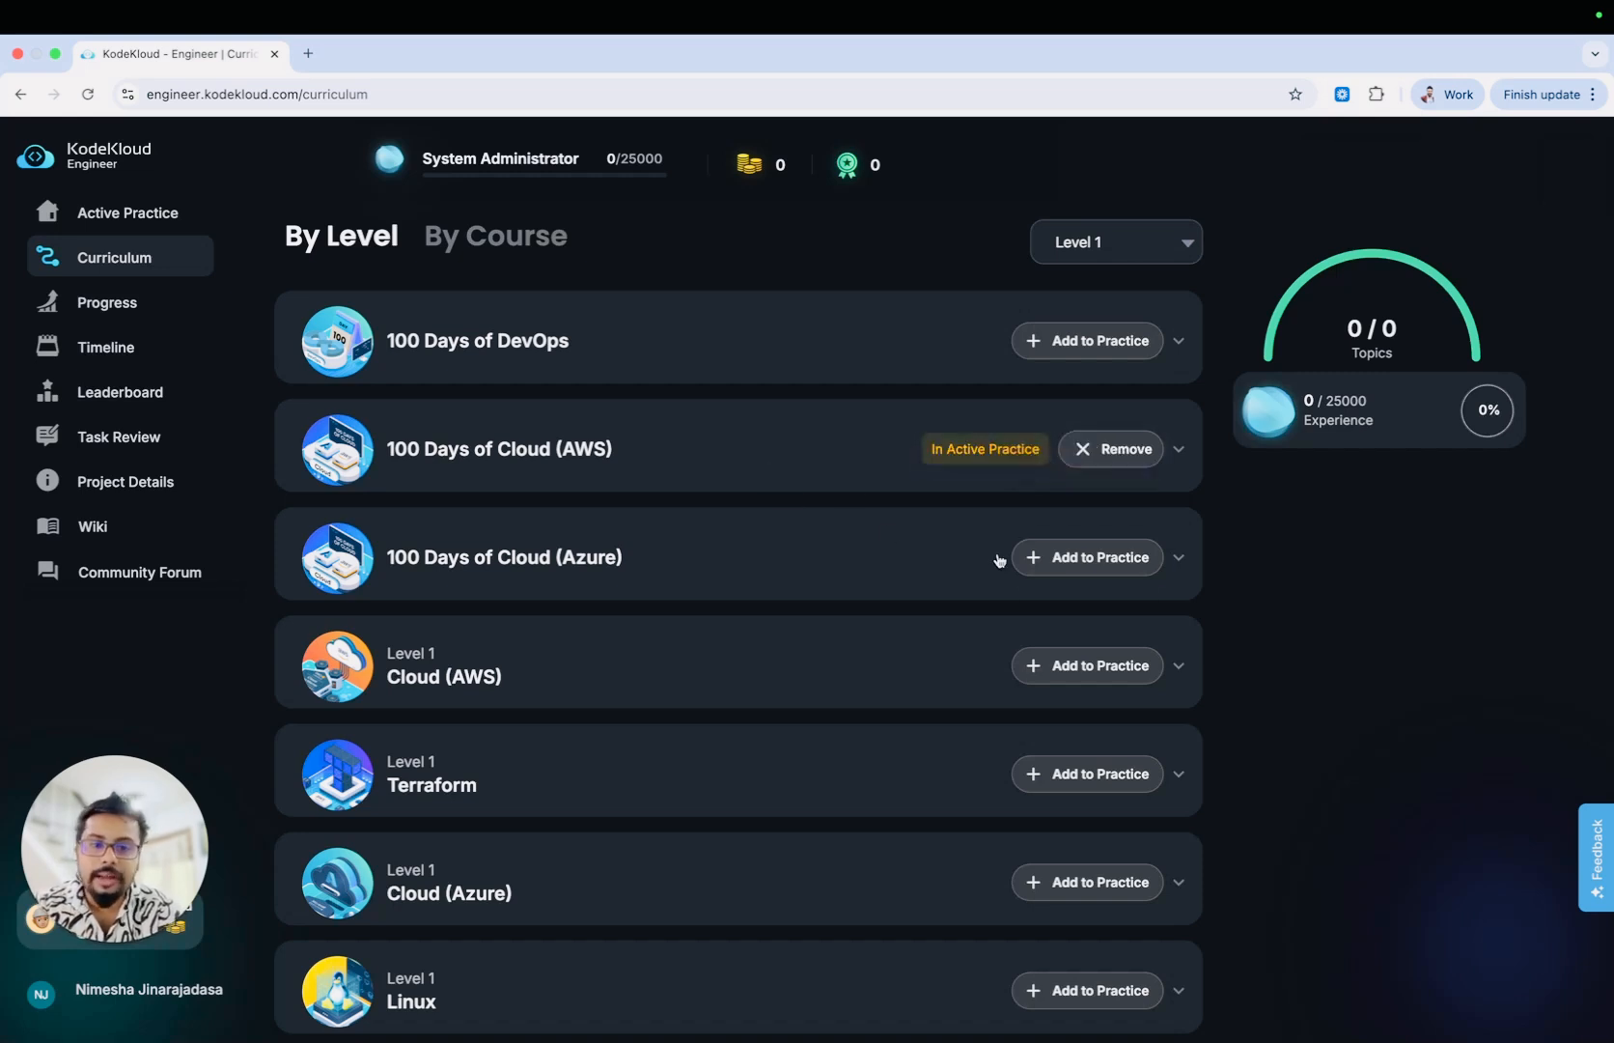
{"action": "left_click", "coordinate": [1087, 557]}
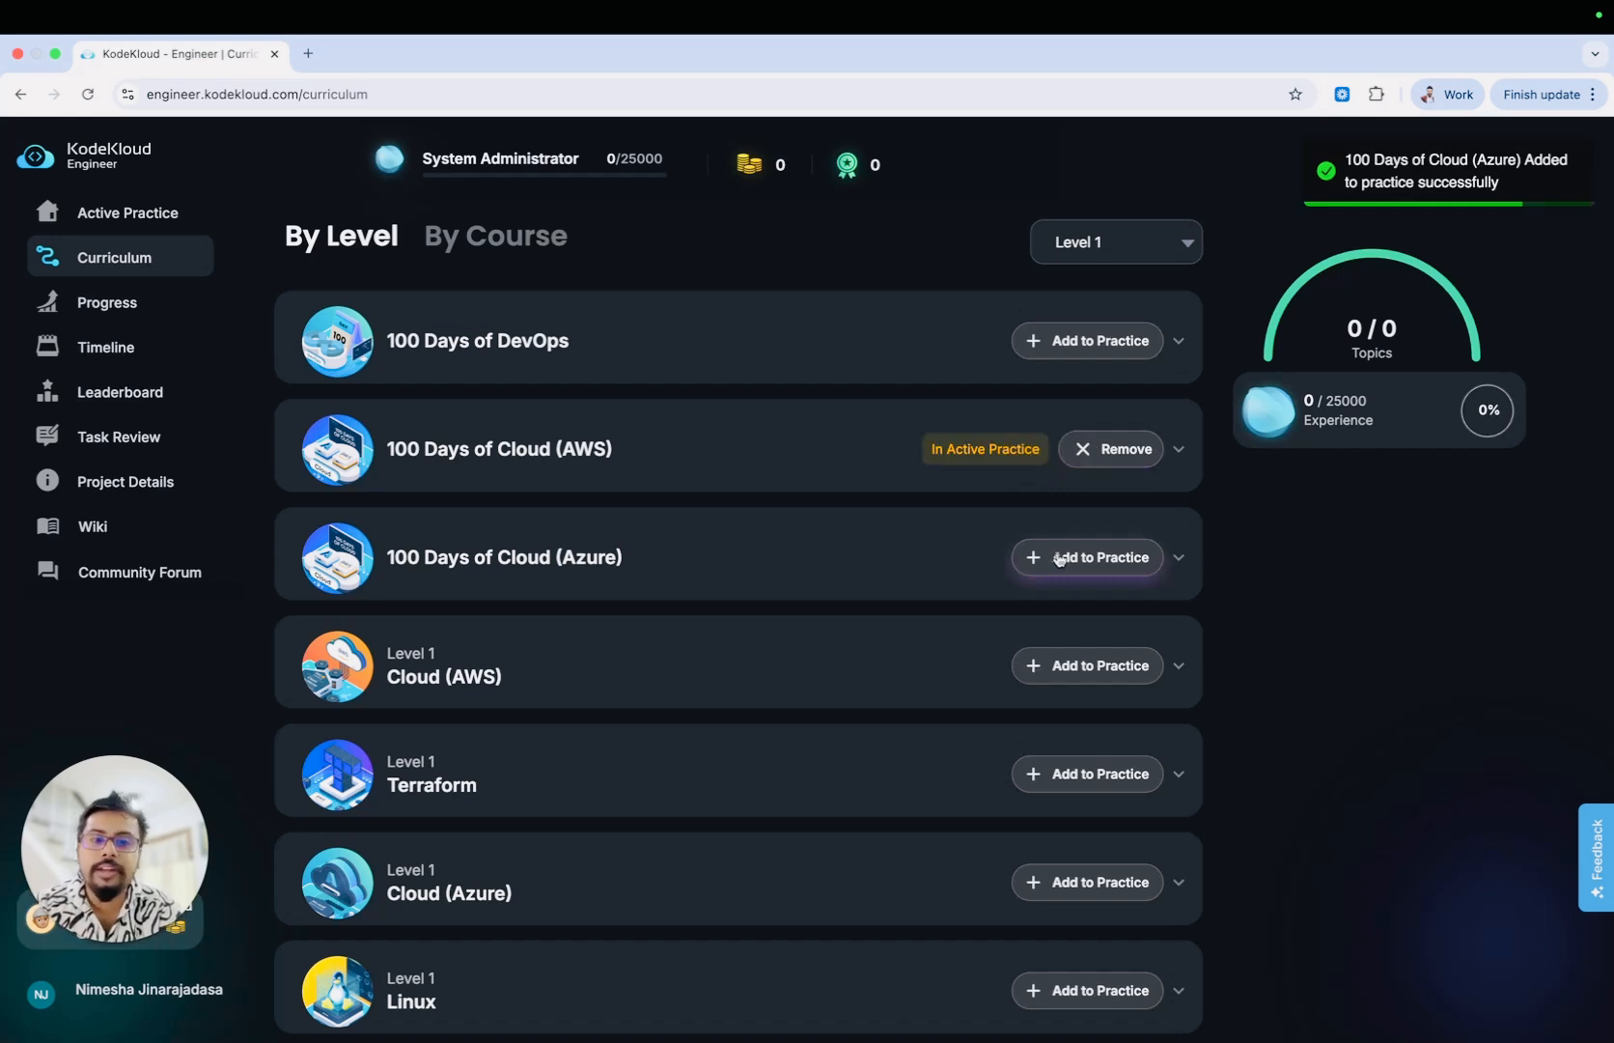
{"action": "left_click", "coordinate": [1086, 557]}
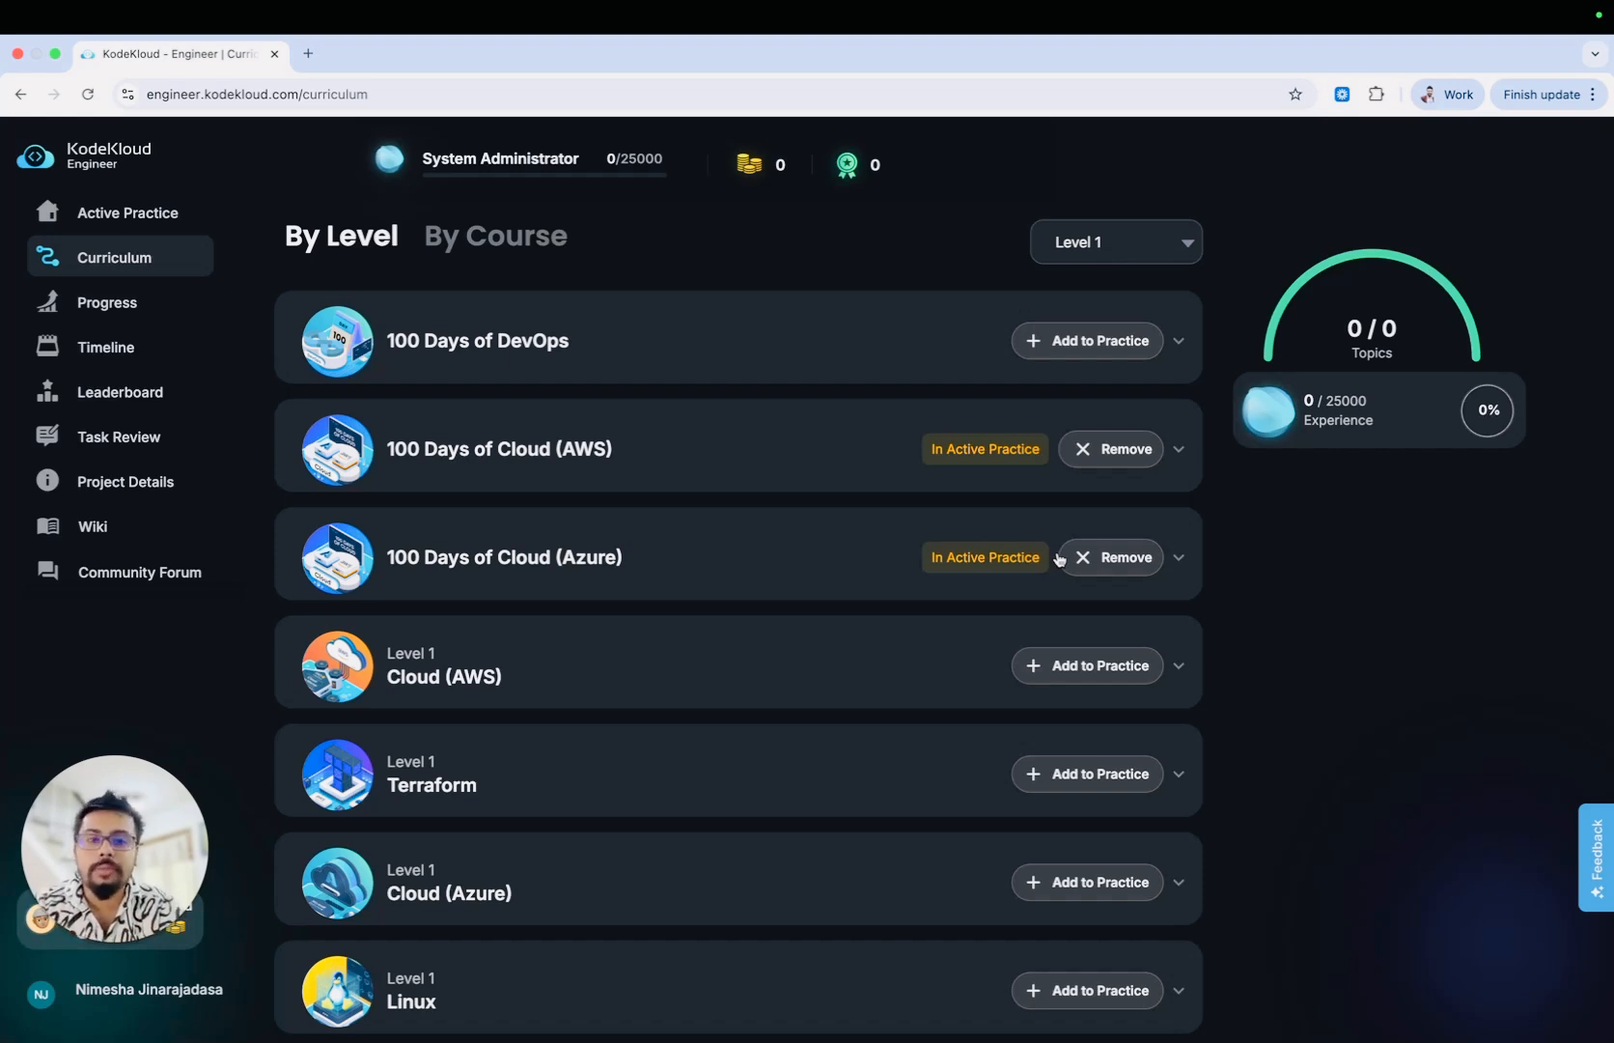
{"action": "mouse_move", "coordinate": [664, 448]}
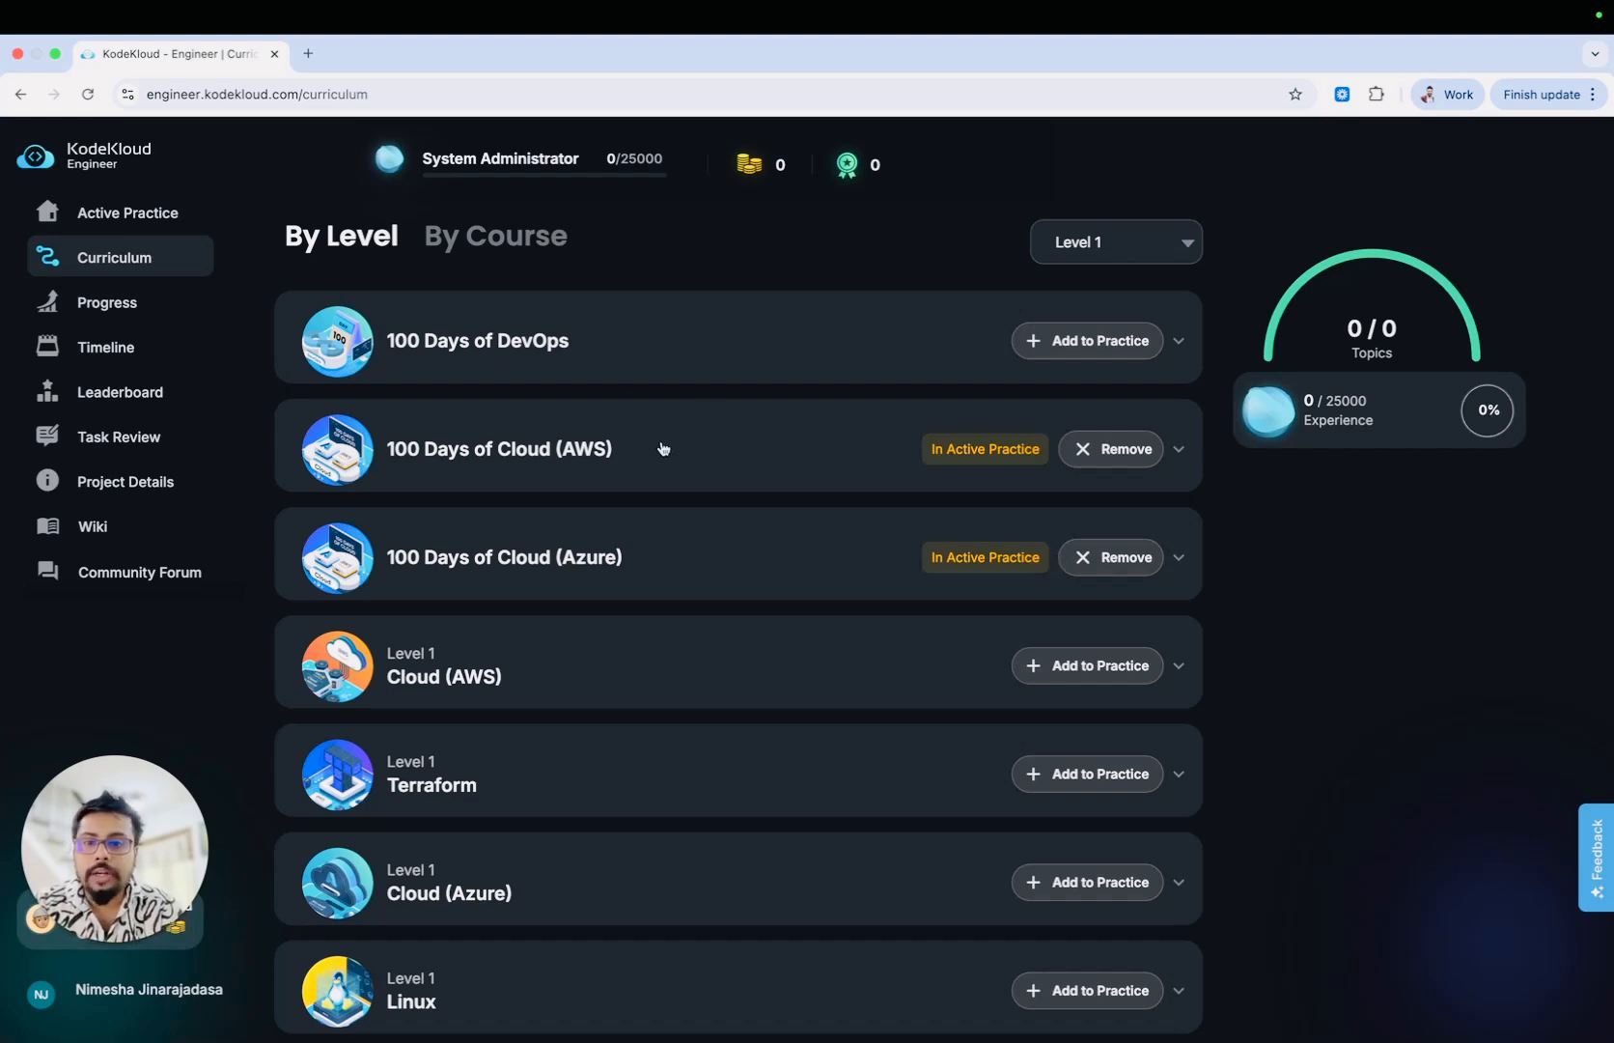
{"action": "mouse_move", "coordinate": [99, 224]}
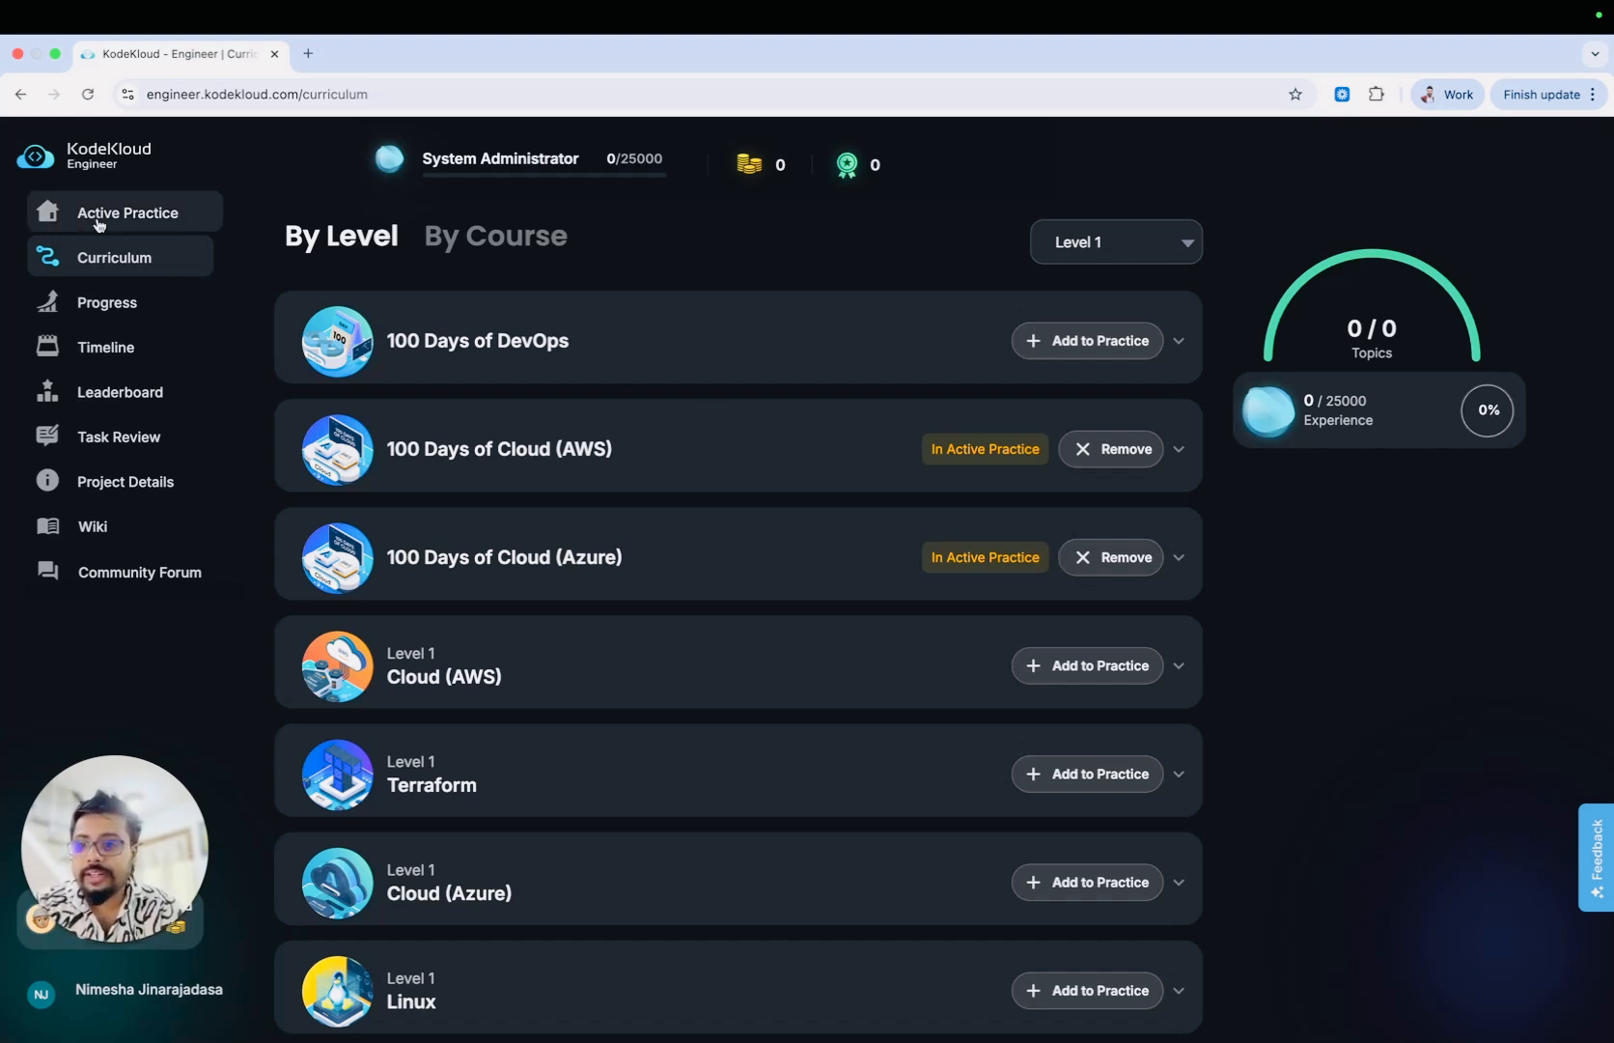
From Active Practice, collapse the Azure track and start the AWS Day 1: Create Key Pair lab
{"action": "left_click", "coordinate": [128, 212]}
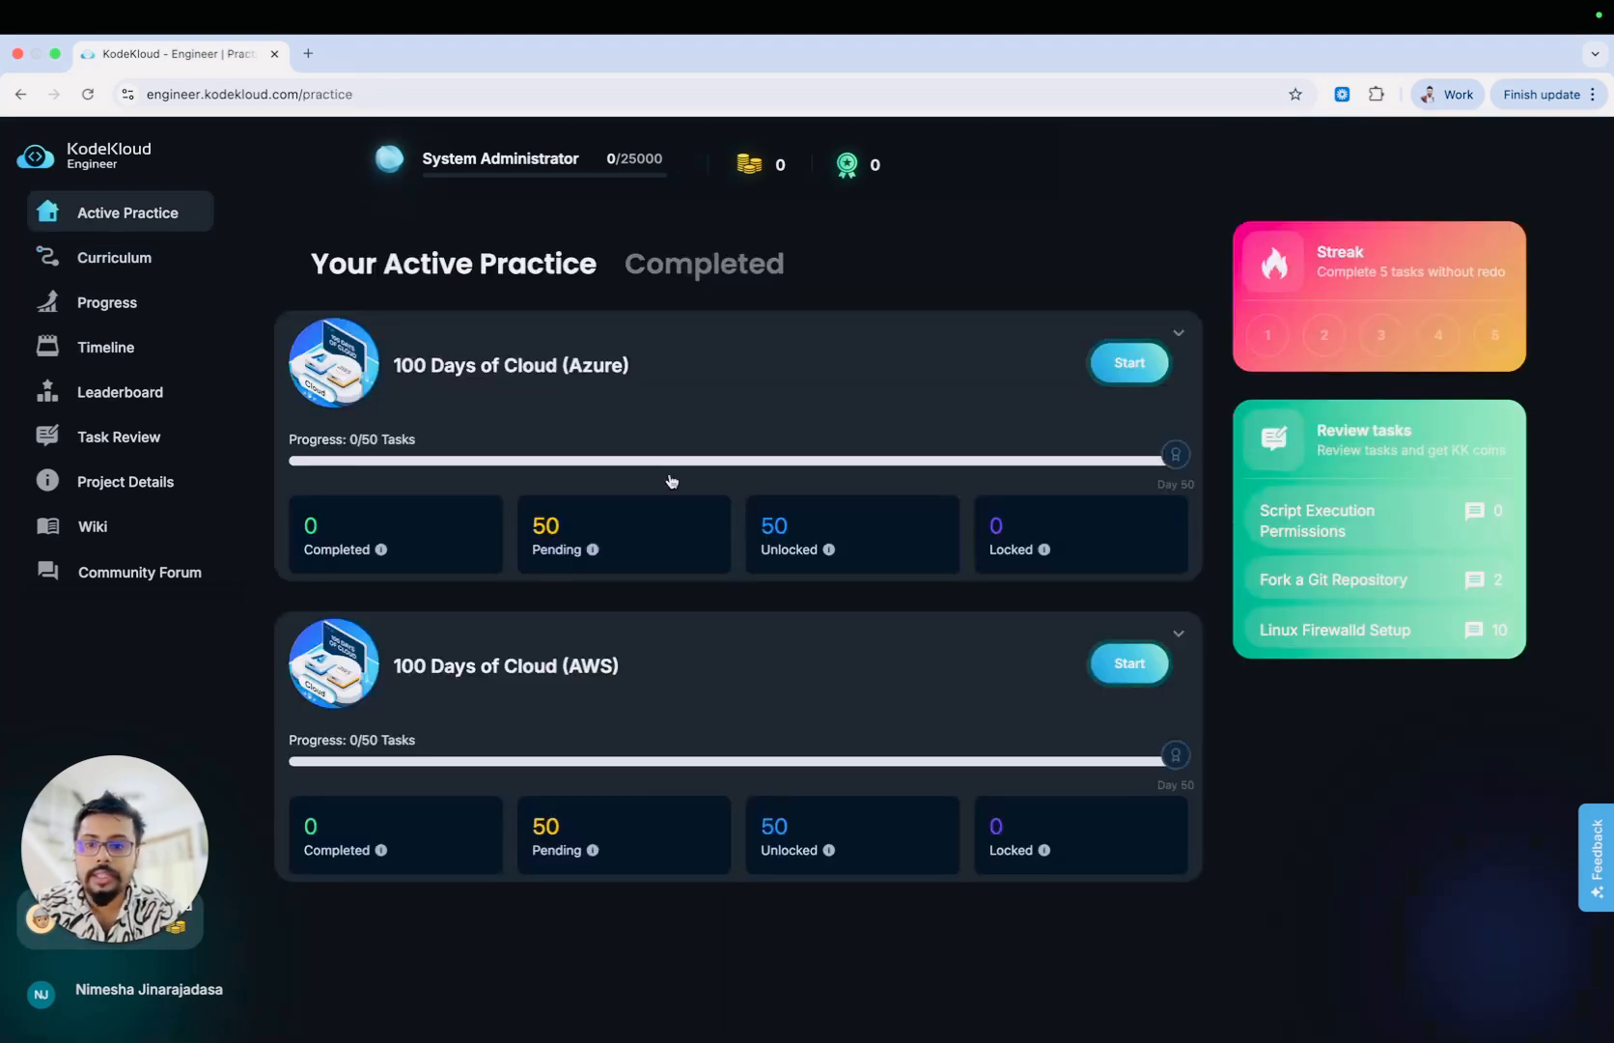
{"action": "mouse_move", "coordinate": [694, 614]}
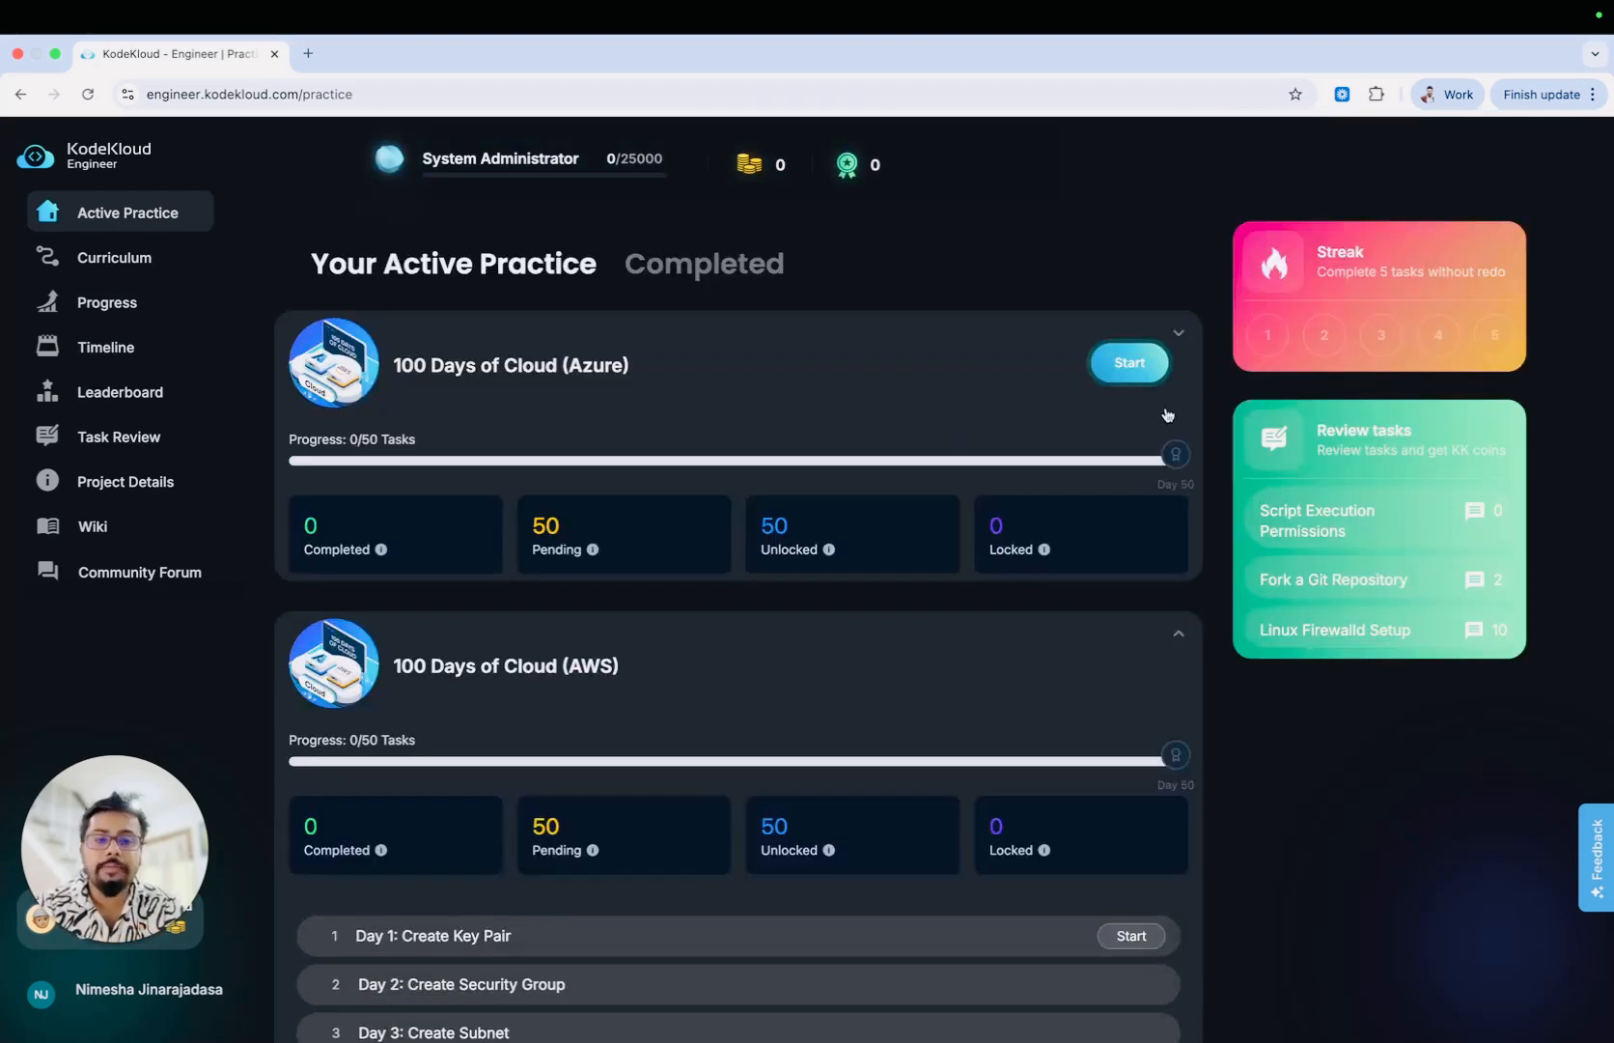
{"action": "mouse_move", "coordinate": [1139, 327]}
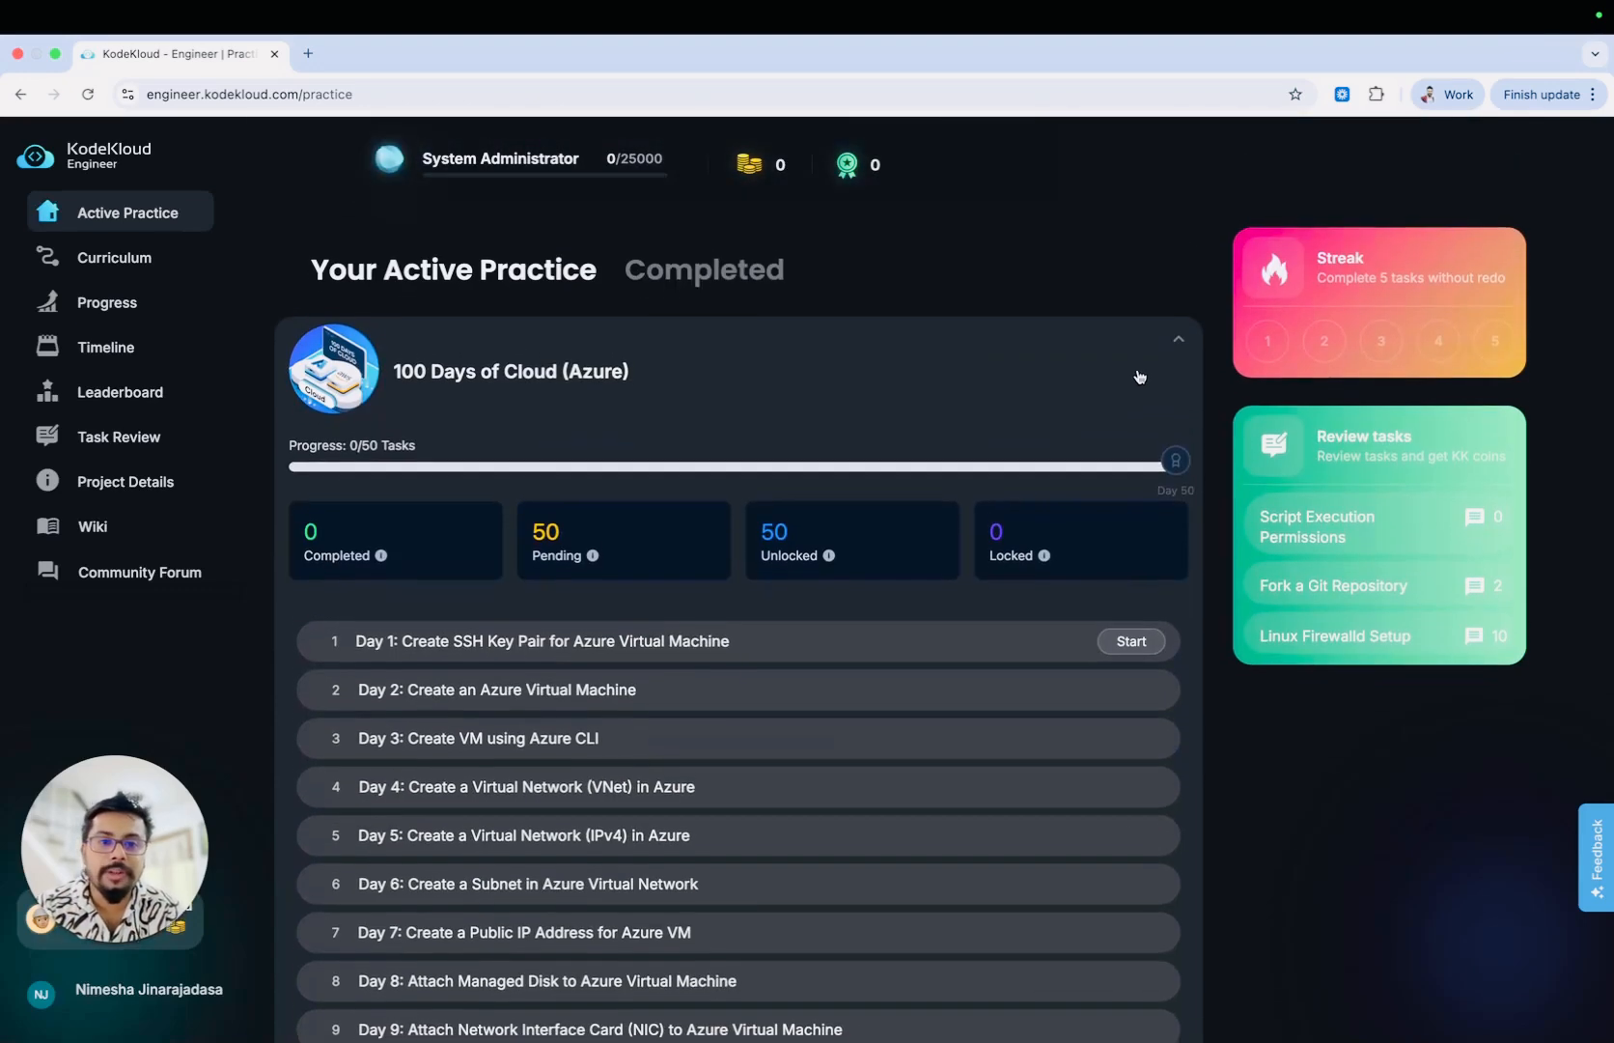
{"action": "left_click", "coordinate": [1180, 338]}
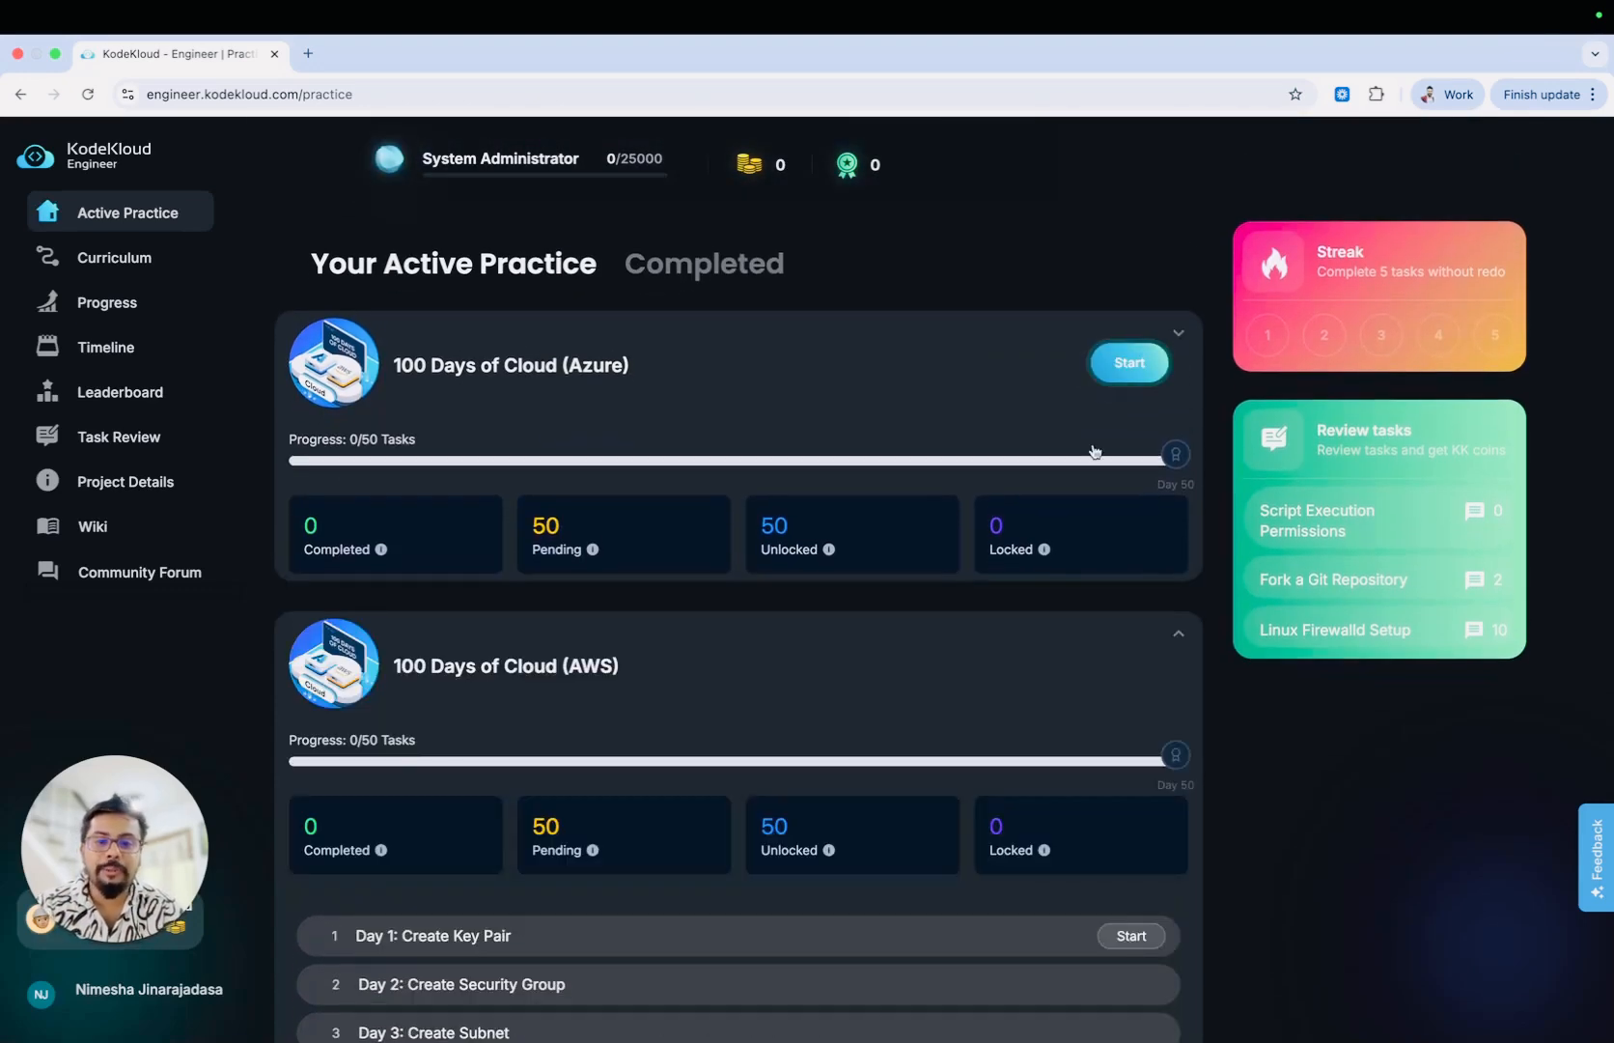
{"action": "scroll", "scroll_direction": "down", "scroll_amount": 3}
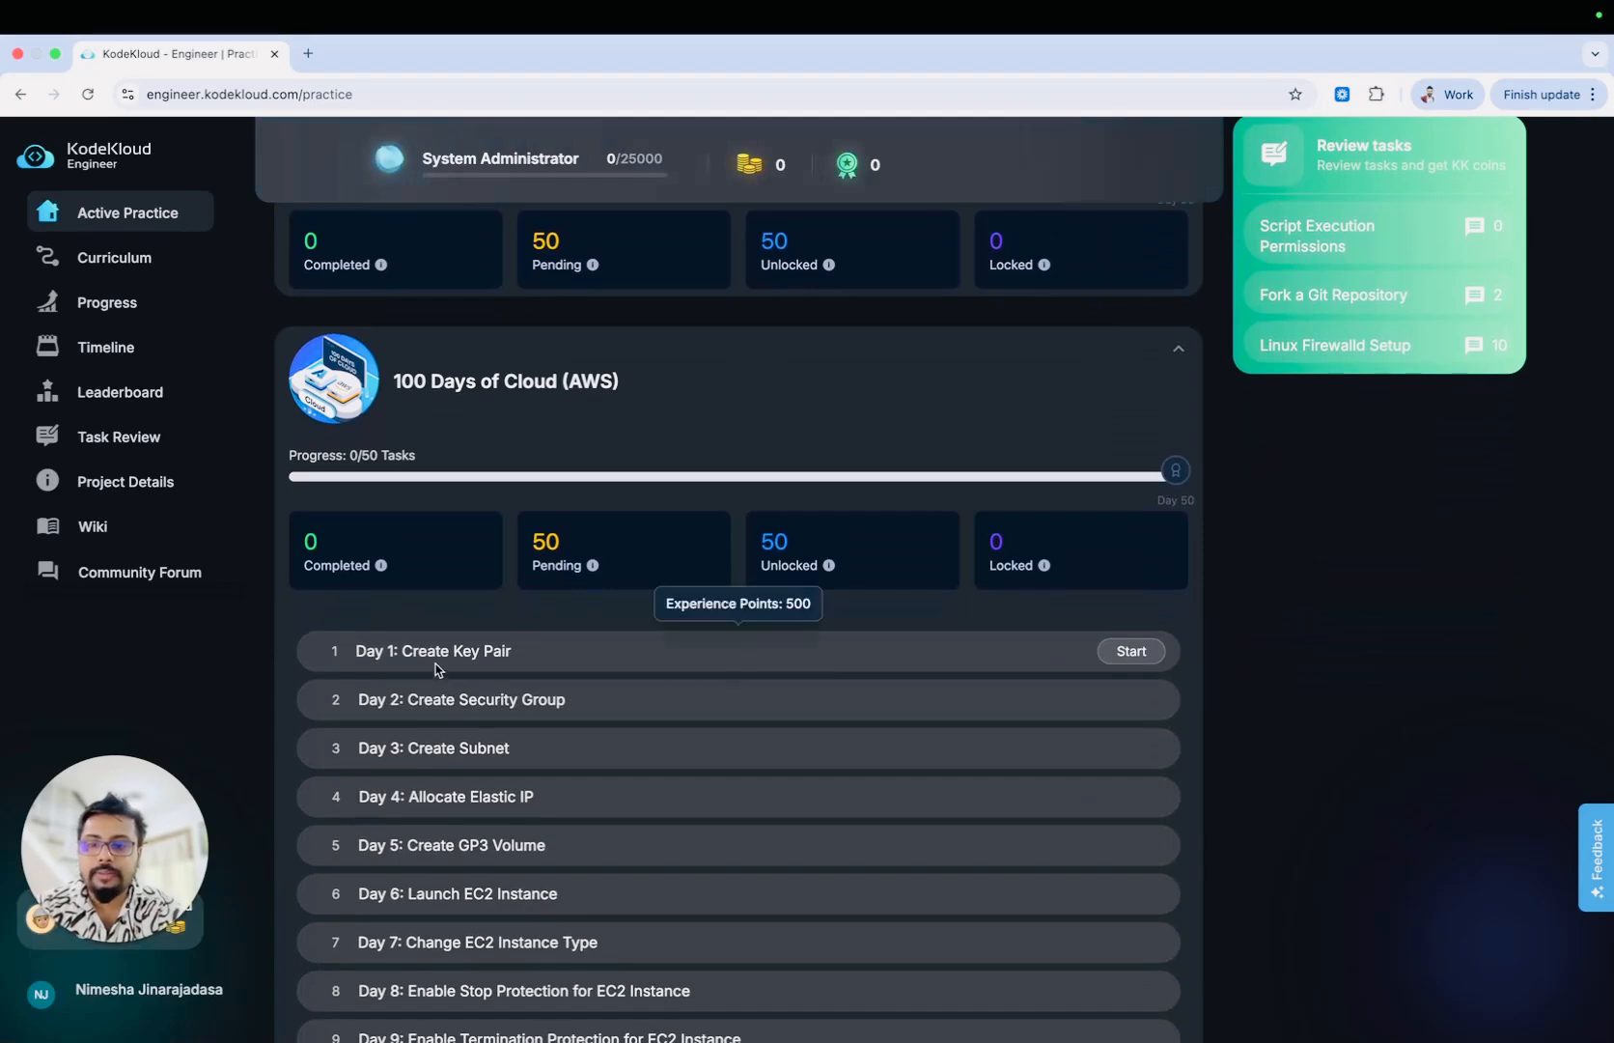
{"action": "mouse_move", "coordinate": [366, 643]}
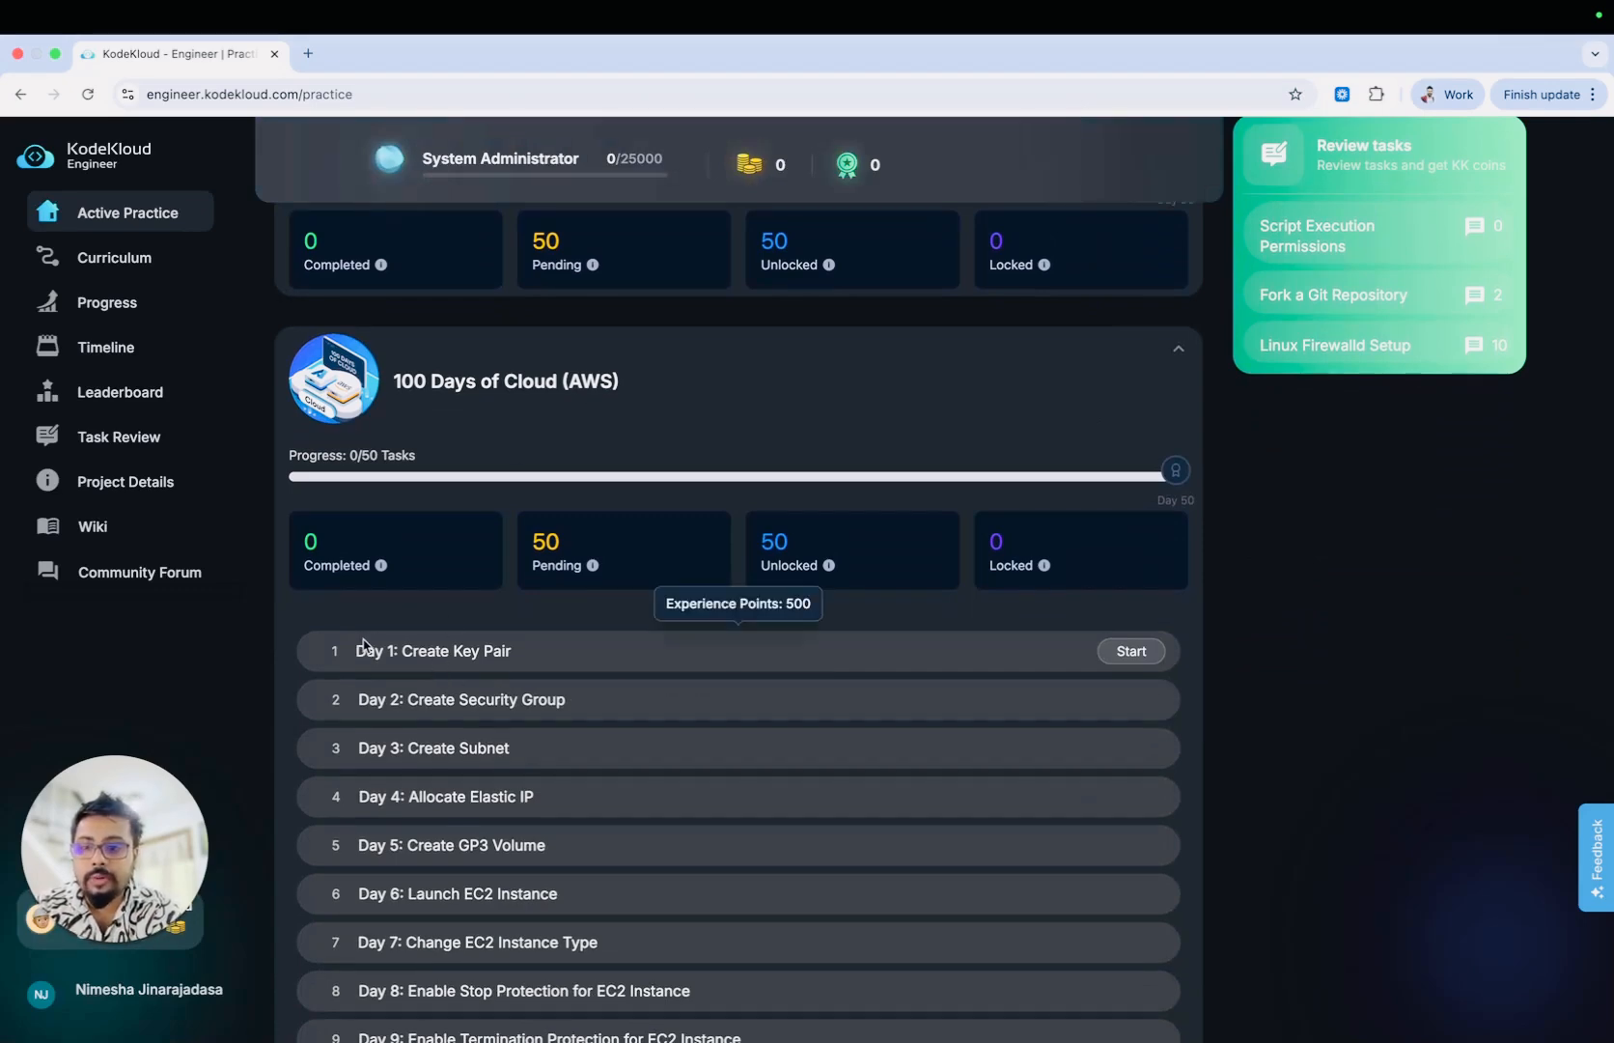
{"action": "mouse_move", "coordinate": [1133, 676]}
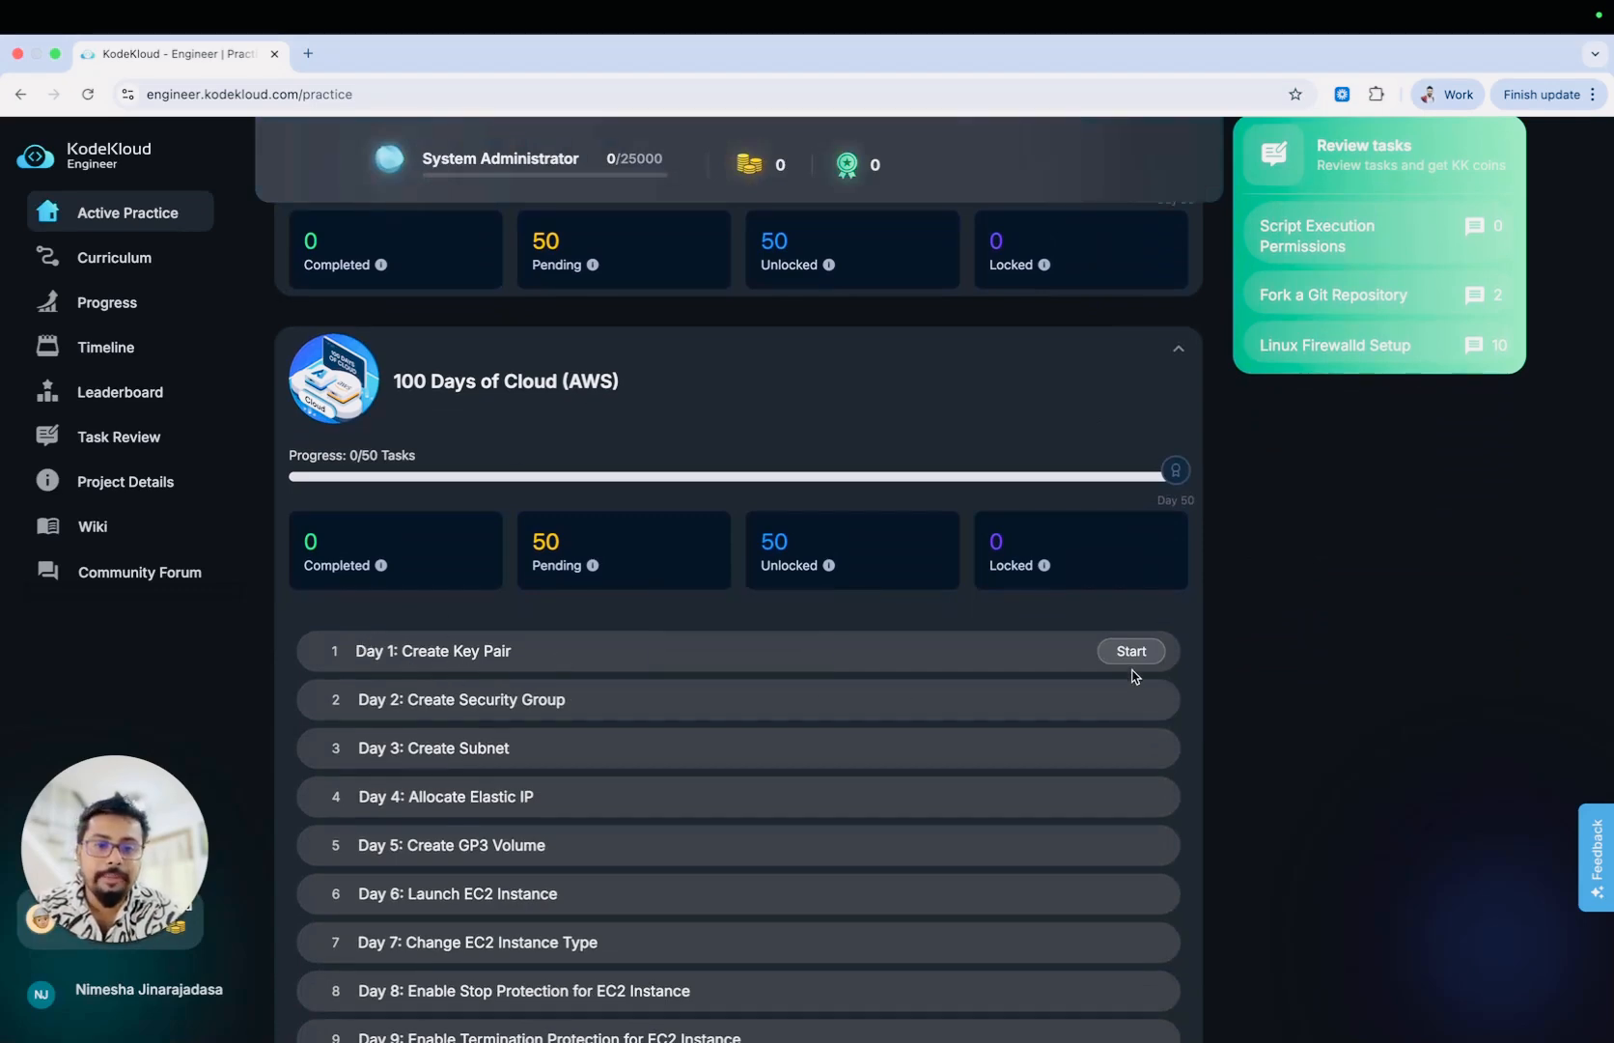
{"action": "left_click", "coordinate": [1130, 651]}
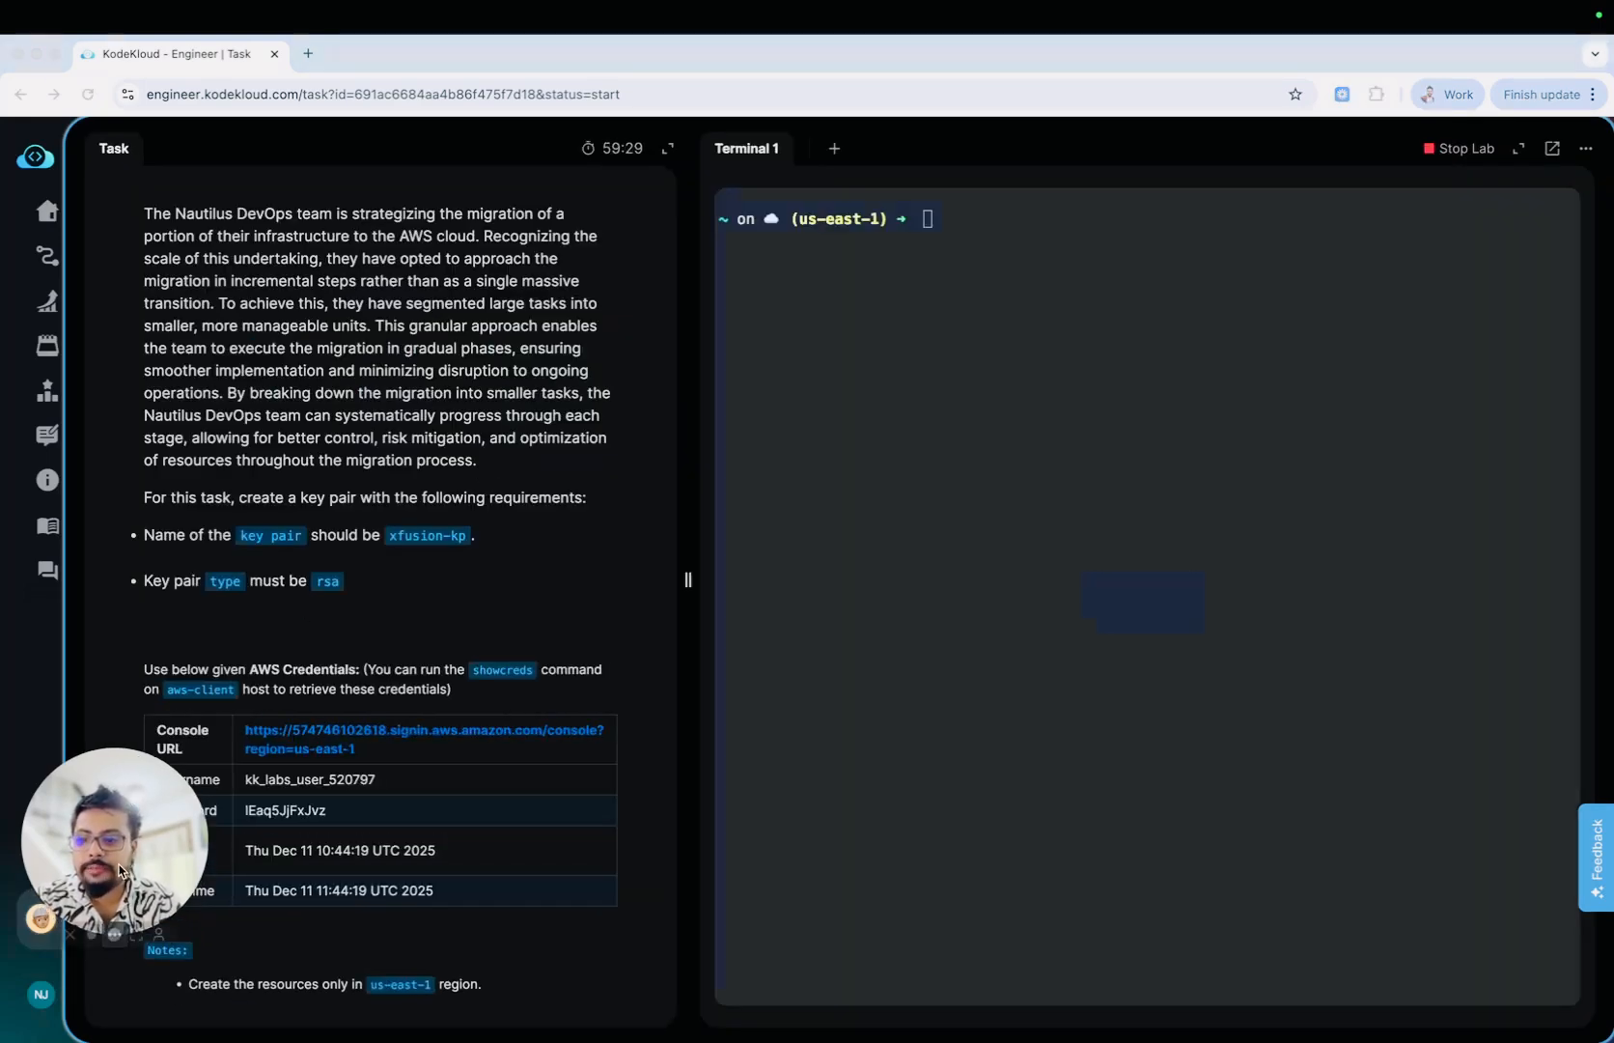
Open the Console URL from the Task panel's AWS Credentials table
{"action": "scroll", "scroll_direction": "down", "scroll_amount": 3}
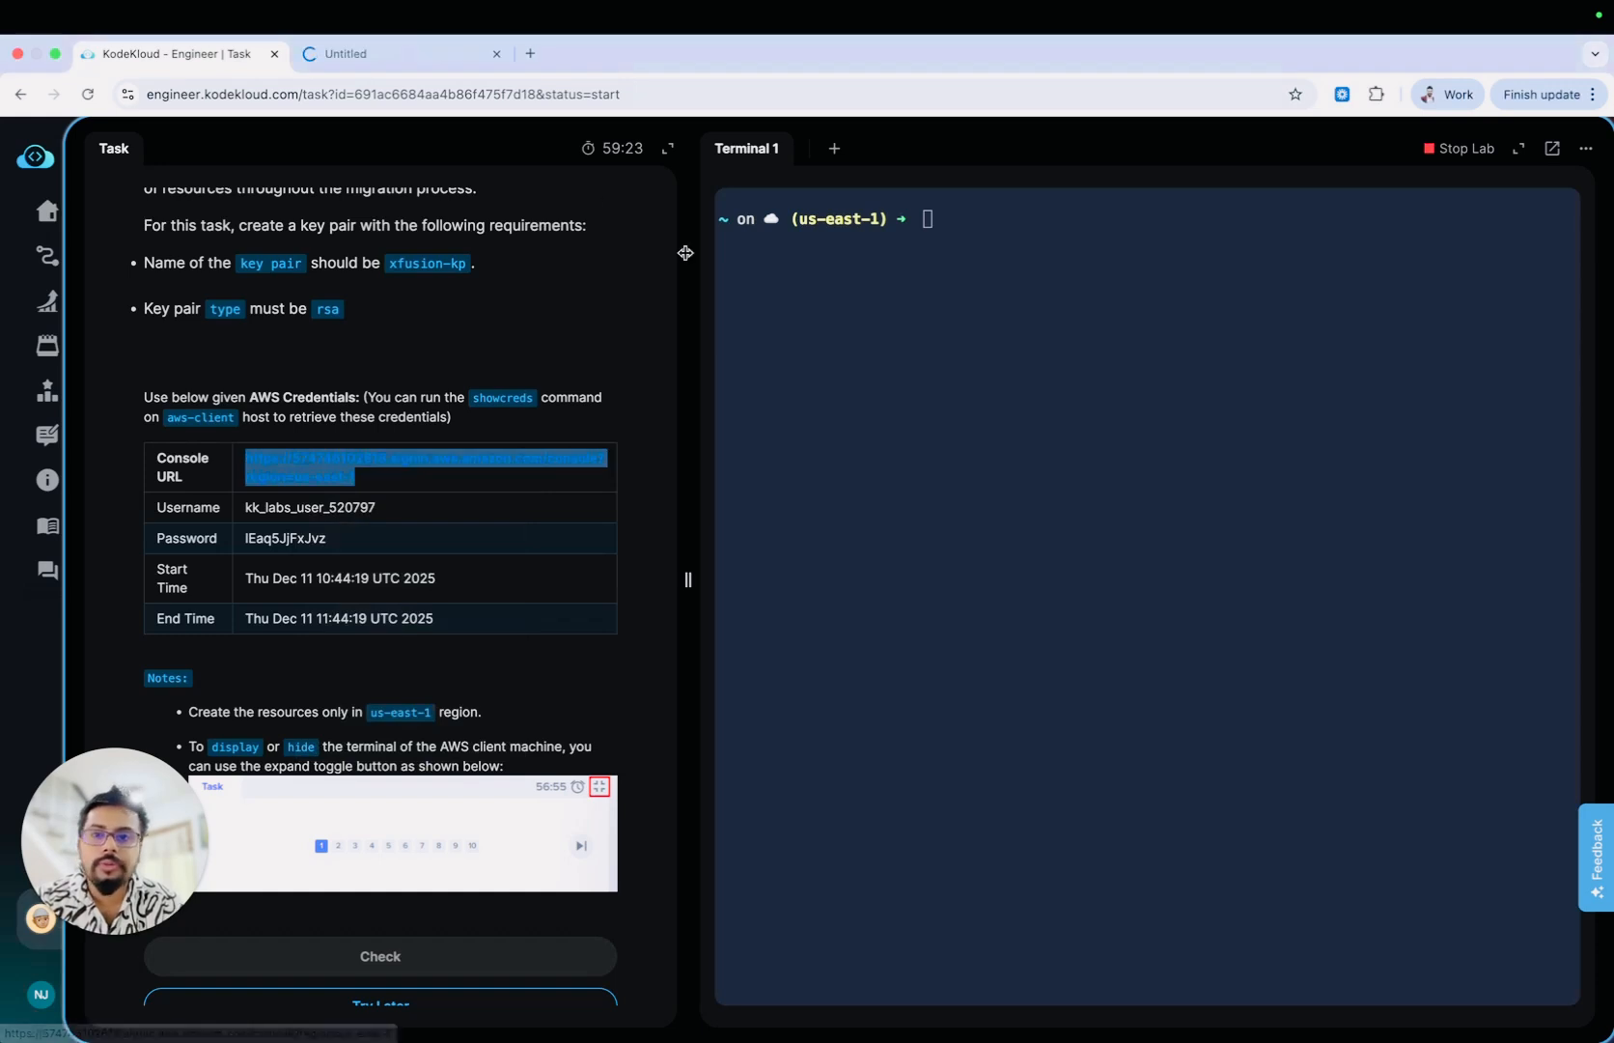
{"action": "left_click", "coordinate": [422, 466]}
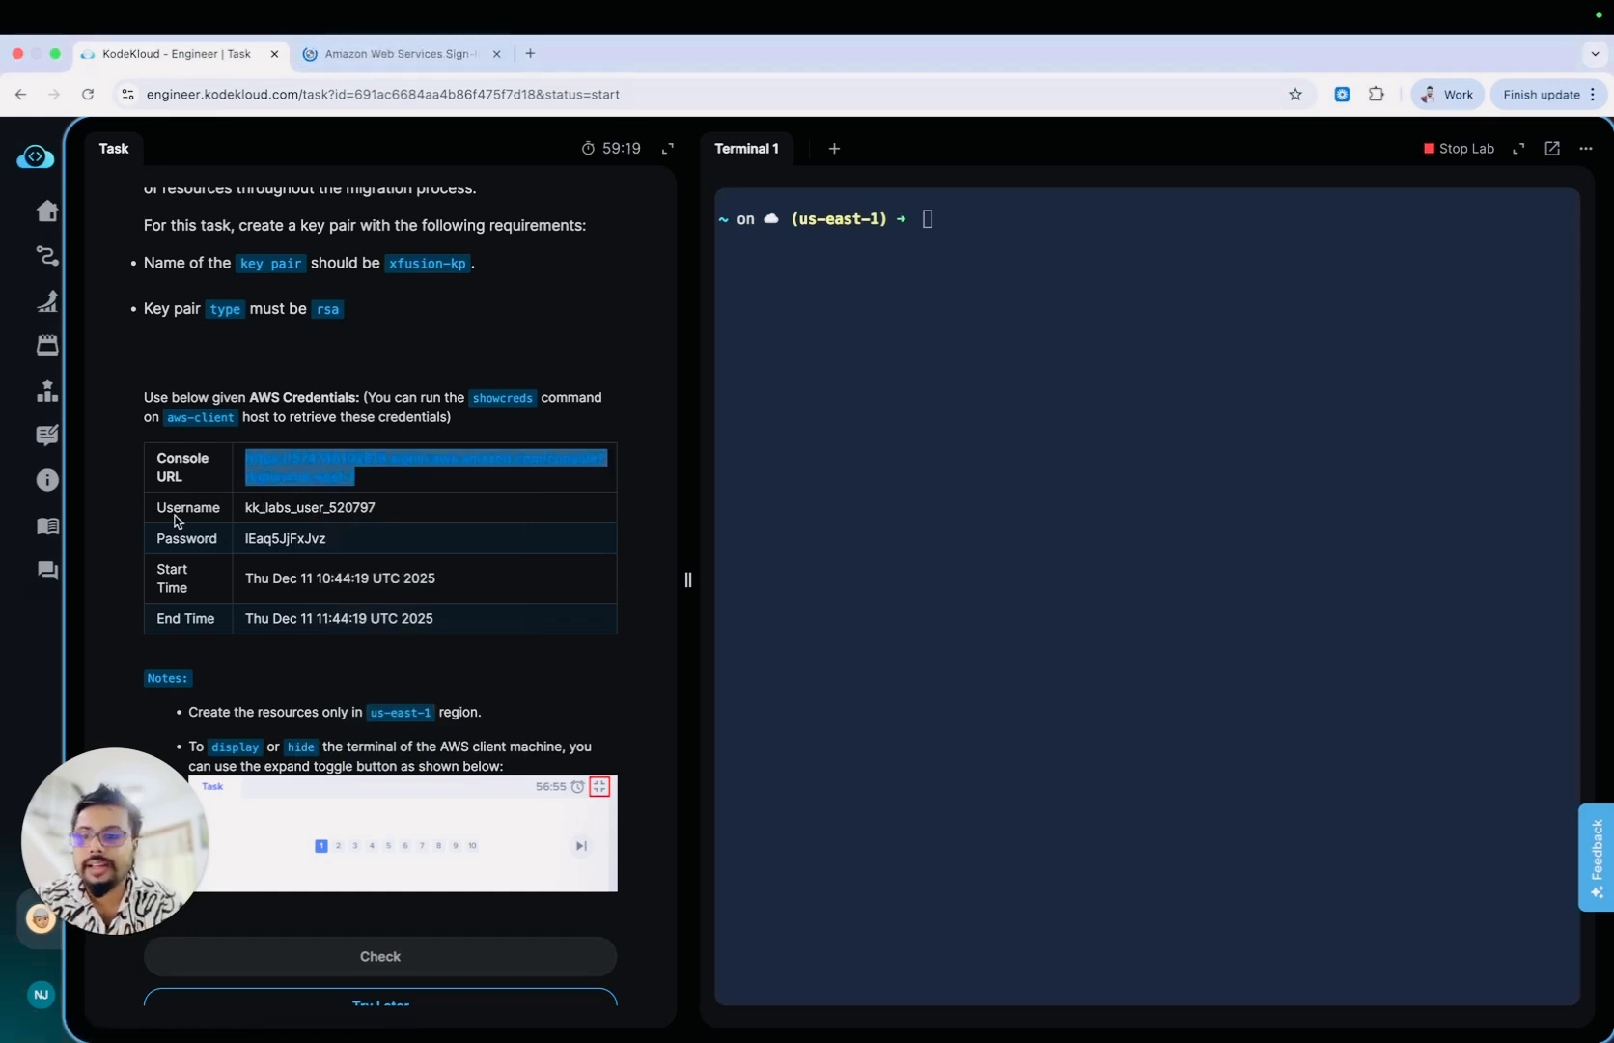
Sign in to AWS as IAM user kk_labs_user_520797 using the lab credentials
{"action": "double_click", "coordinate": [309, 508]}
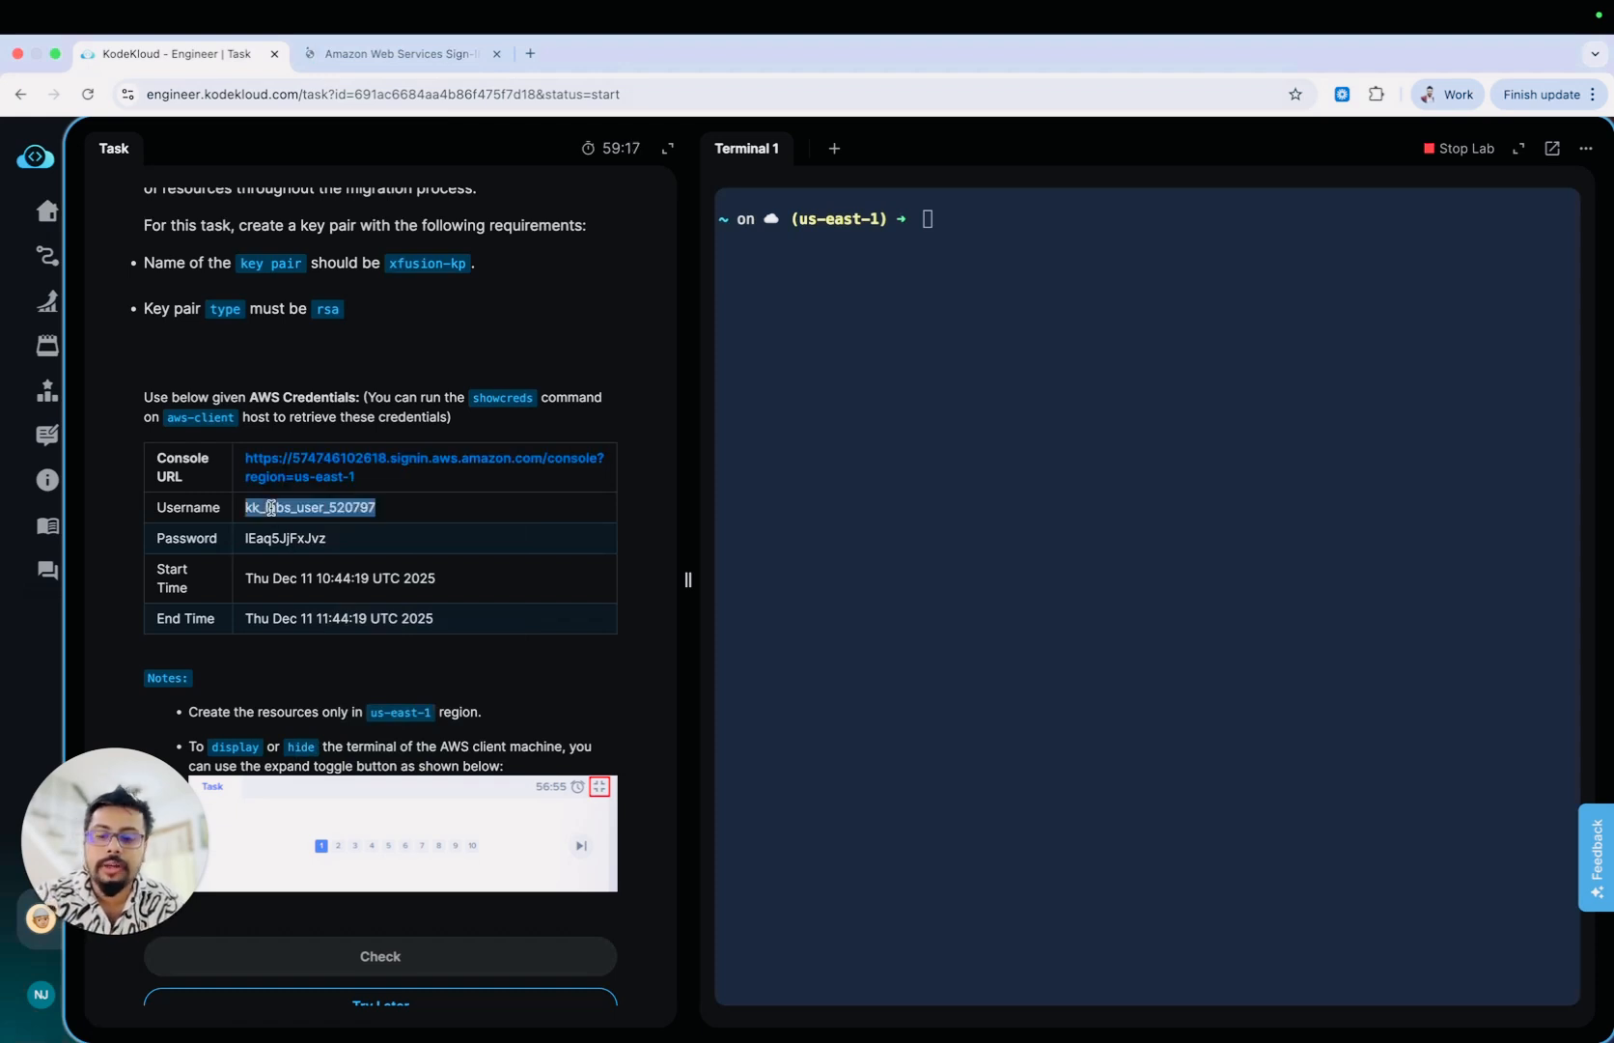
{"action": "left_click", "coordinate": [397, 53]}
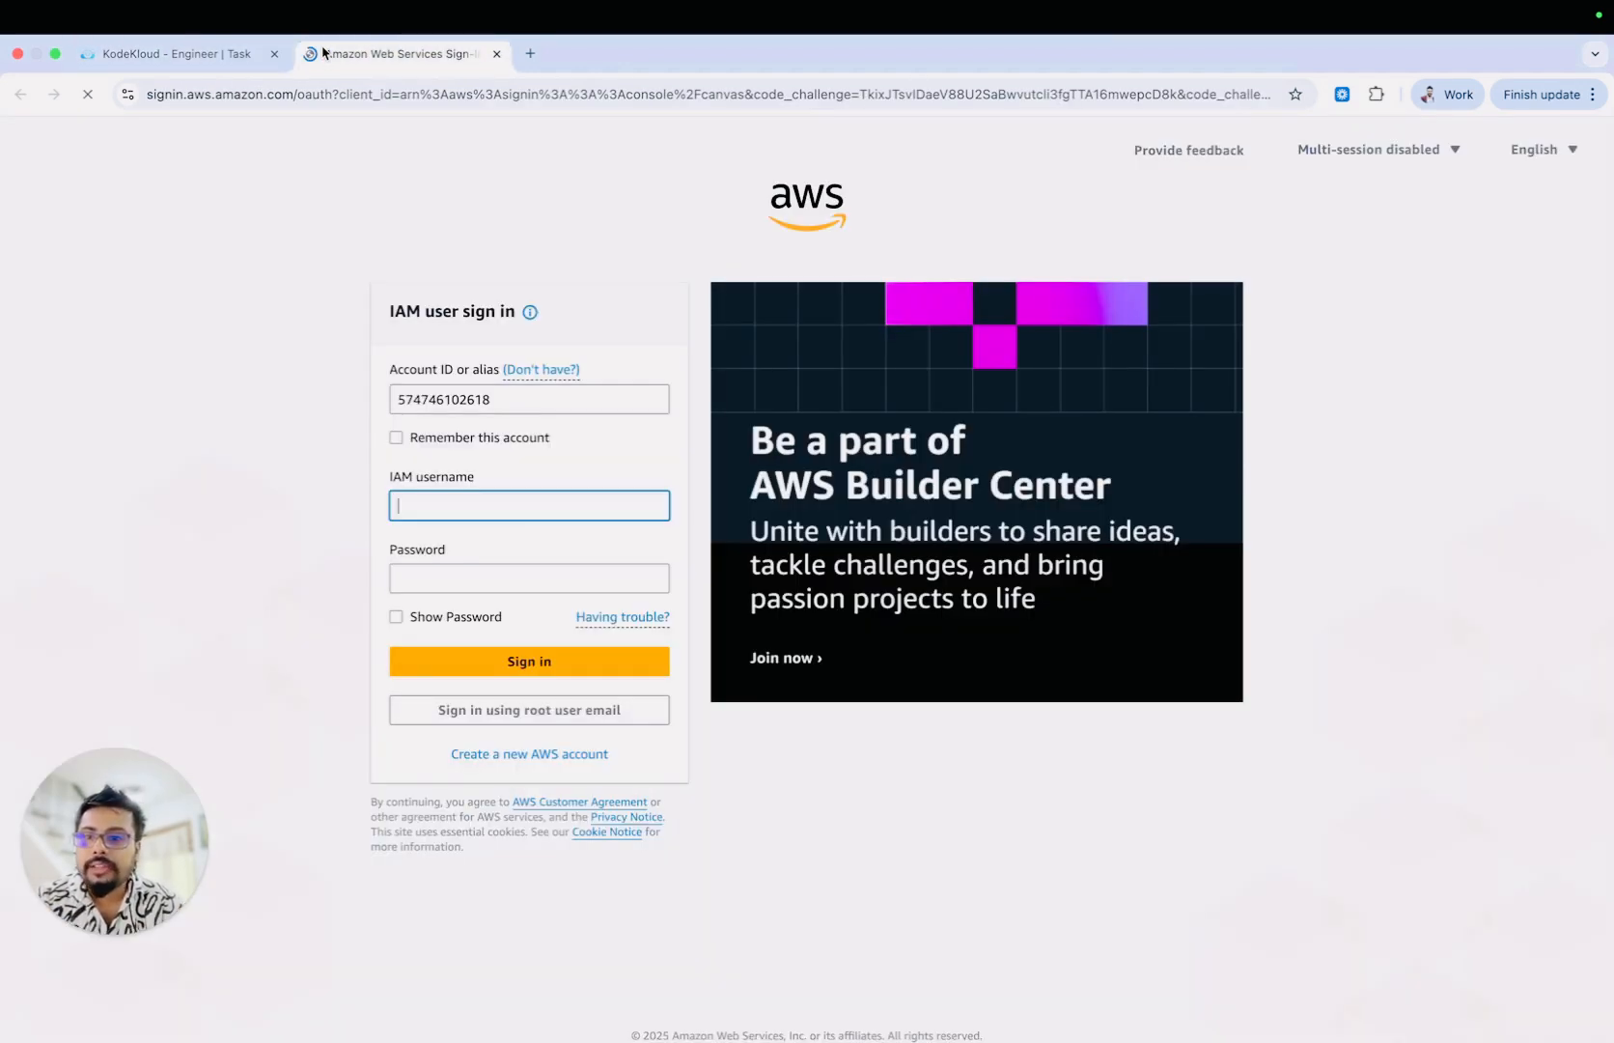
{"action": "type", "text": "kk_labs_user_202016"}
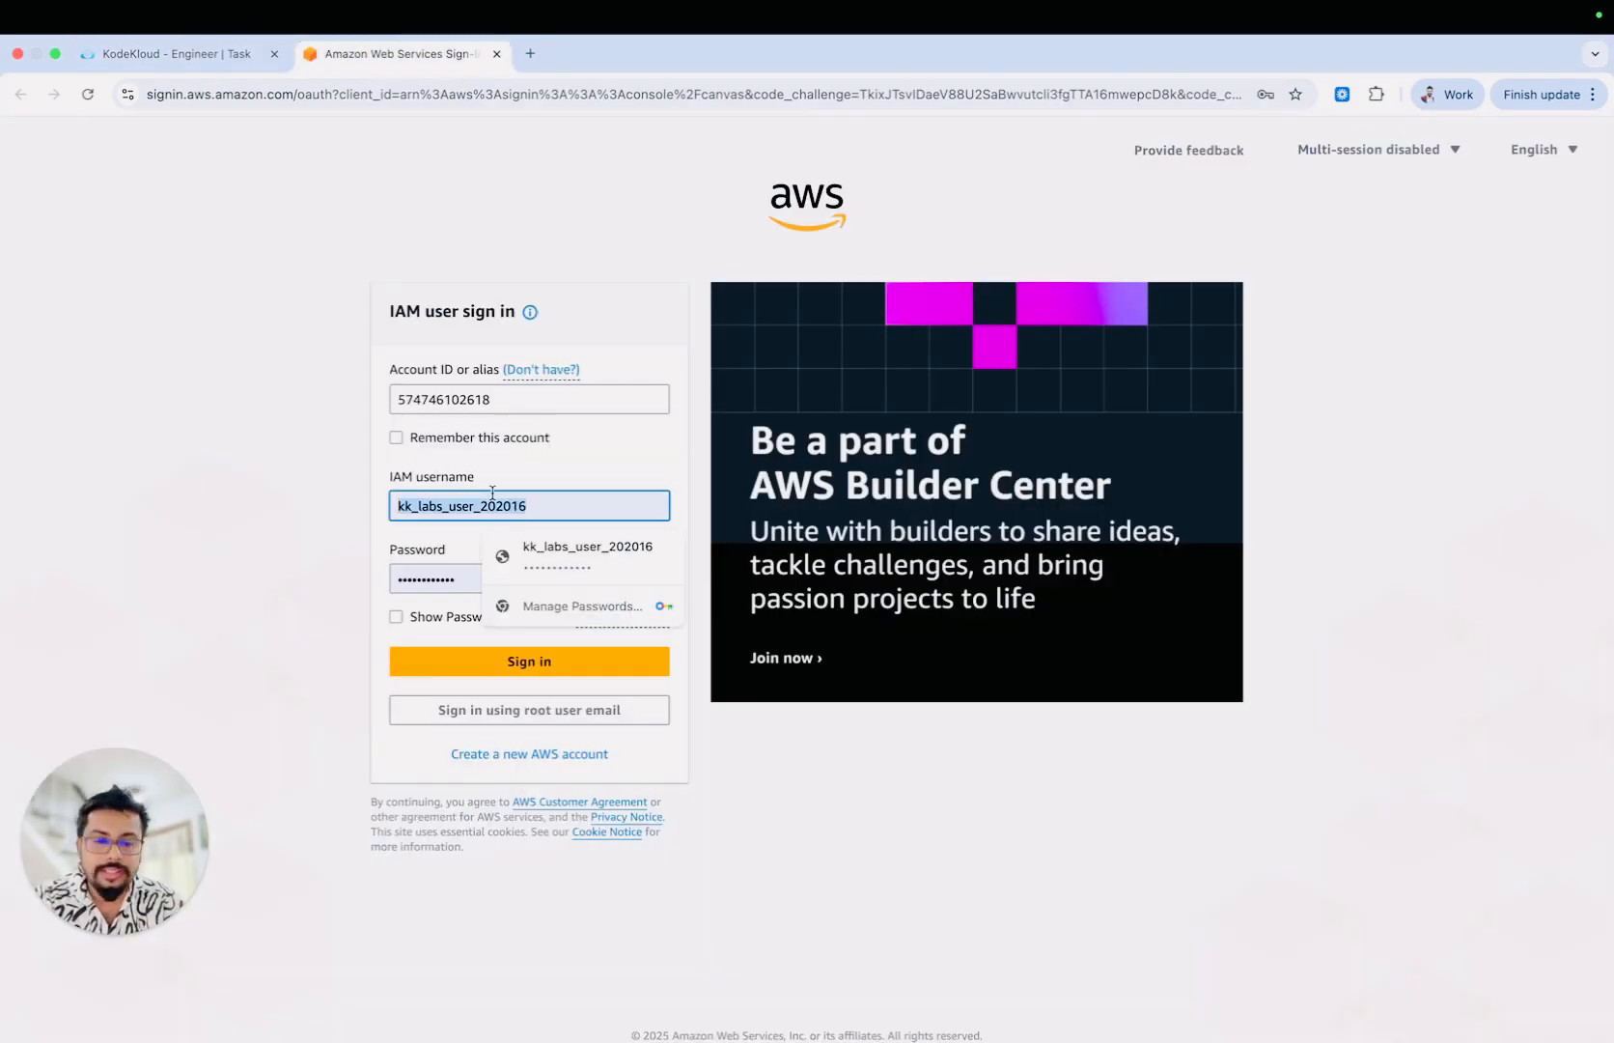
{"action": "type", "text": "kk_labs_user_520797"}
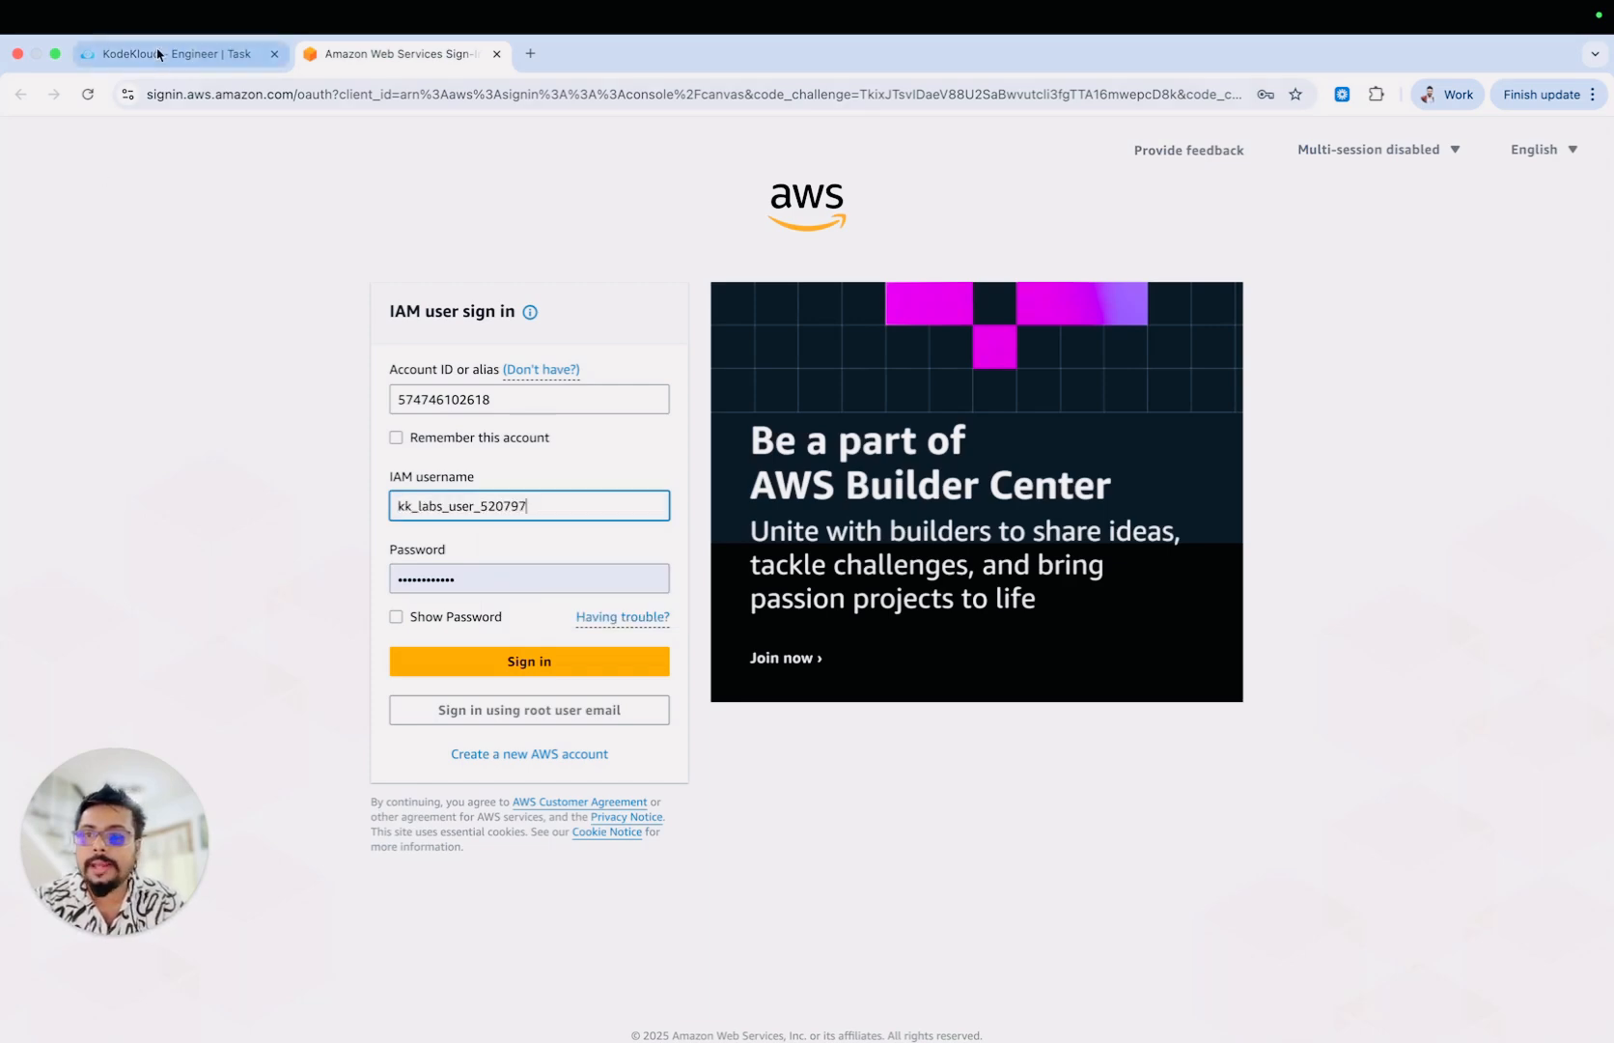
{"action": "left_click", "coordinate": [175, 53]}
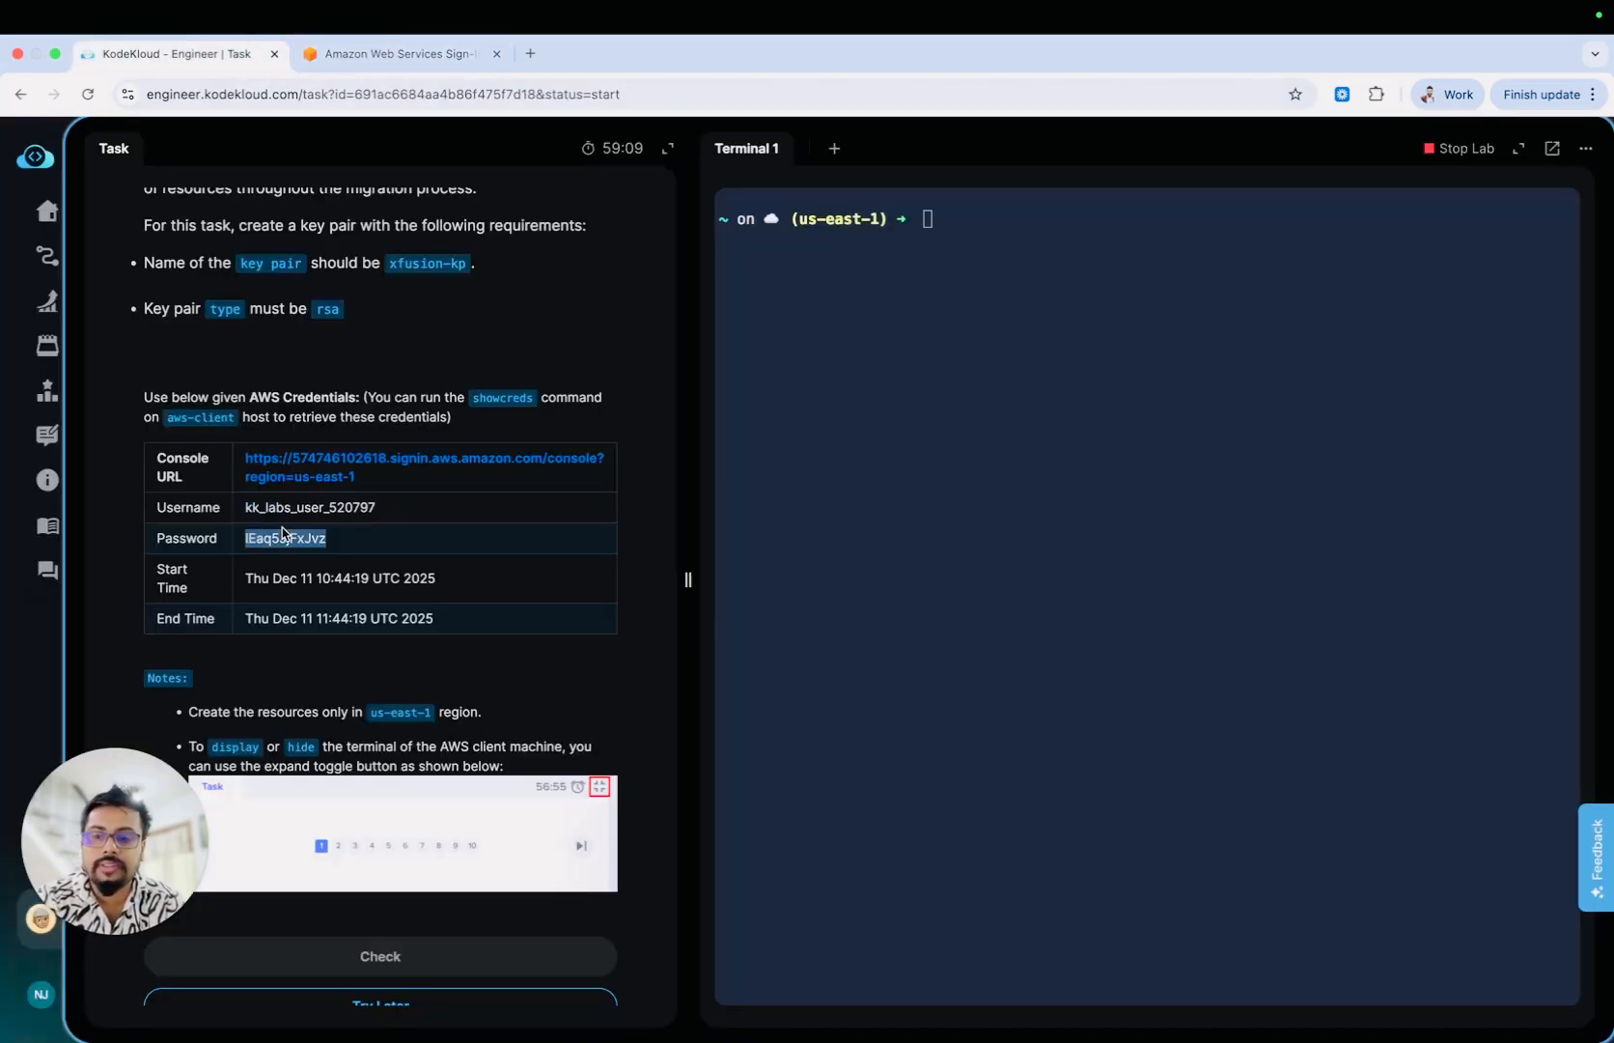
{"action": "left_click", "coordinate": [401, 54]}
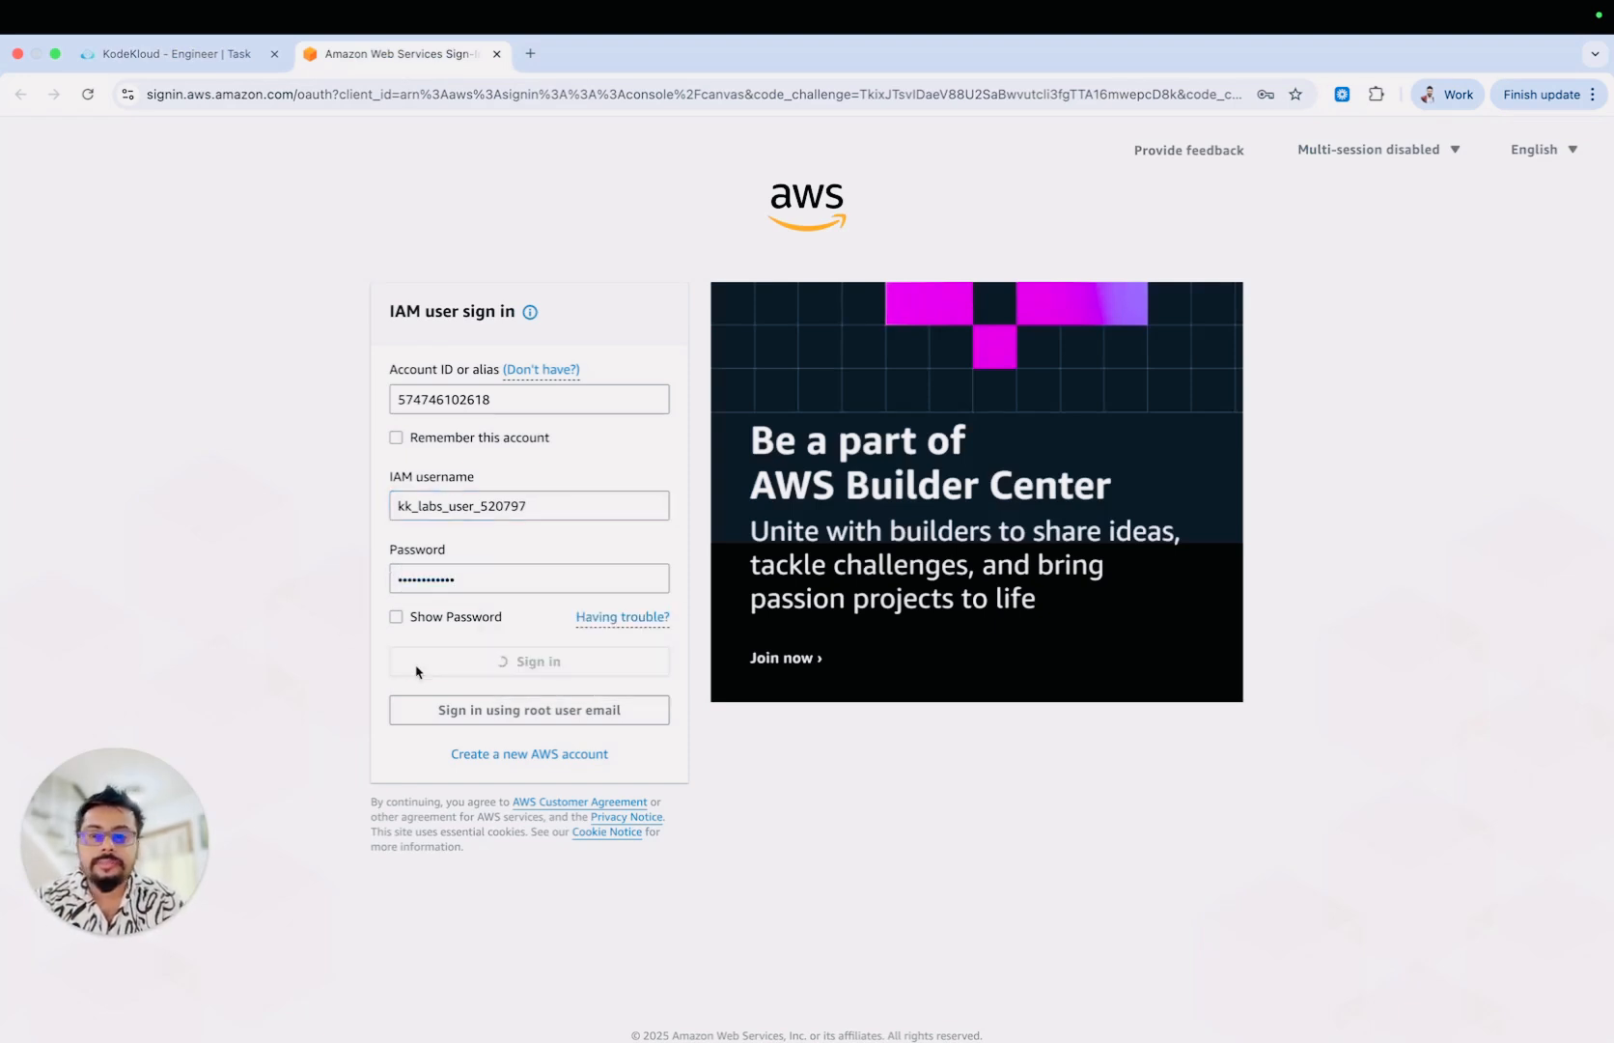
{"action": "left_click", "coordinate": [528, 660]}
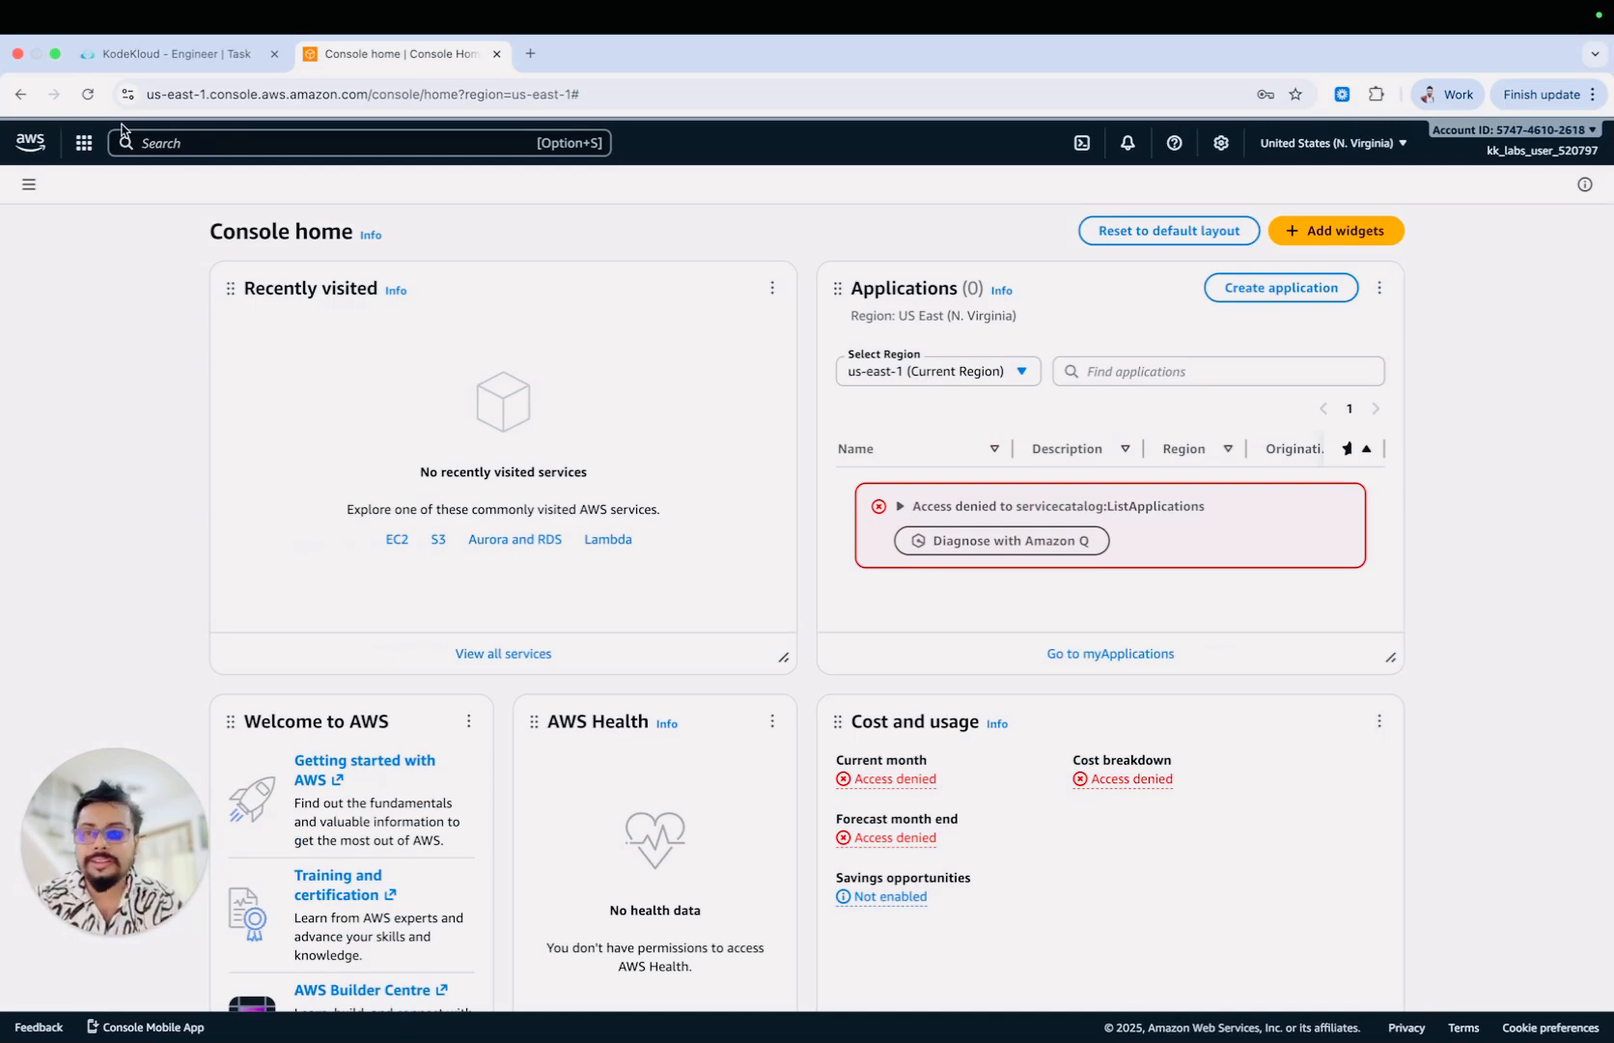
Search the console and open the EC2 Key pairs page in us-east-1
{"action": "left_click", "coordinate": [173, 53]}
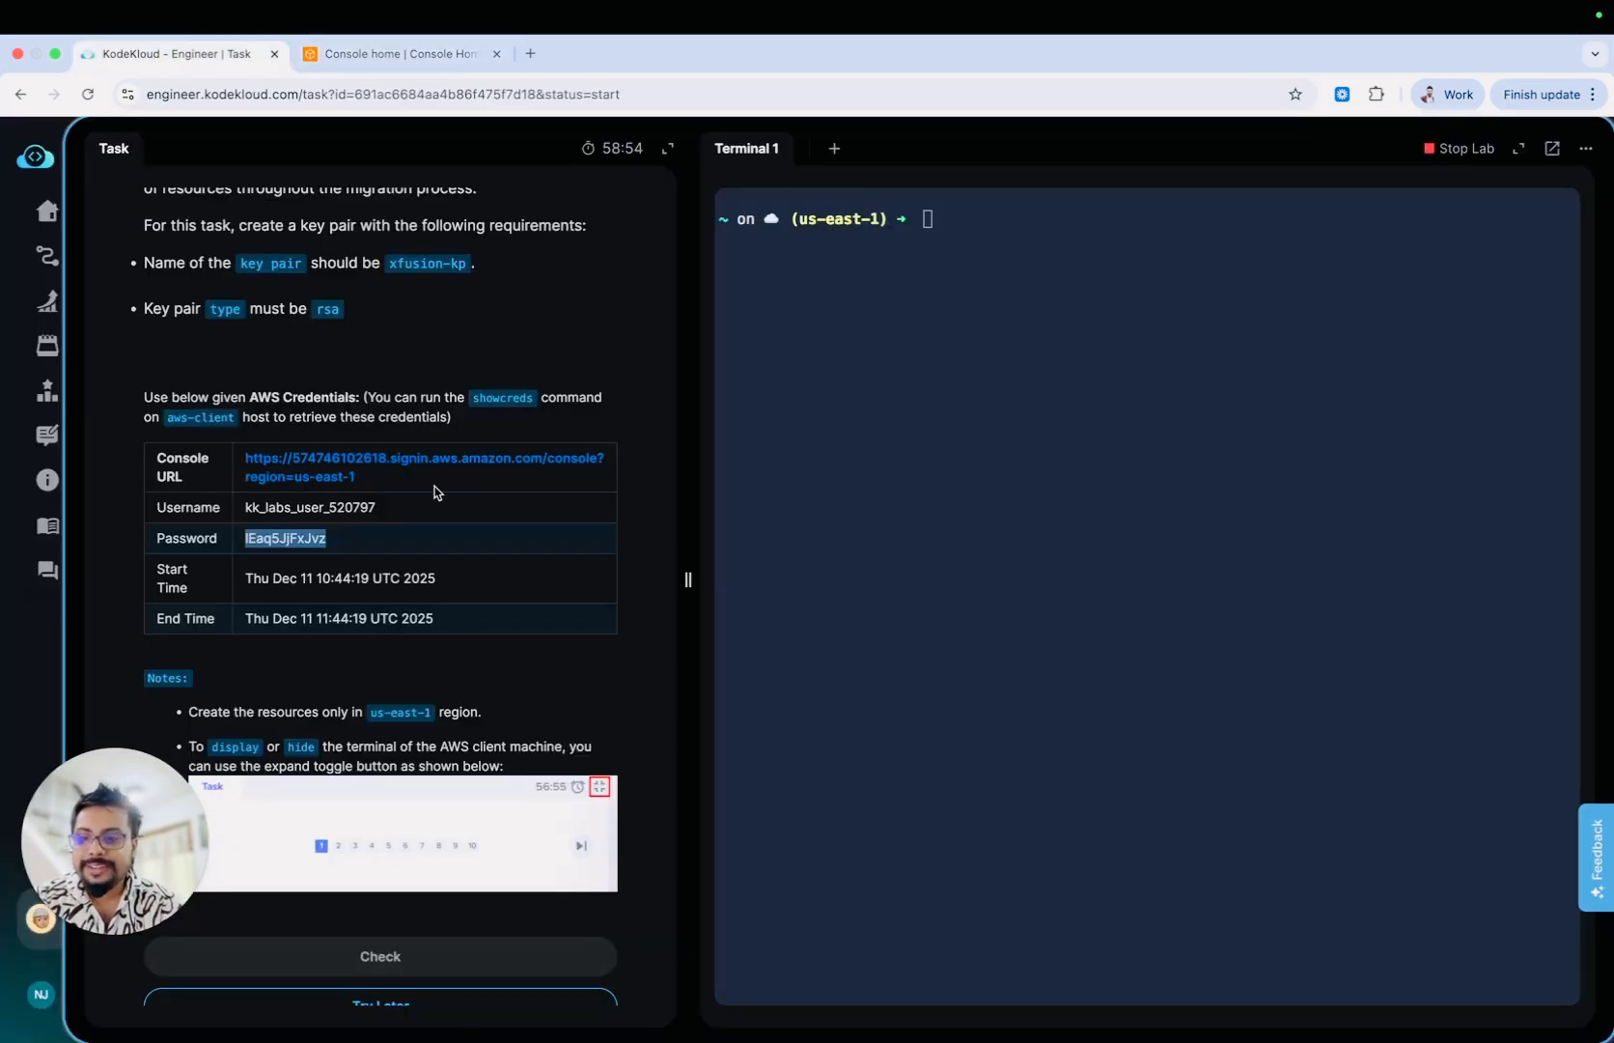
{"action": "scroll", "scroll_direction": "up", "scroll_amount": 3}
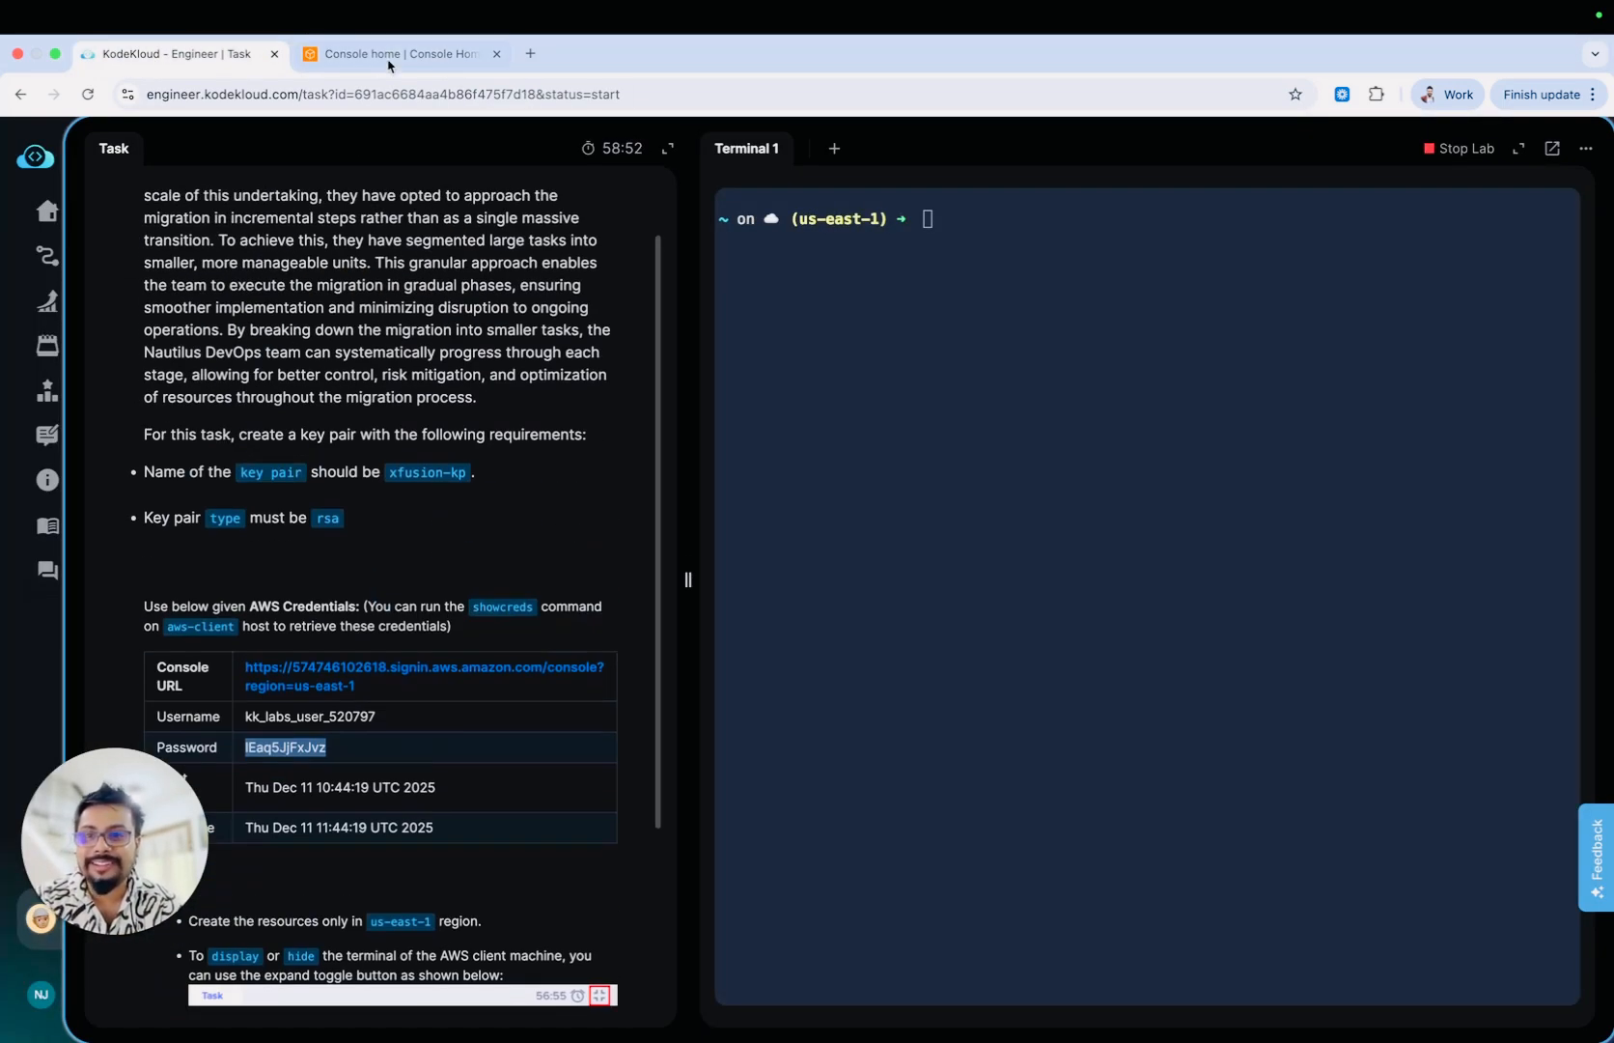
{"action": "left_click", "coordinate": [400, 53]}
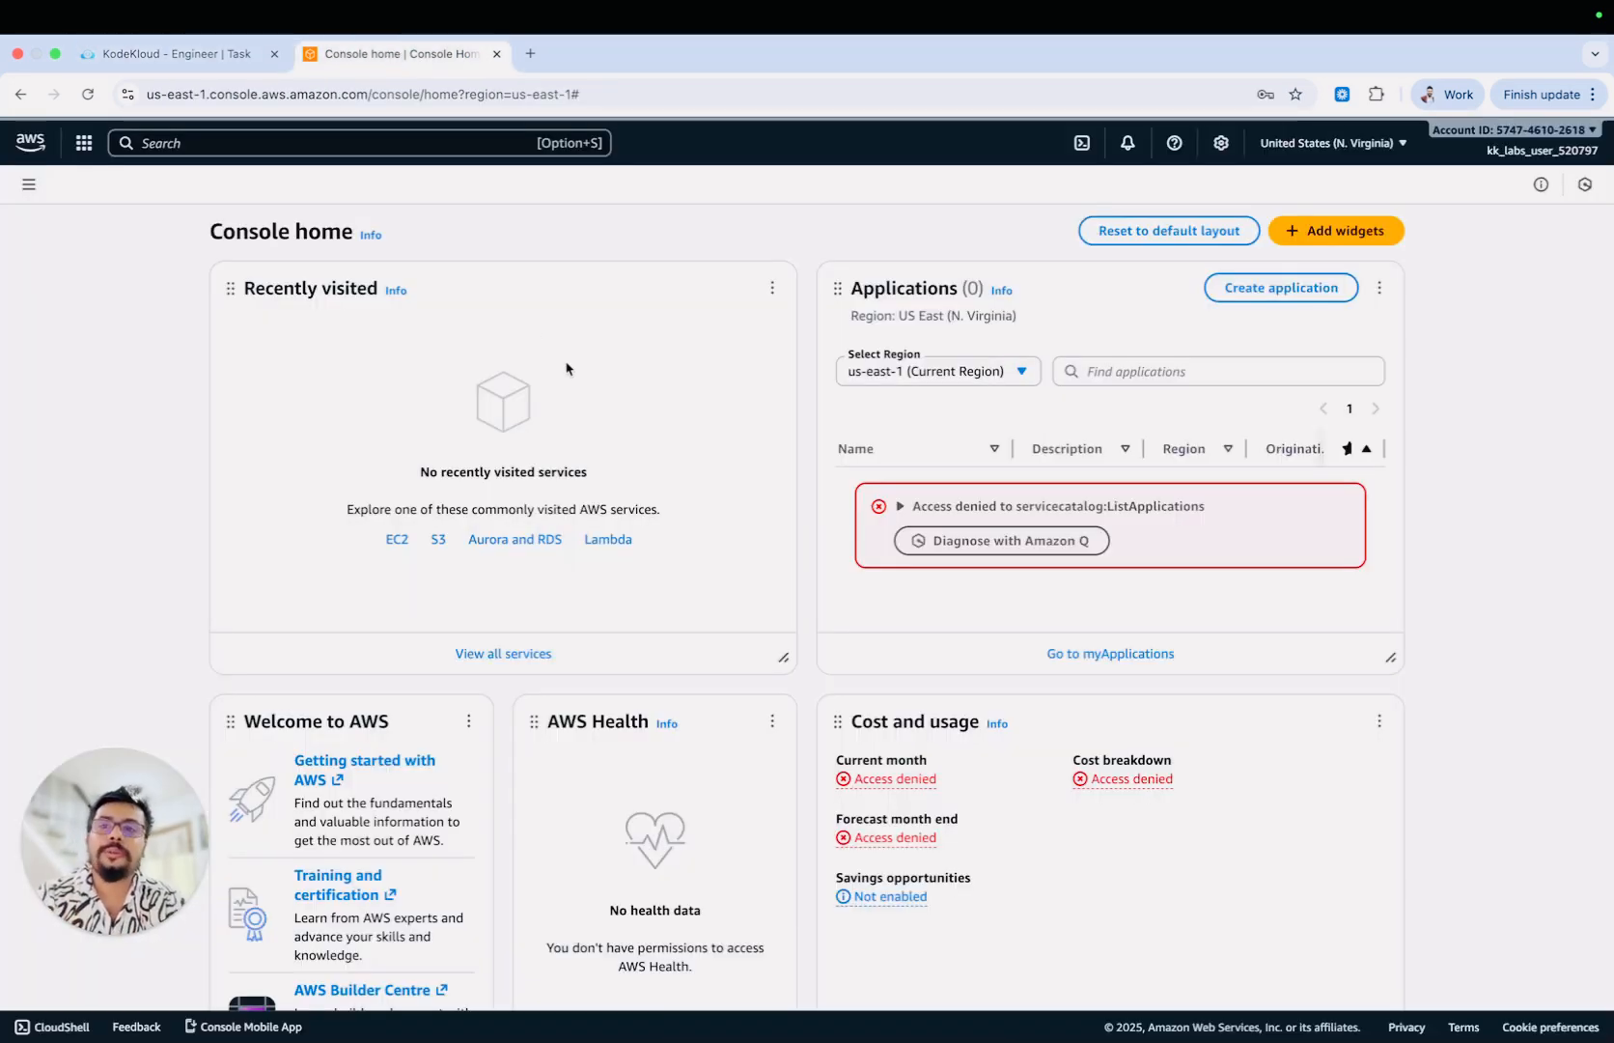
{"action": "type", "text": "sh"}
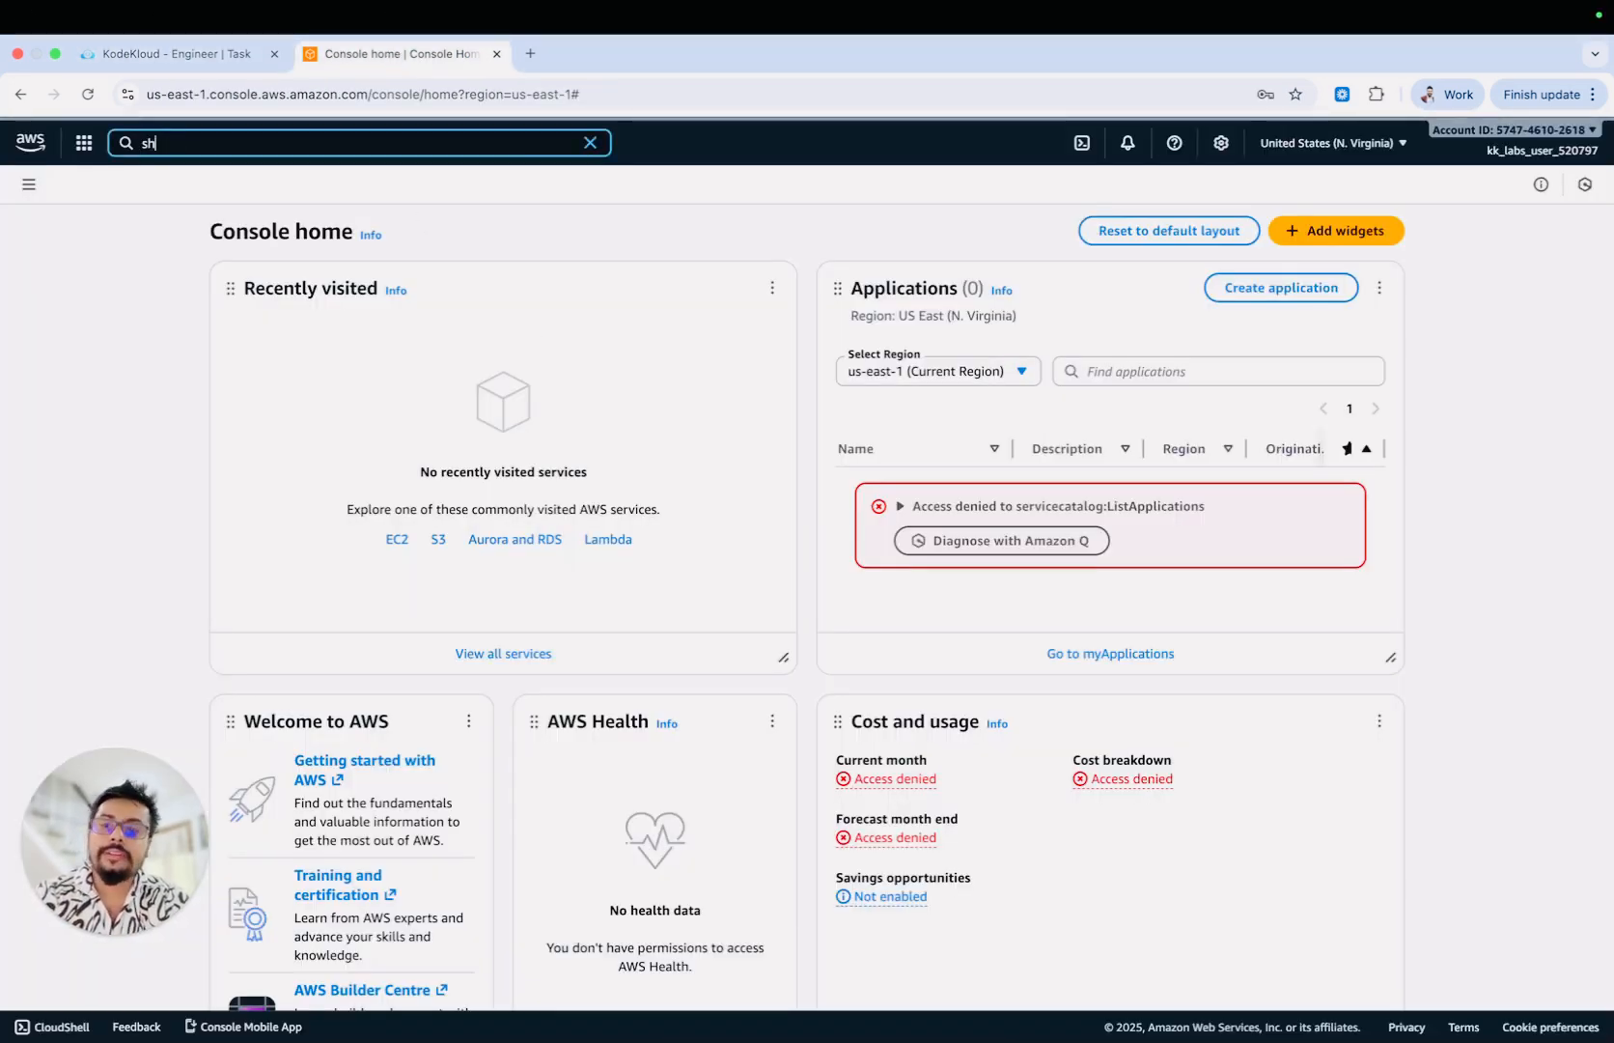
{"action": "key", "text": "Backspace"}
{"action": "type", "text": "key pair"}
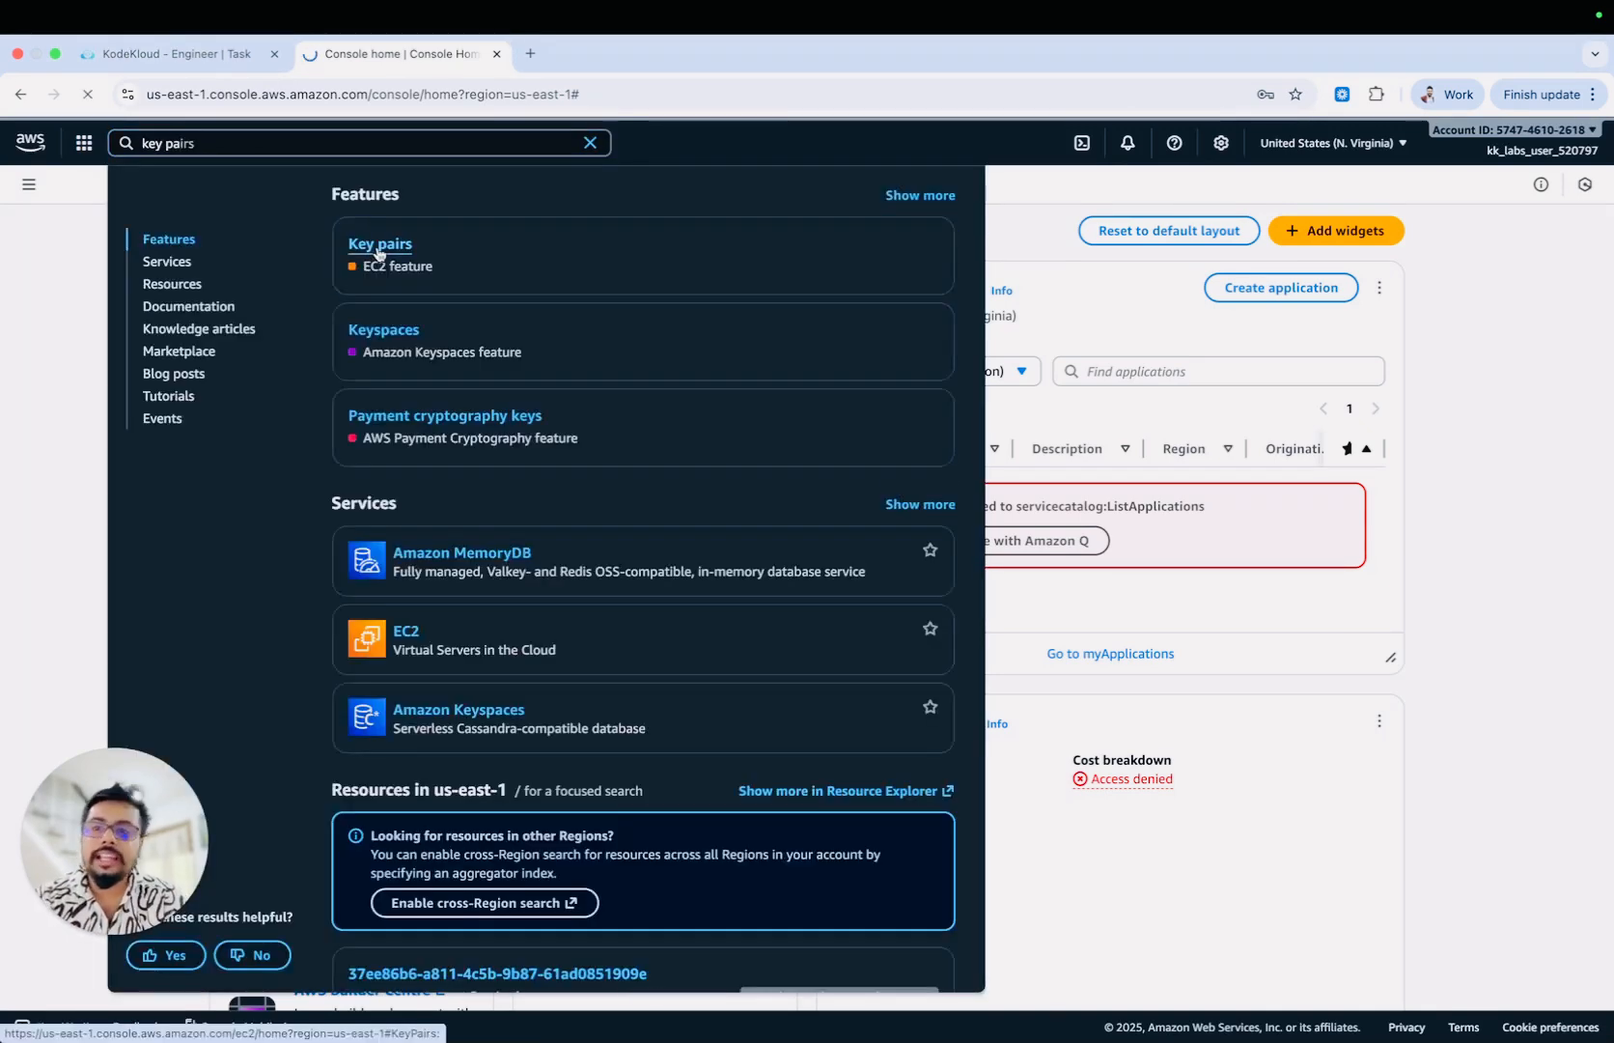
{"action": "left_click", "coordinate": [380, 245]}
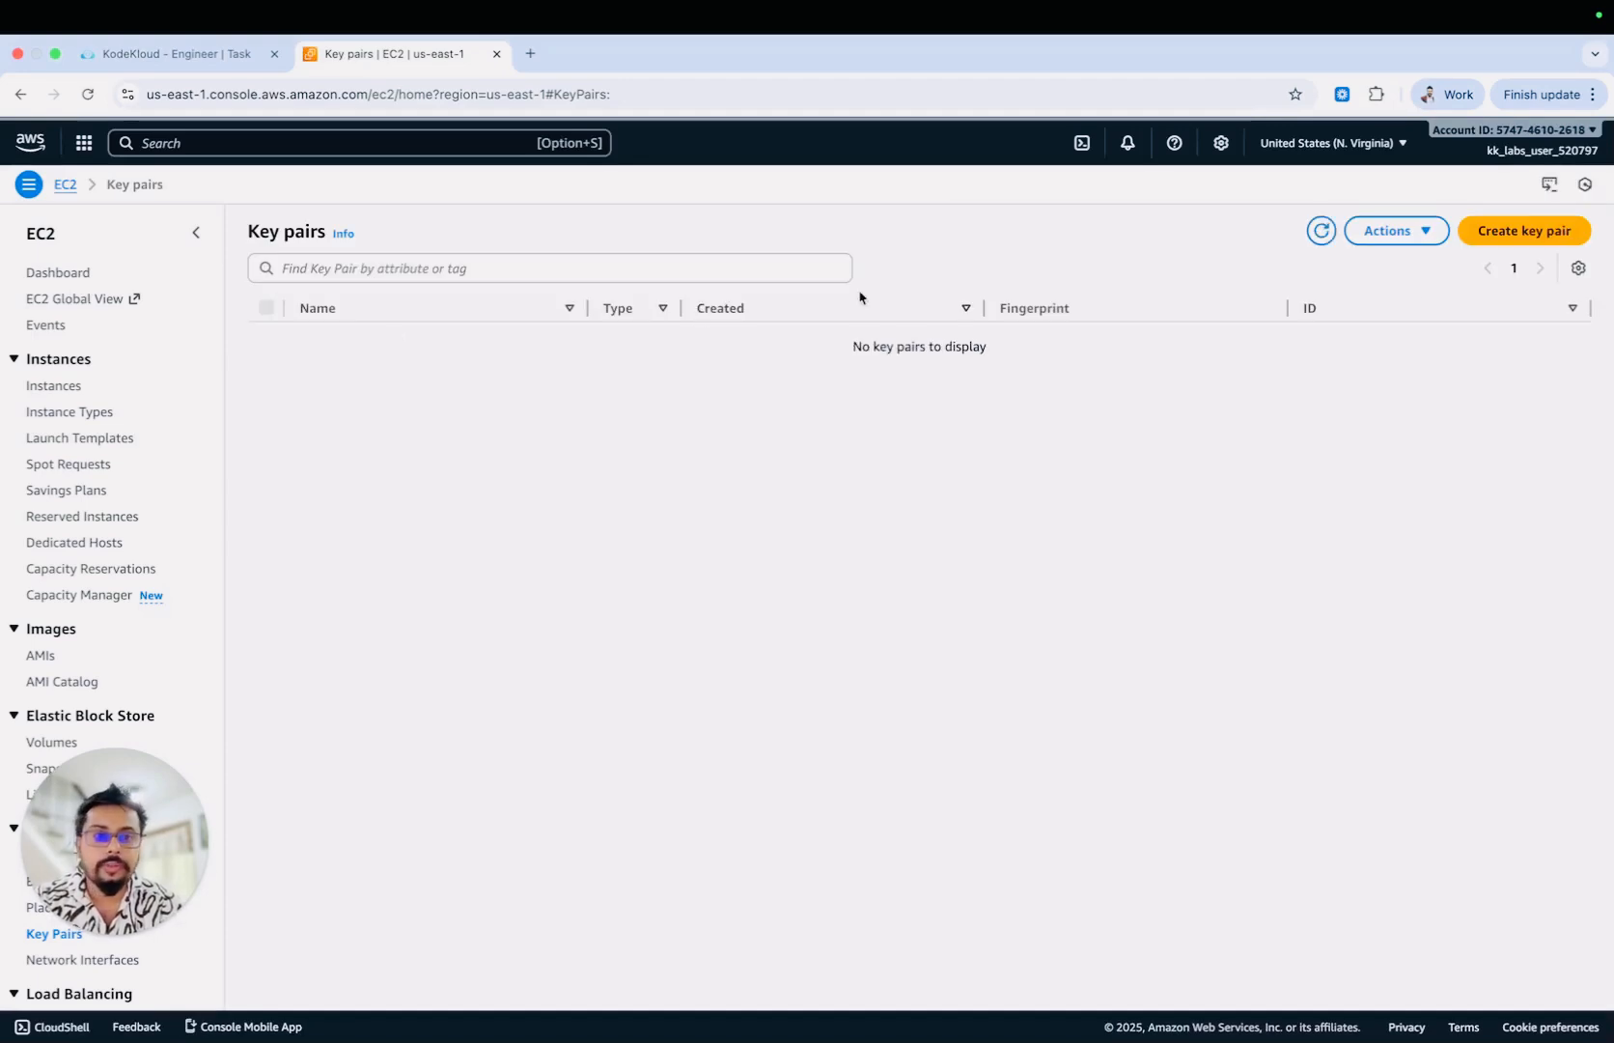
Enter xfusion-kp as the new RSA key pair's name, then recheck the lab task
{"action": "left_click", "coordinate": [174, 53]}
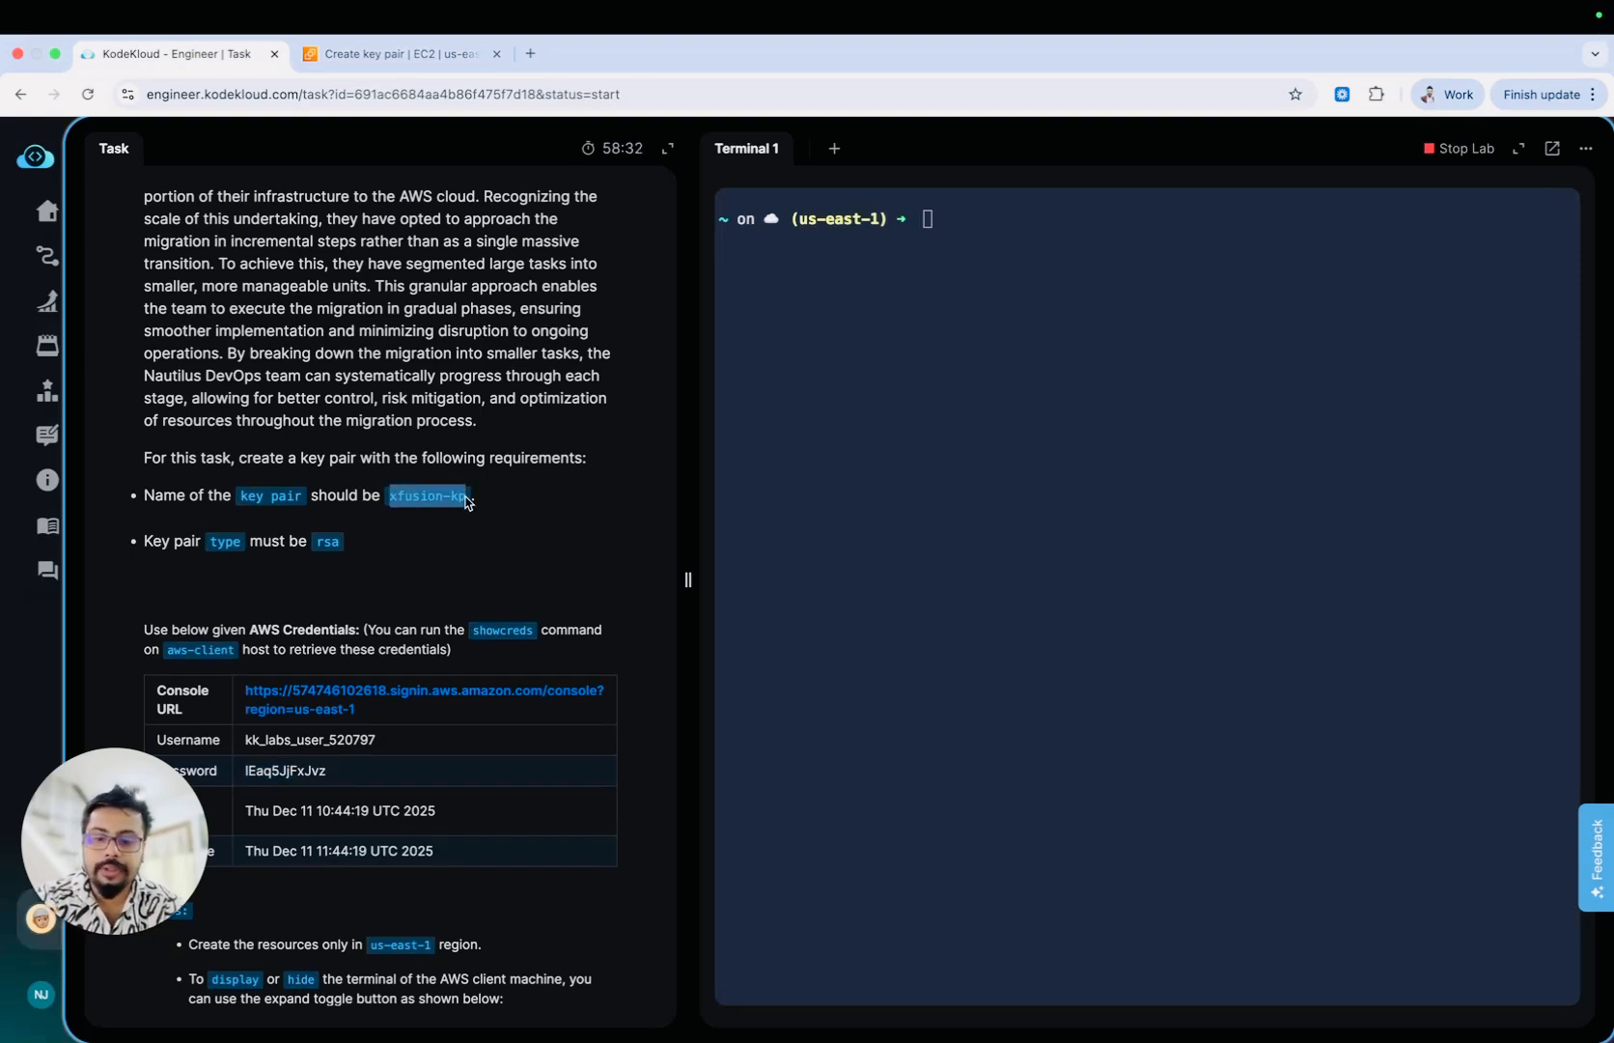
{"action": "left_click", "coordinate": [398, 53]}
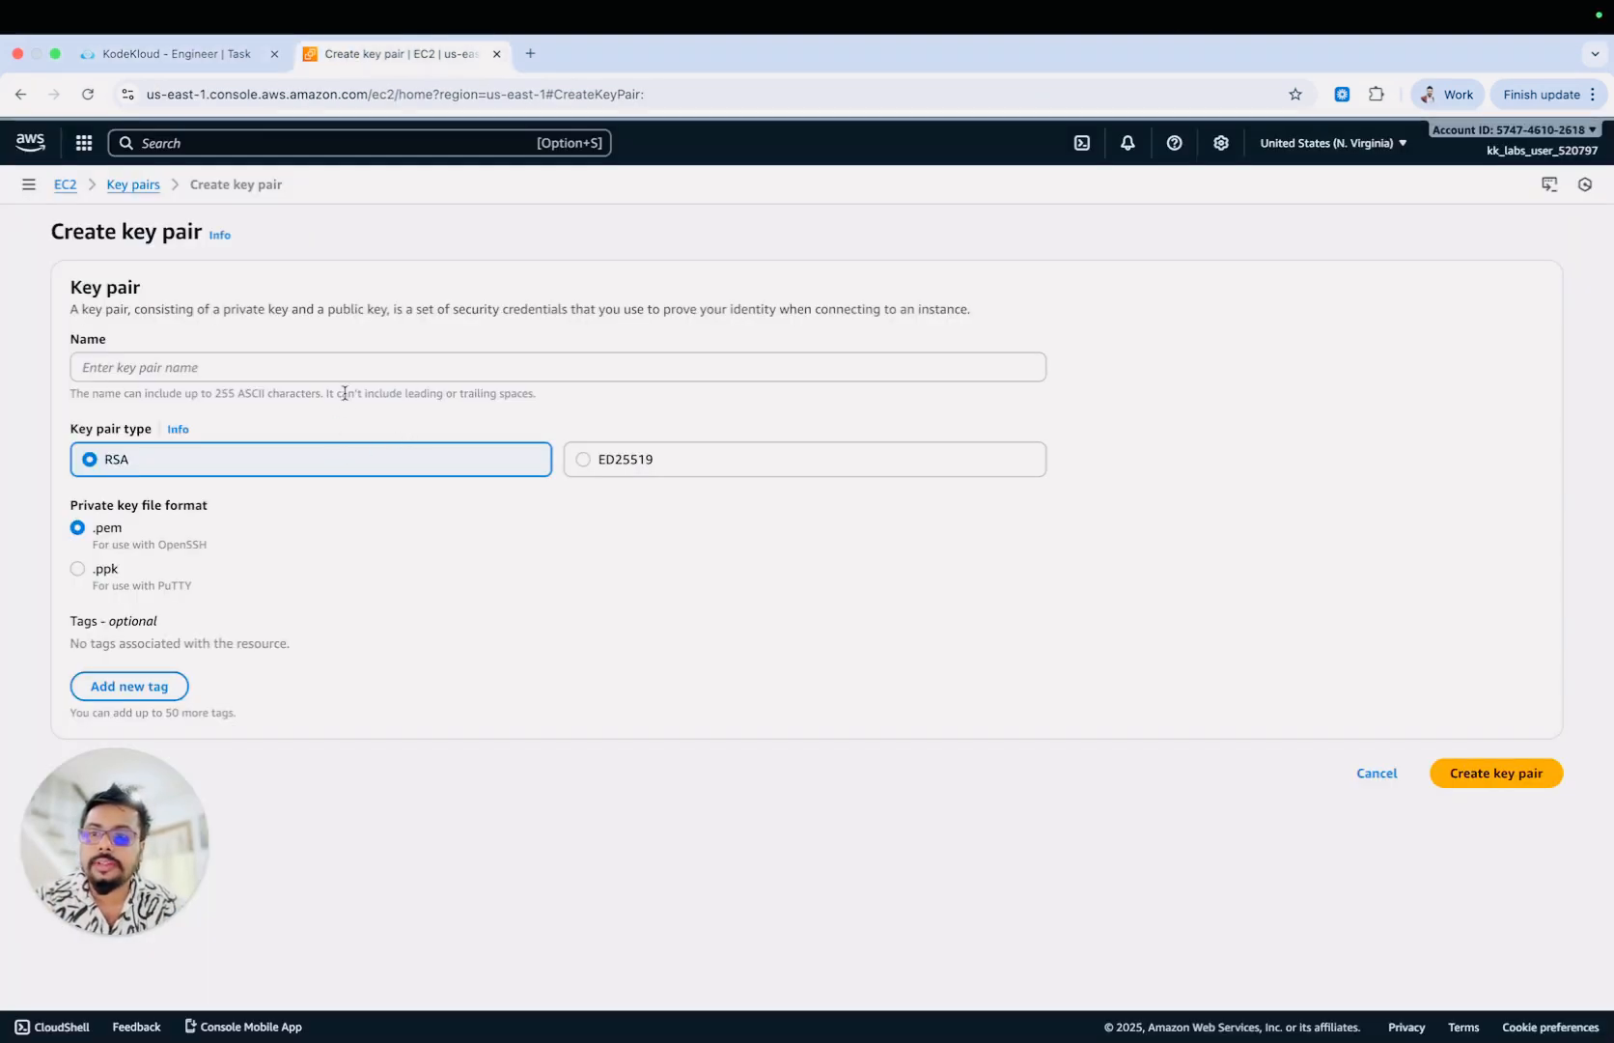
{"action": "type", "text": "xfusion-kp"}
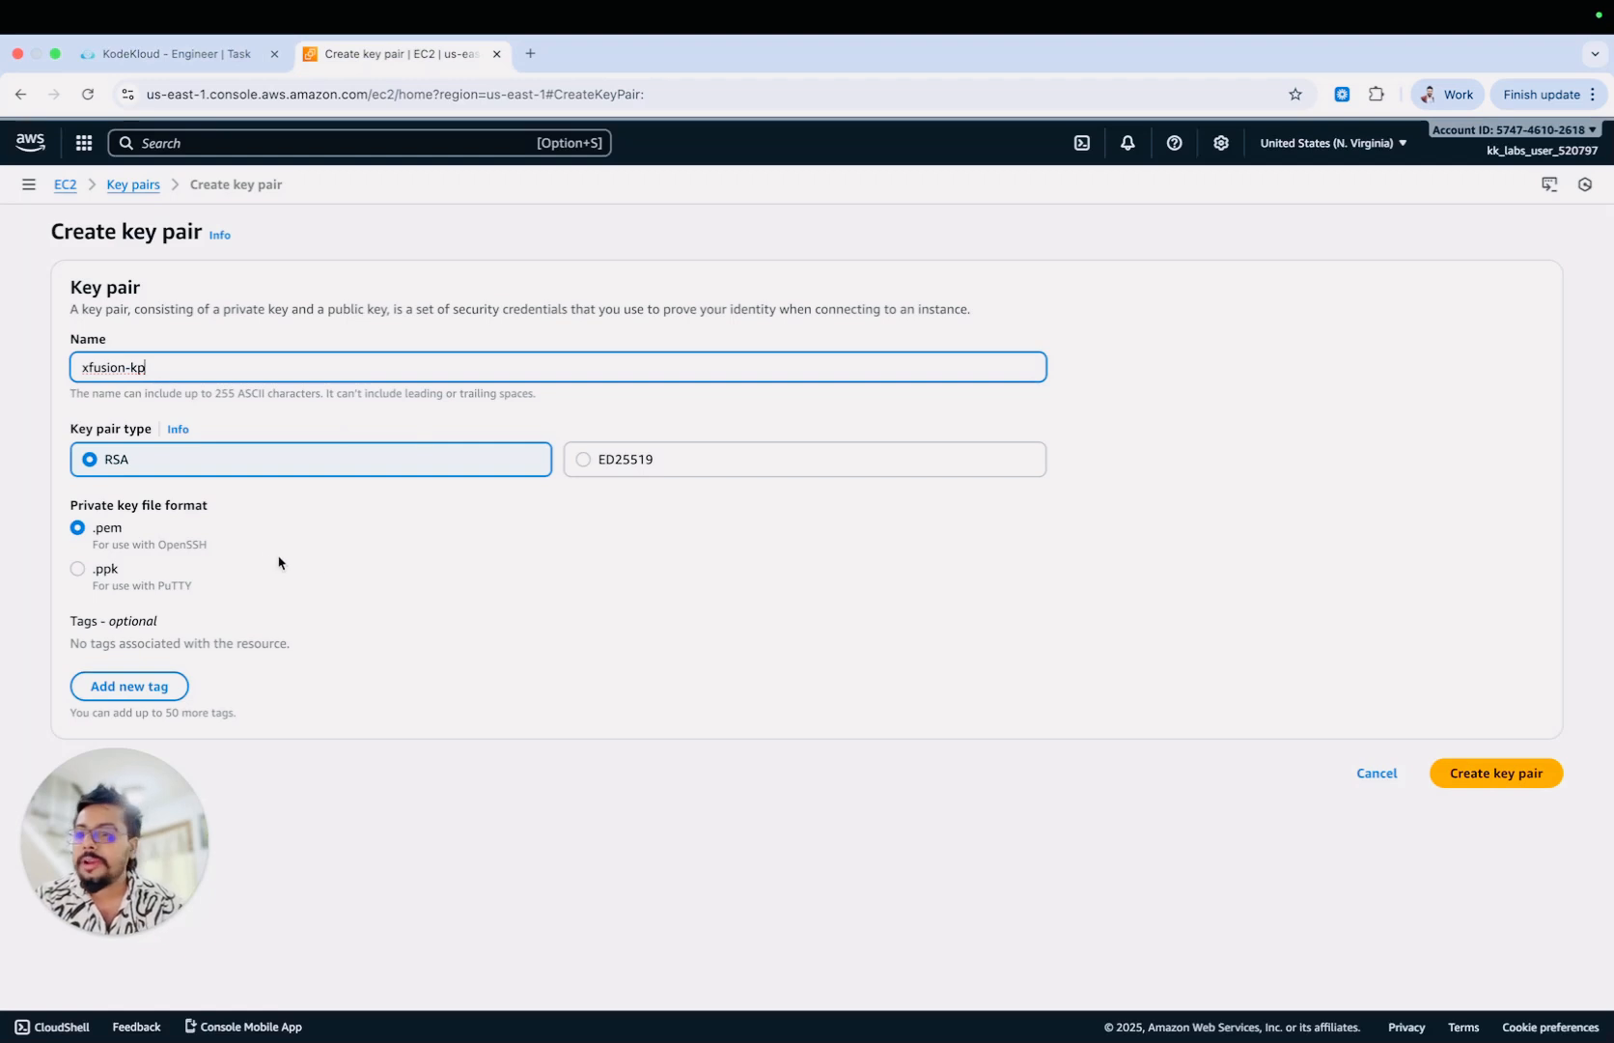
{"action": "mouse_move", "coordinate": [314, 567]}
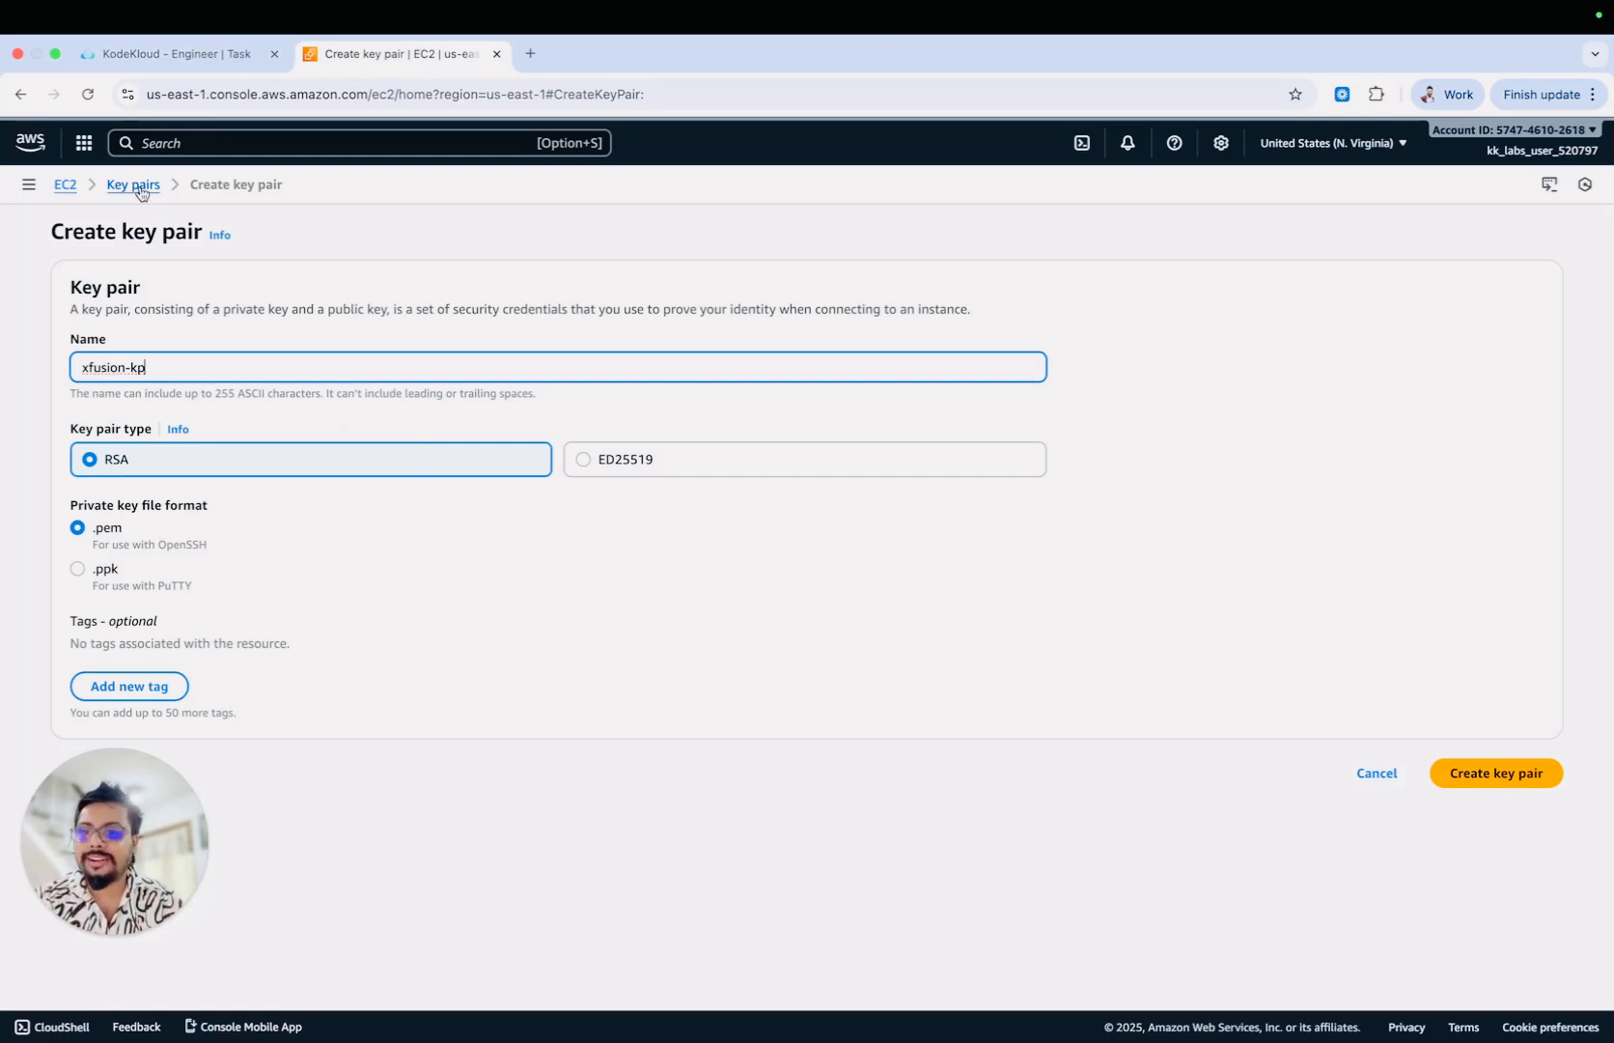
{"action": "left_click", "coordinate": [175, 52]}
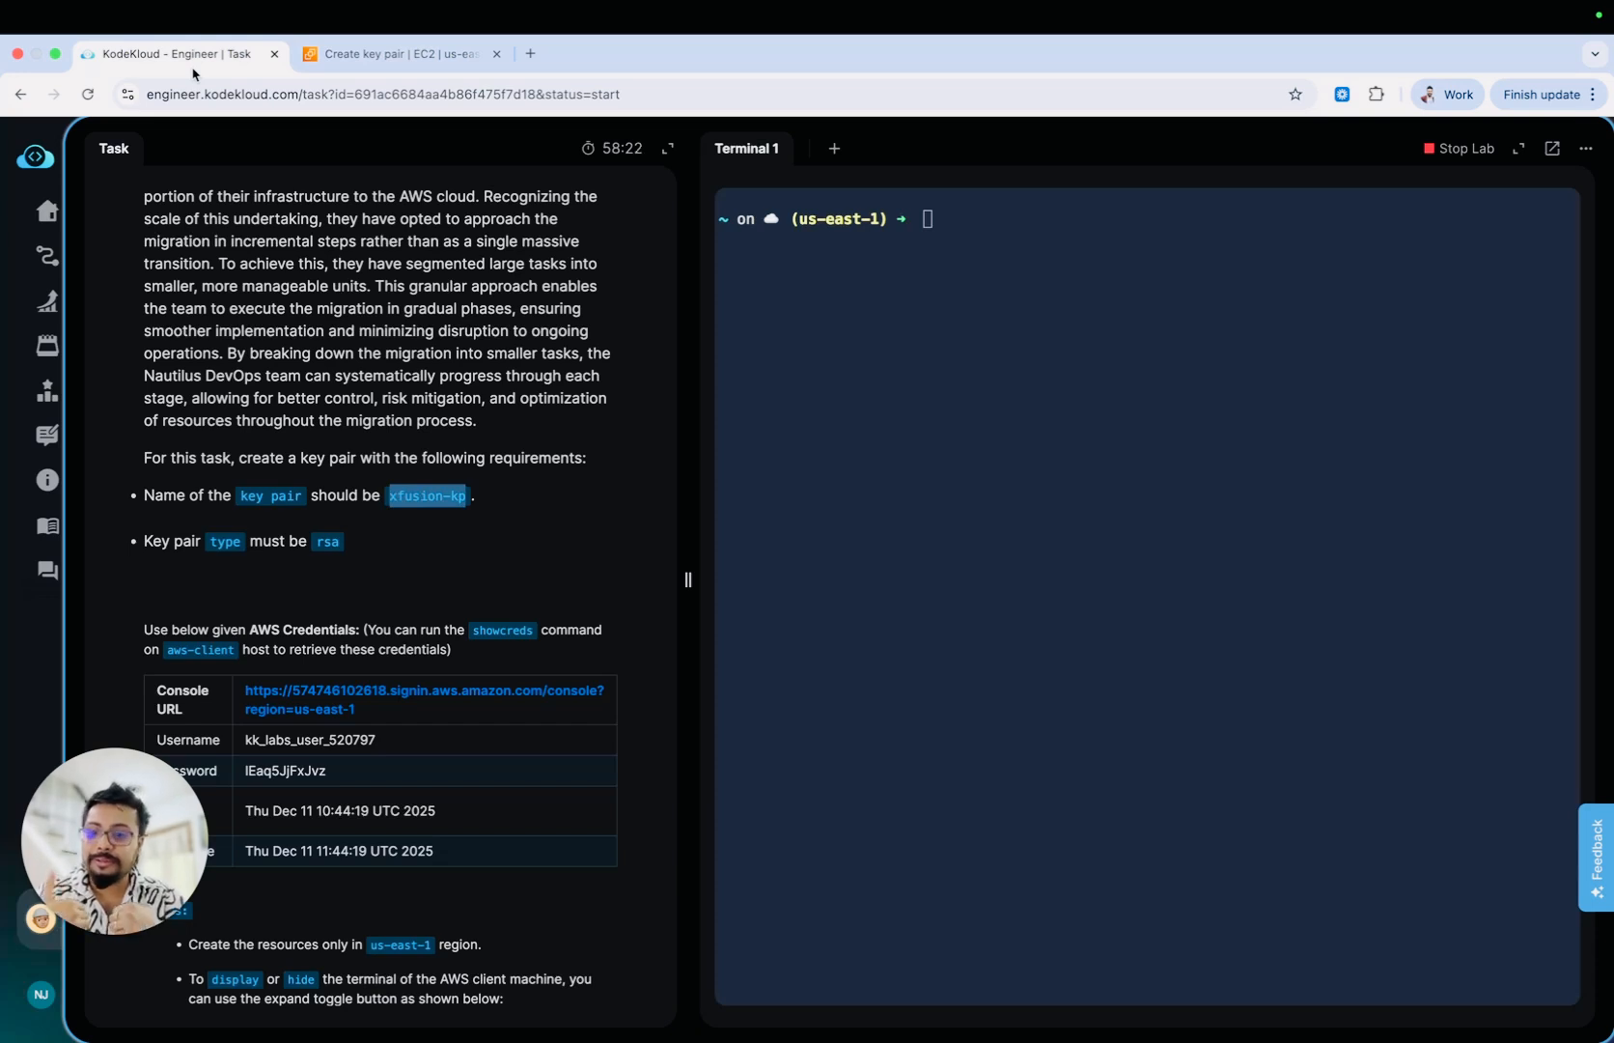